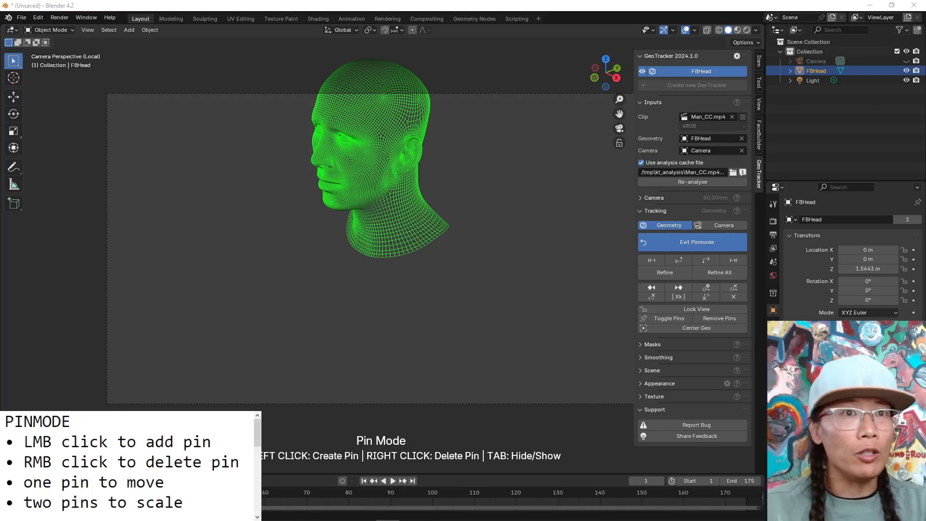
{"action": "mouse_move", "coordinate": [495, 143]}
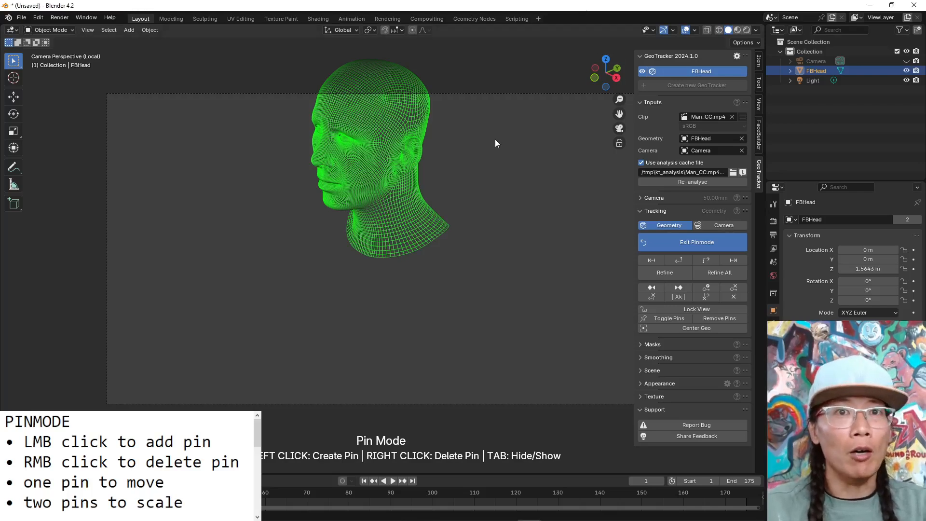
{"action": "mouse_move", "coordinate": [560, 171]}
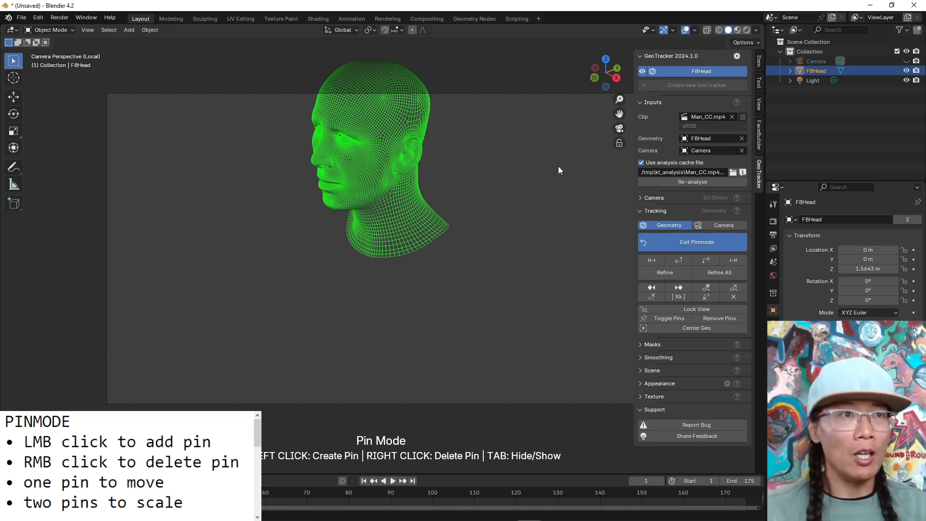
{"action": "mouse_move", "coordinate": [577, 171]}
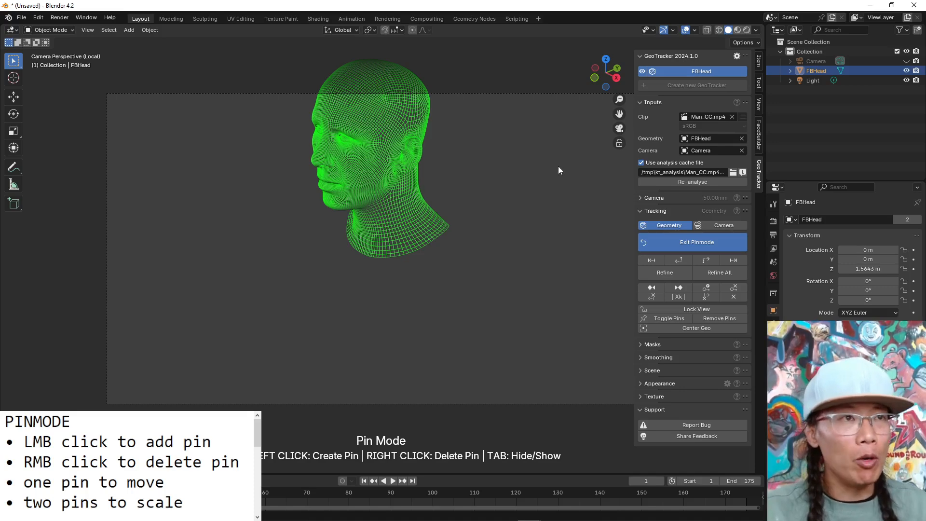
{"action": "mouse_move", "coordinate": [396, 215]}
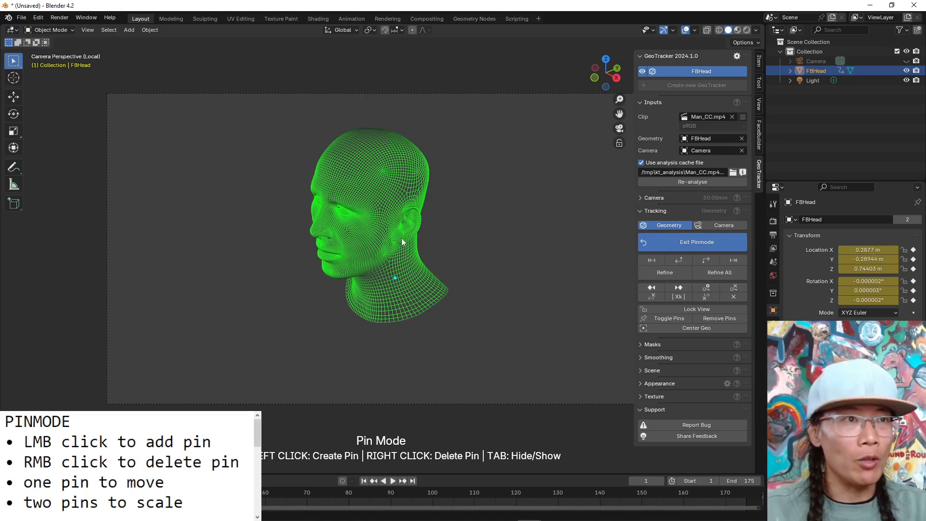
Pin the forehead and temple of FBHead, rotate the head toward the viewer, then delete the extra pin.
{"action": "left_click", "coordinate": [322, 179]}
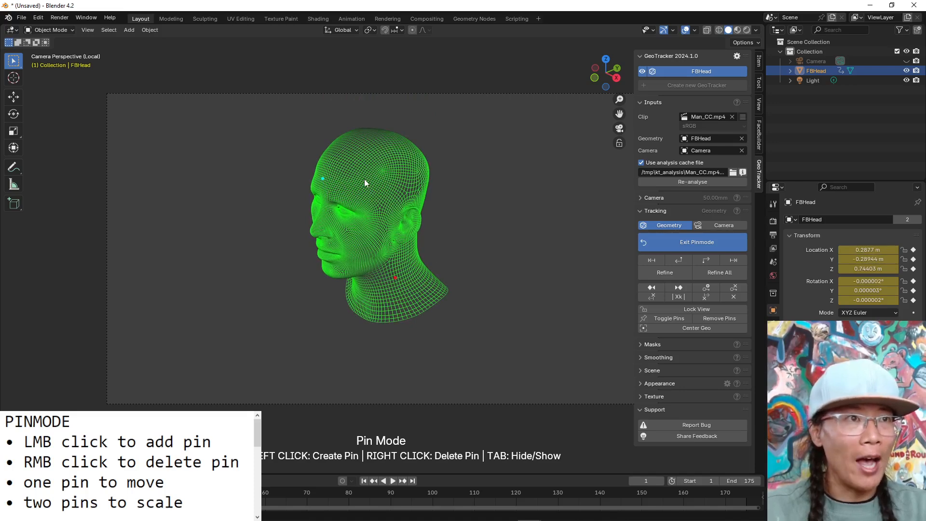
{"action": "left_click", "coordinate": [364, 179]}
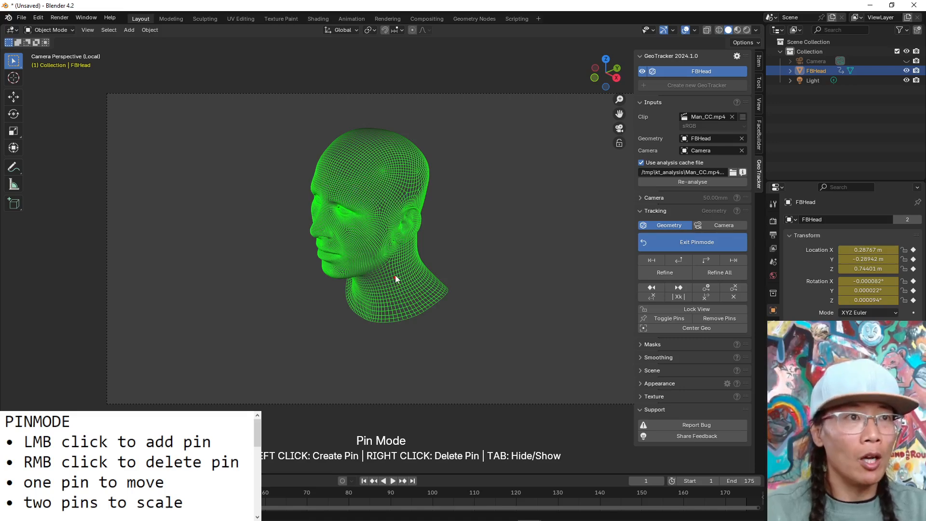
{"action": "left_click", "coordinate": [394, 277]}
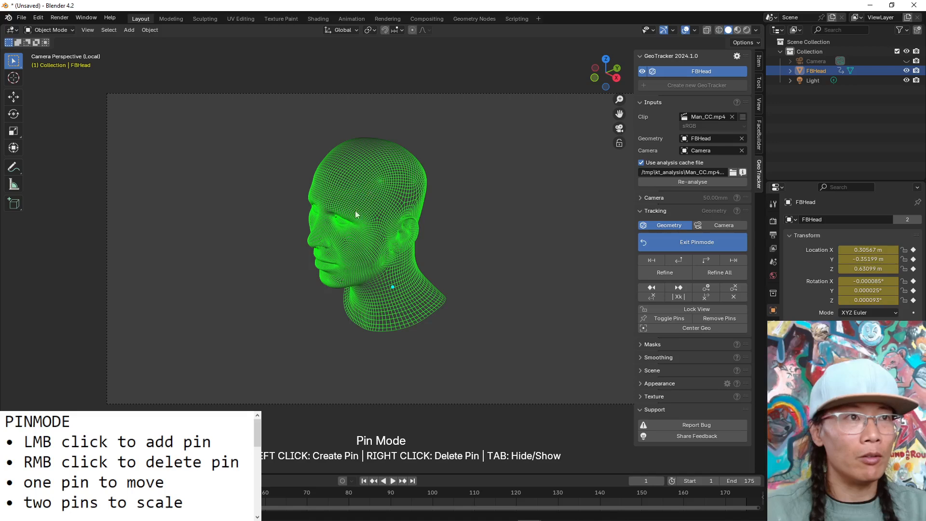
{"action": "left_click", "coordinate": [319, 178]}
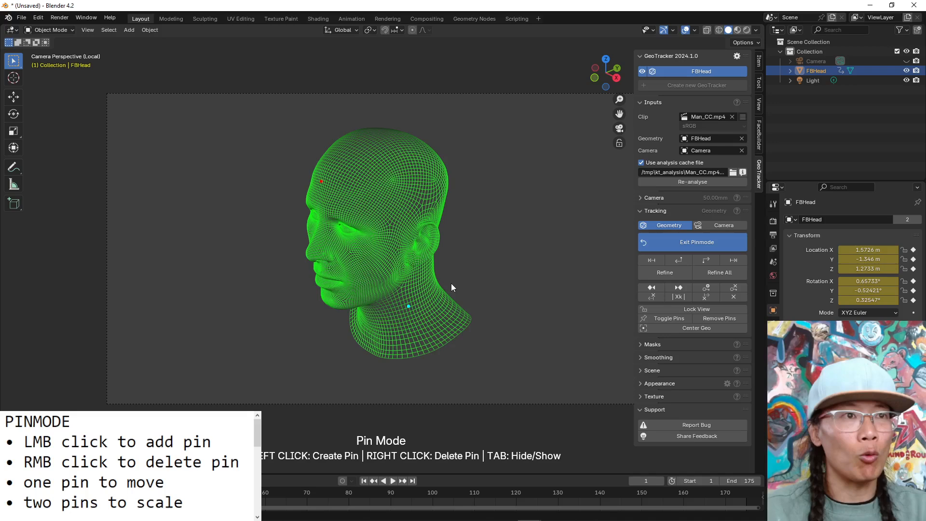
{"action": "mouse_move", "coordinate": [444, 188]}
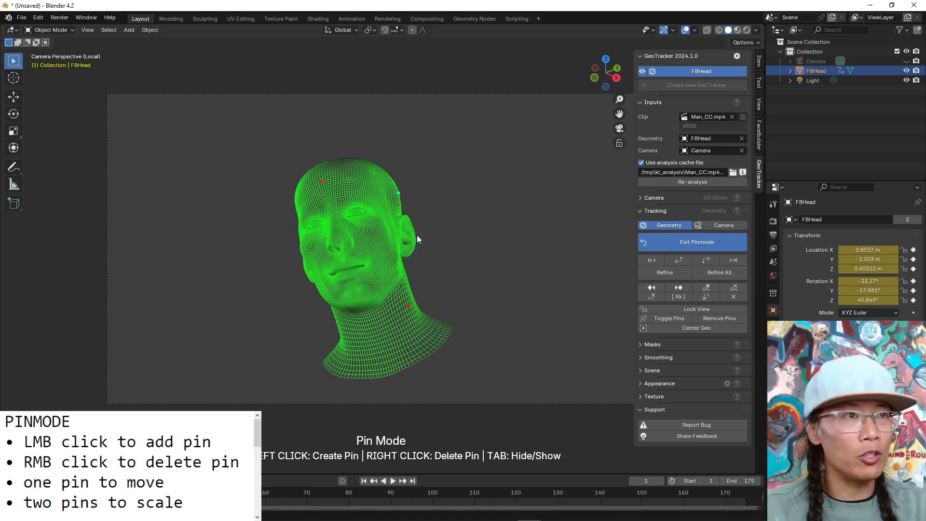
{"action": "mouse_move", "coordinate": [348, 222]}
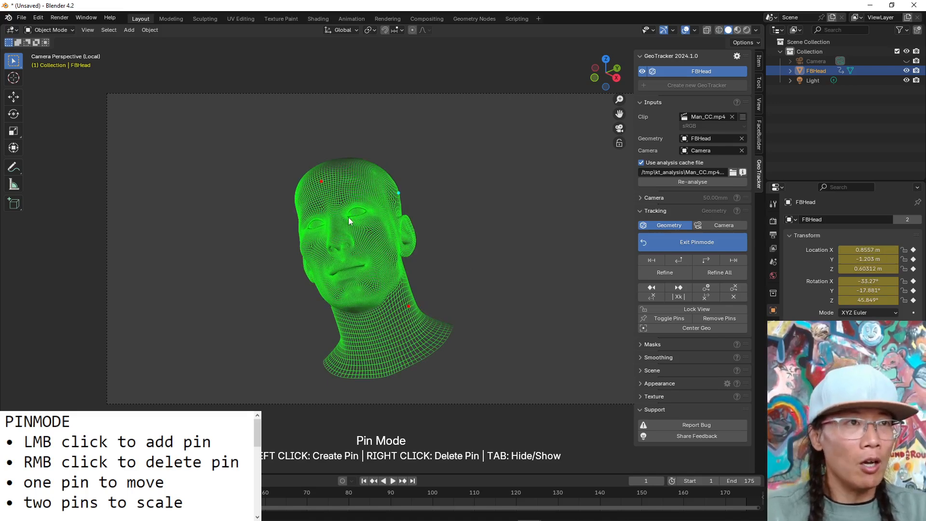
{"action": "mouse_move", "coordinate": [347, 220]}
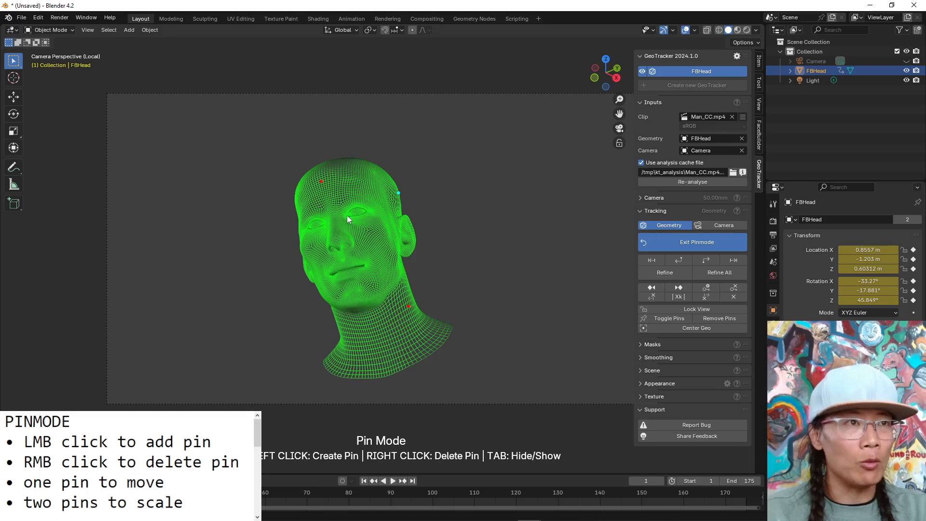
{"action": "mouse_move", "coordinate": [369, 214]}
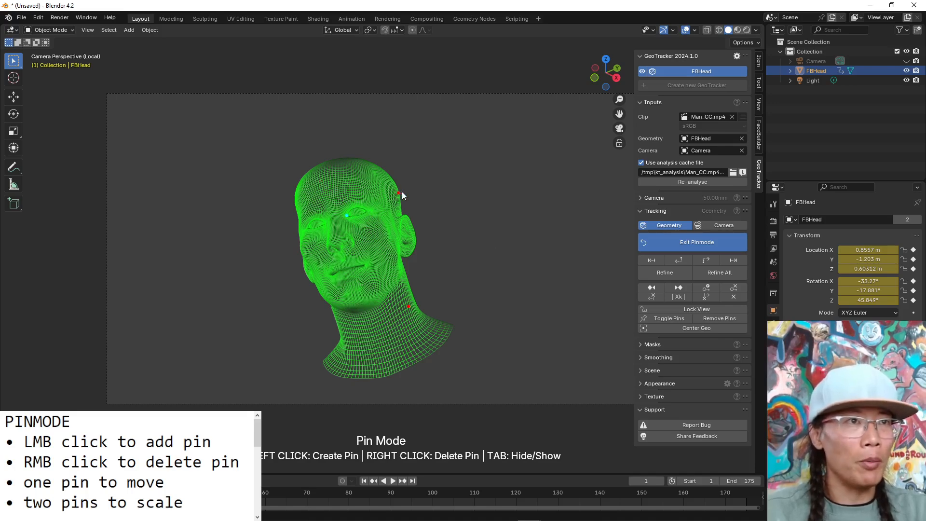
{"action": "right_click", "coordinate": [401, 195]}
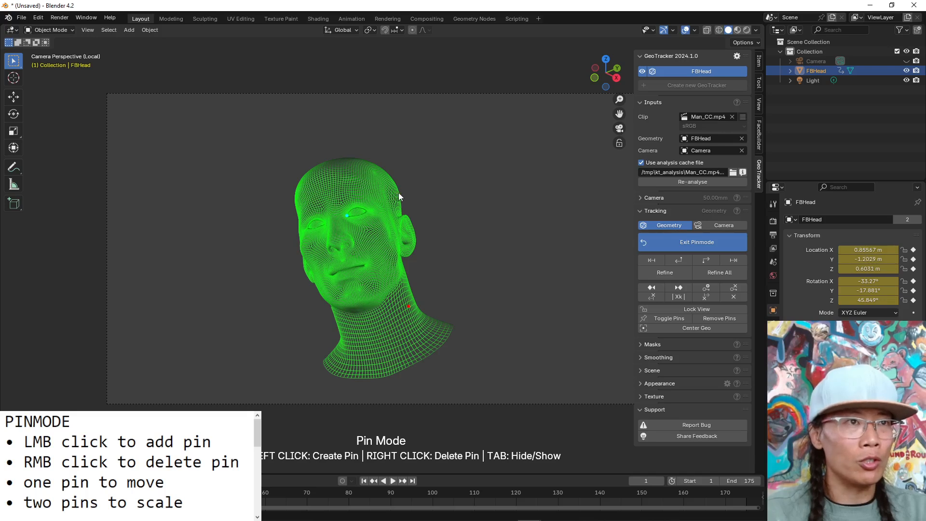
{"action": "mouse_move", "coordinate": [433, 291]}
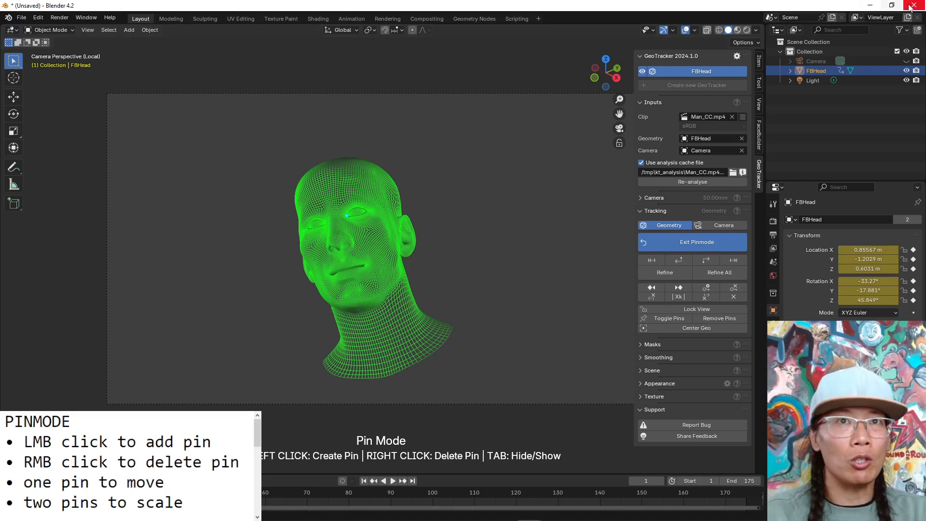
{"action": "mouse_move", "coordinate": [571, 249]}
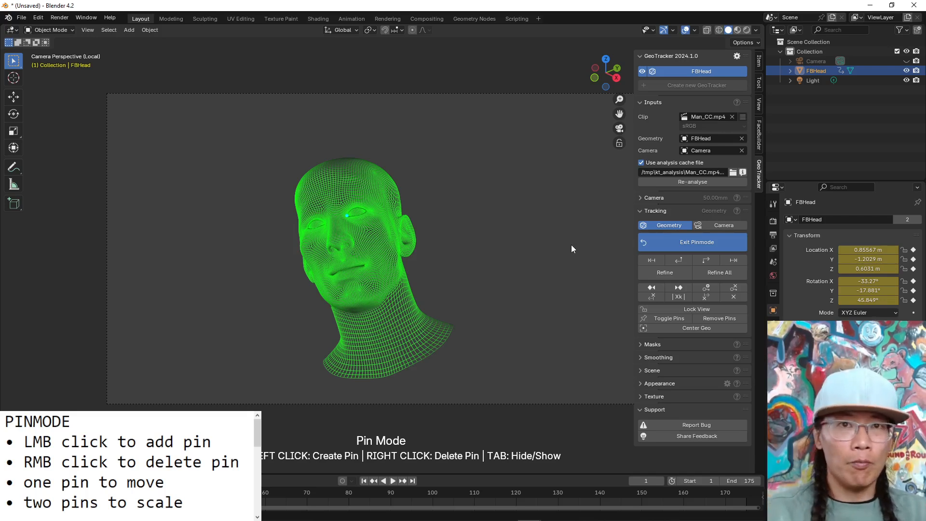
{"action": "mouse_move", "coordinate": [400, 239]}
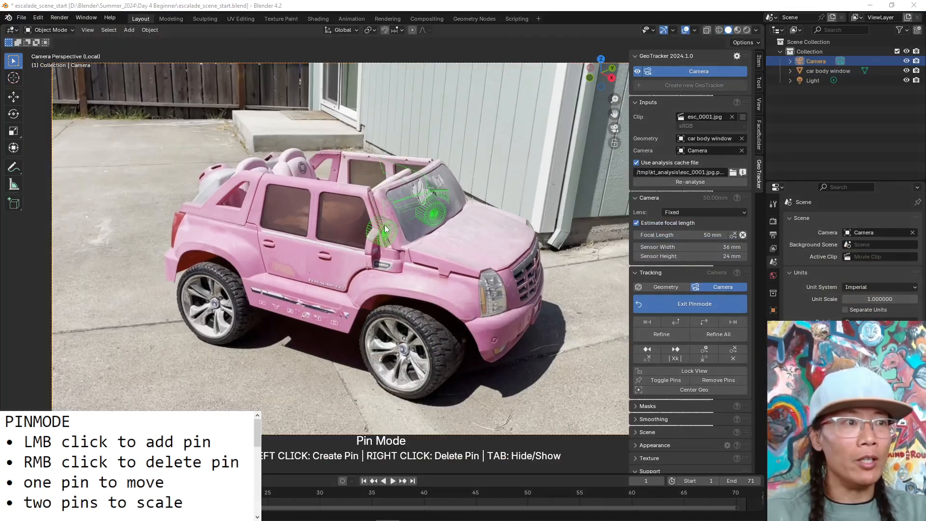
{"action": "left_click", "coordinate": [387, 480]}
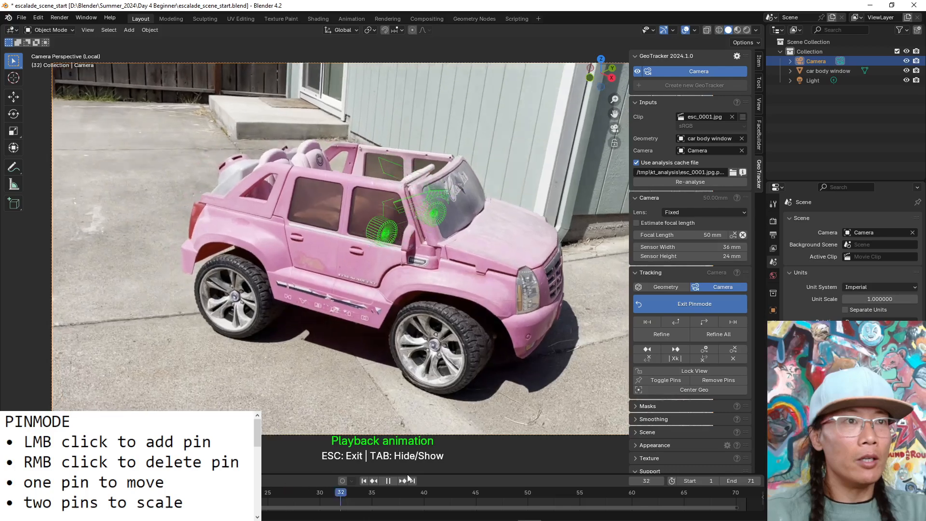
{"action": "left_click", "coordinate": [388, 481]}
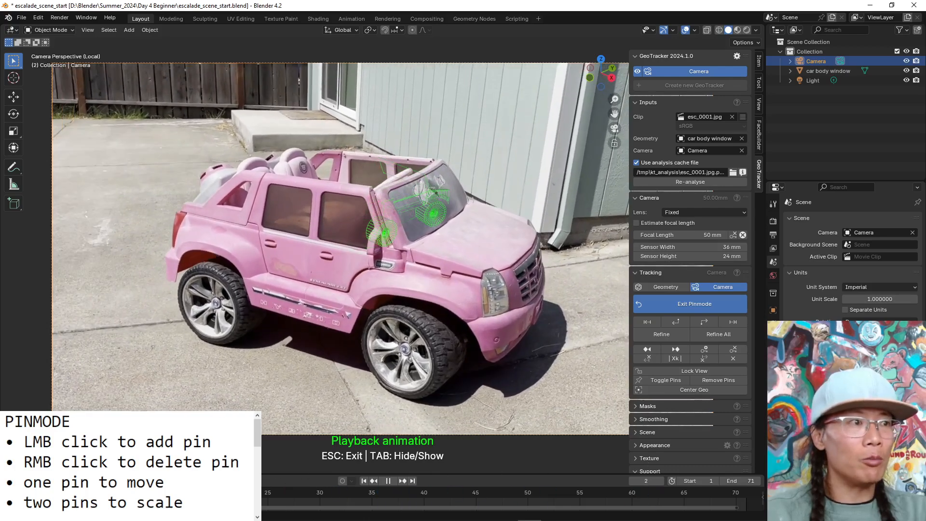
{"action": "left_click", "coordinate": [387, 480]}
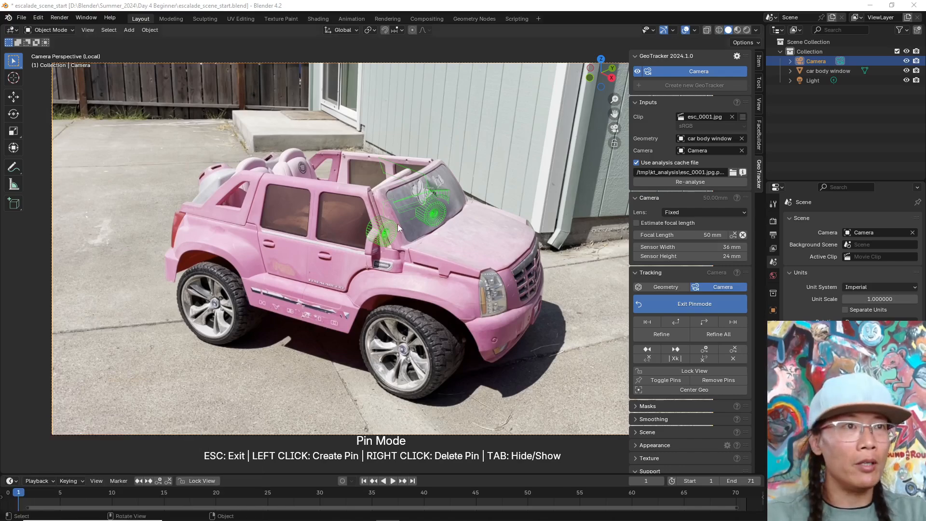
{"action": "mouse_move", "coordinate": [384, 223]}
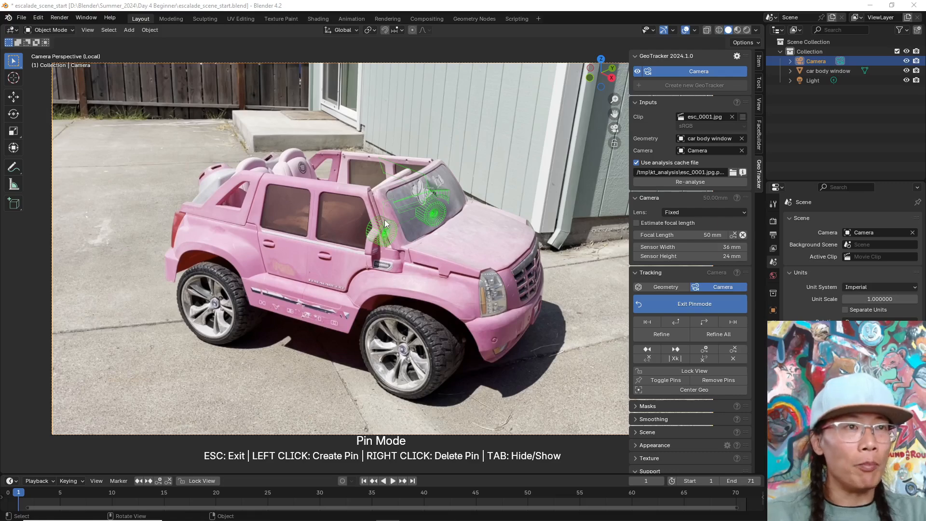
{"action": "mouse_move", "coordinate": [414, 199]}
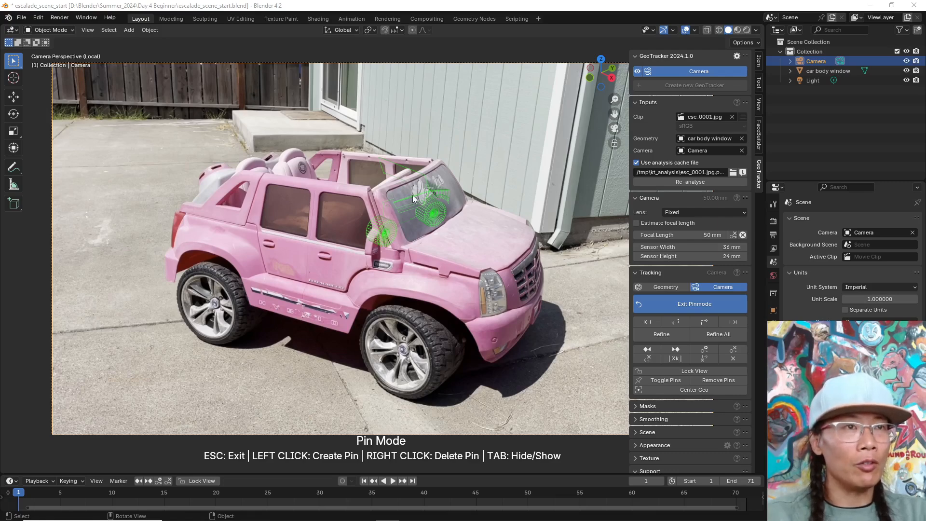
{"action": "mouse_move", "coordinate": [448, 182]}
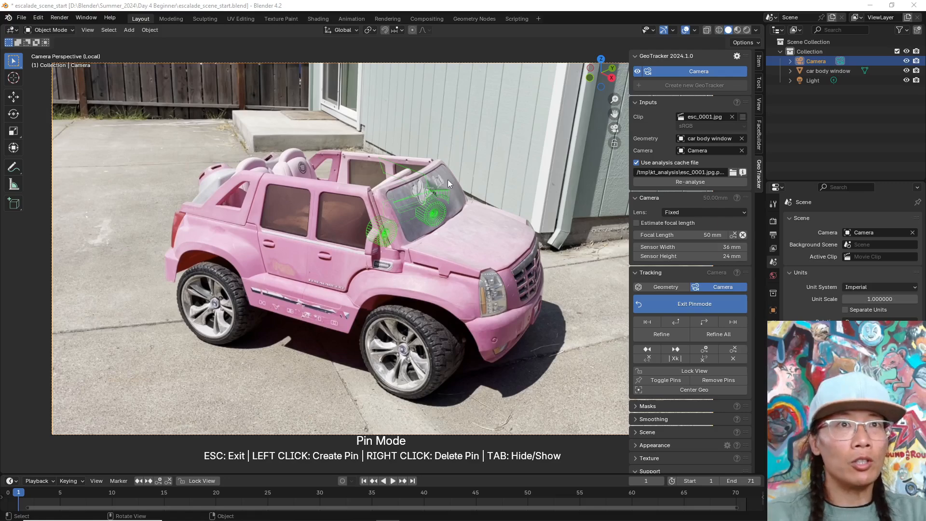
{"action": "mouse_move", "coordinate": [443, 116]}
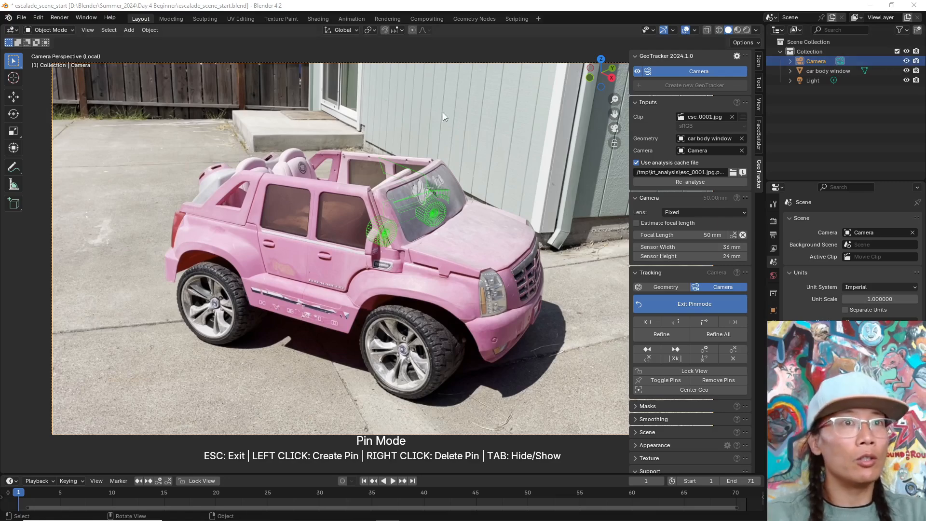
{"action": "mouse_move", "coordinate": [438, 232]}
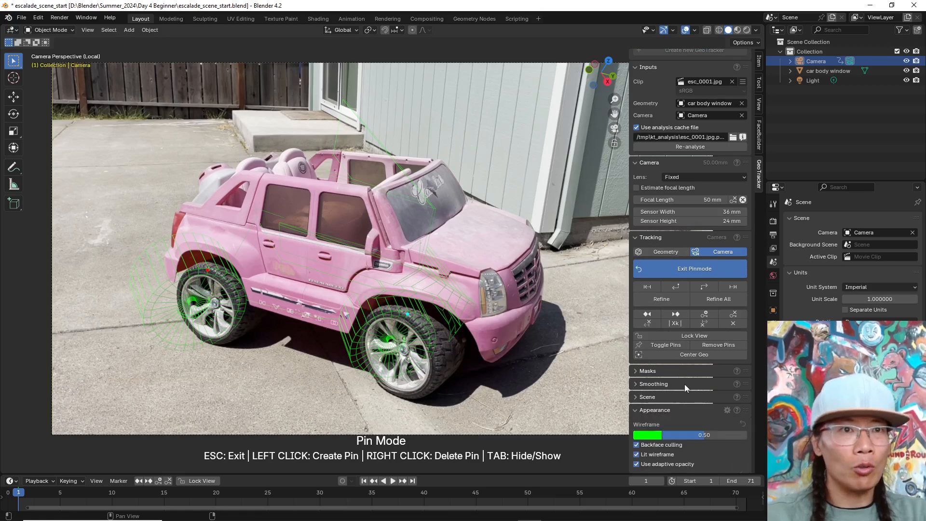
Under Appearance, adjust the wireframe opacity and start editing the wireframe colour.
{"action": "scroll", "scroll_direction": "down", "scroll_amount": 3}
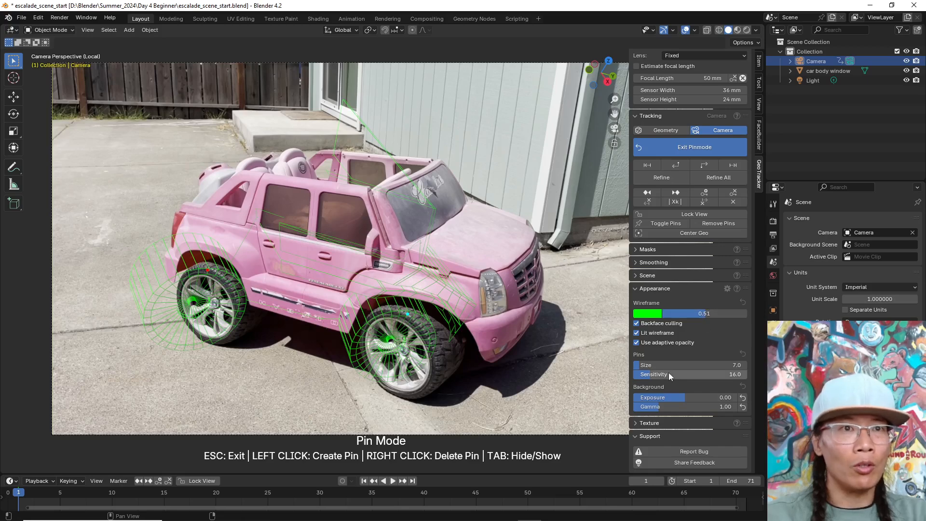
{"action": "mouse_move", "coordinate": [661, 345]}
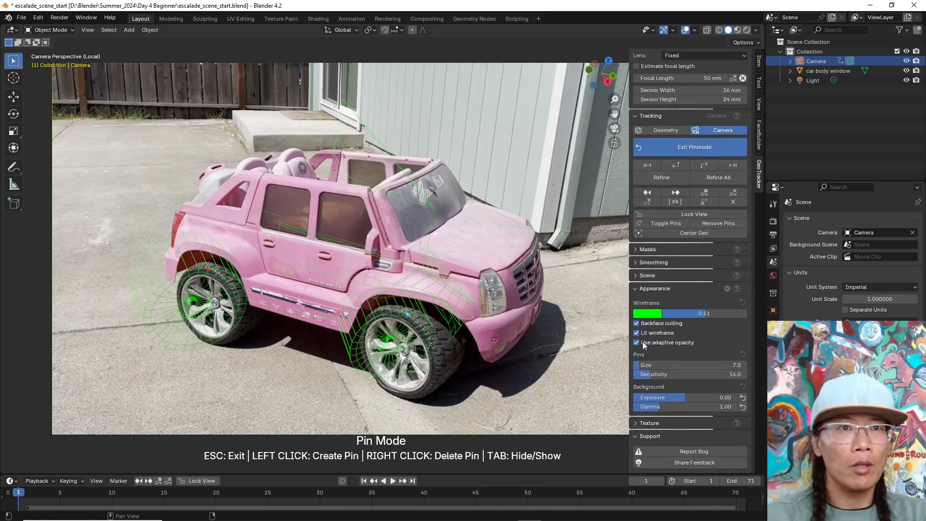
{"action": "left_click", "coordinate": [646, 312]}
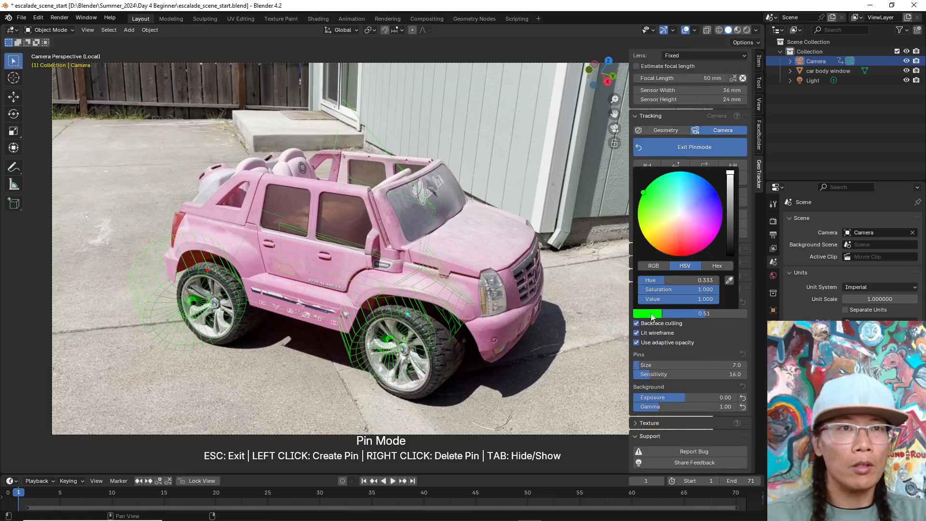
{"action": "mouse_move", "coordinate": [662, 203]}
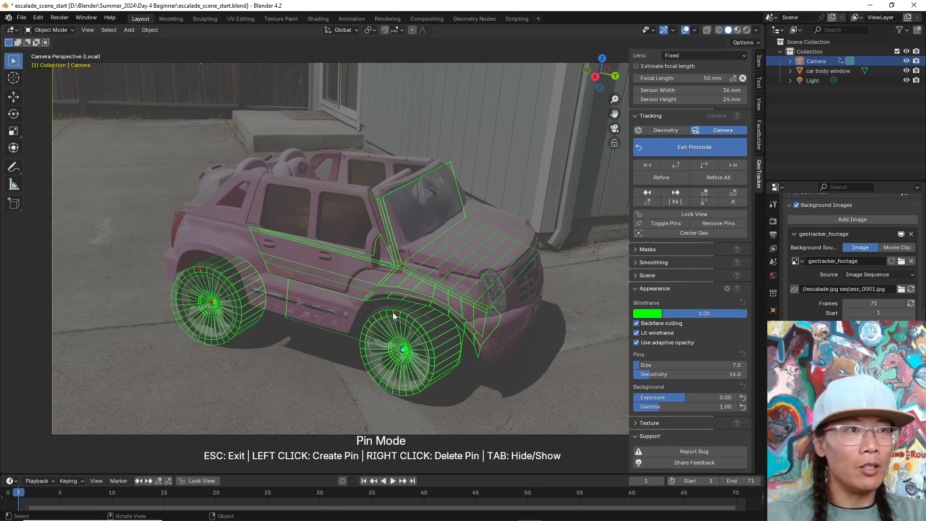
{"action": "mouse_move", "coordinate": [528, 378]}
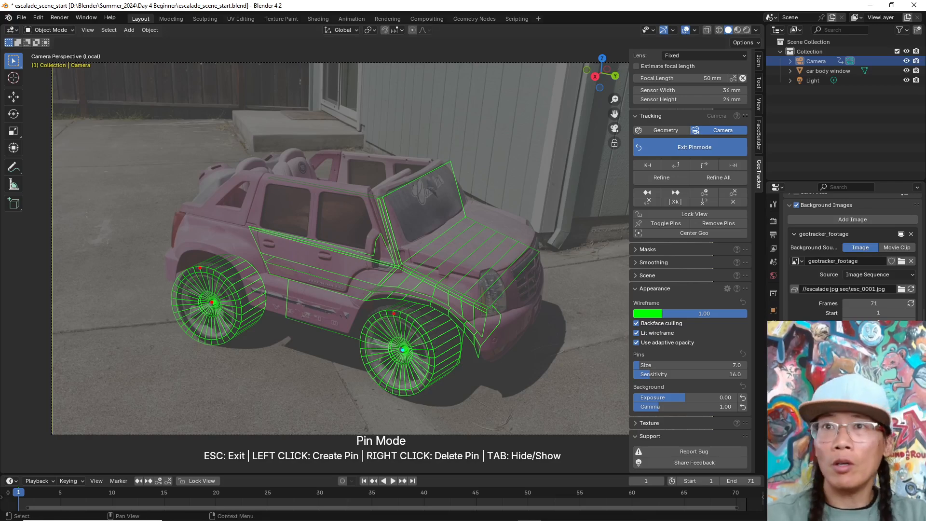
{"action": "mouse_move", "coordinate": [905, 70]}
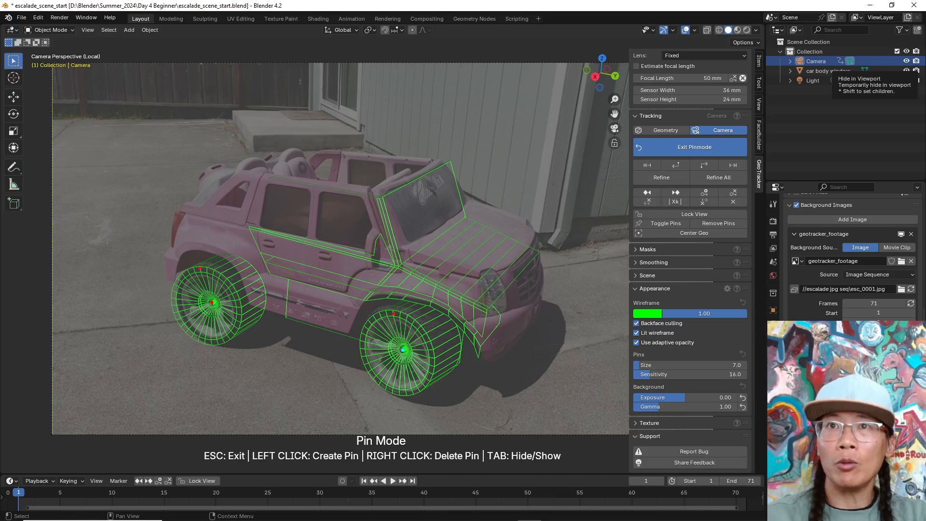
{"action": "mouse_move", "coordinate": [74, 33]}
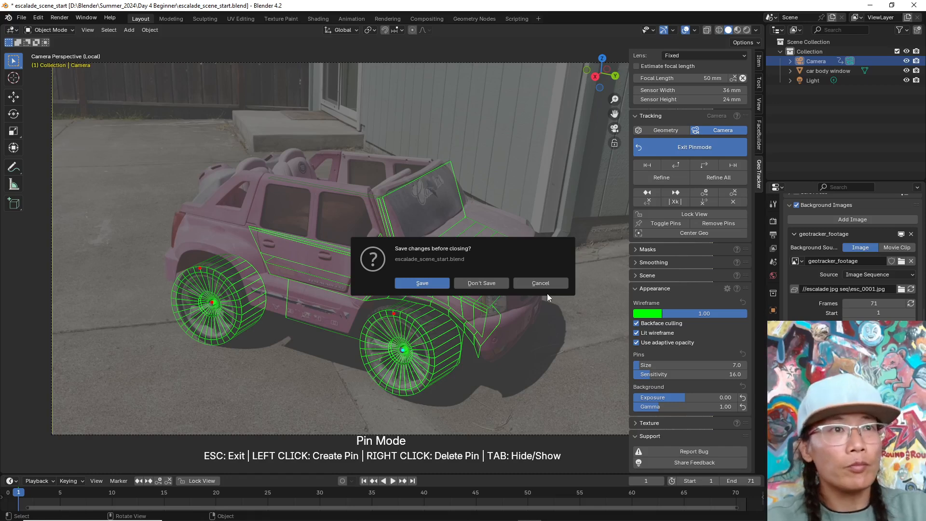
Discard the unsaved escalade tracking scene when prompted, starting a default file.
{"action": "left_click", "coordinate": [480, 282]}
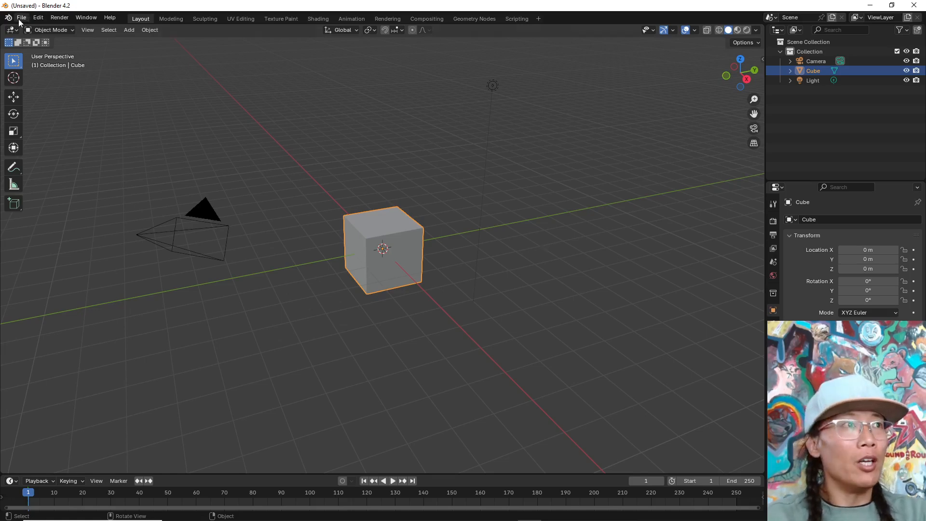
{"action": "mouse_move", "coordinate": [11, 30]}
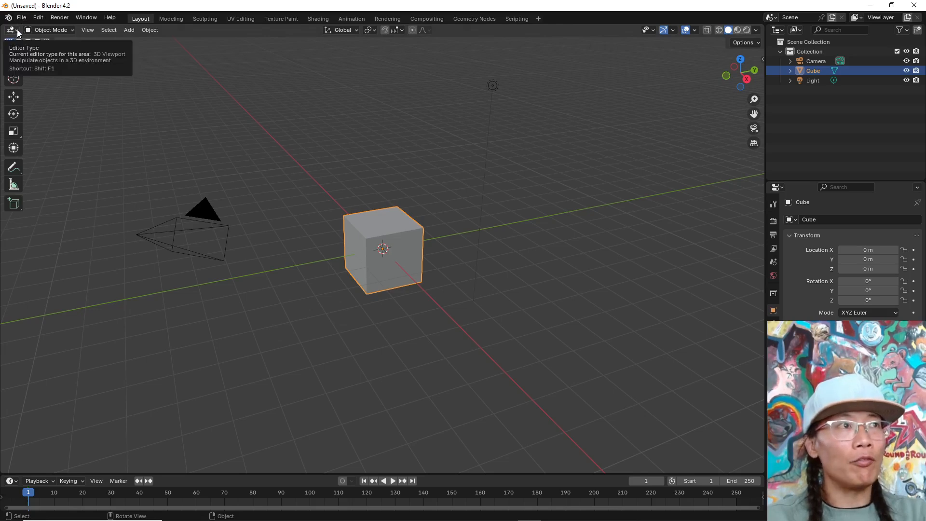
Switch the main area's editor type from 3D Viewport to Video Sequencer.
{"action": "left_click", "coordinate": [11, 30]}
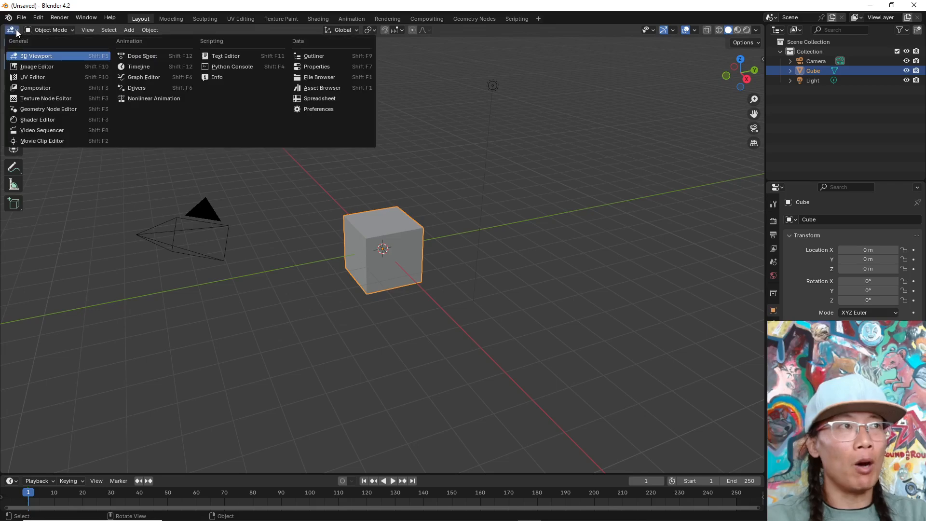
{"action": "mouse_move", "coordinate": [42, 130]}
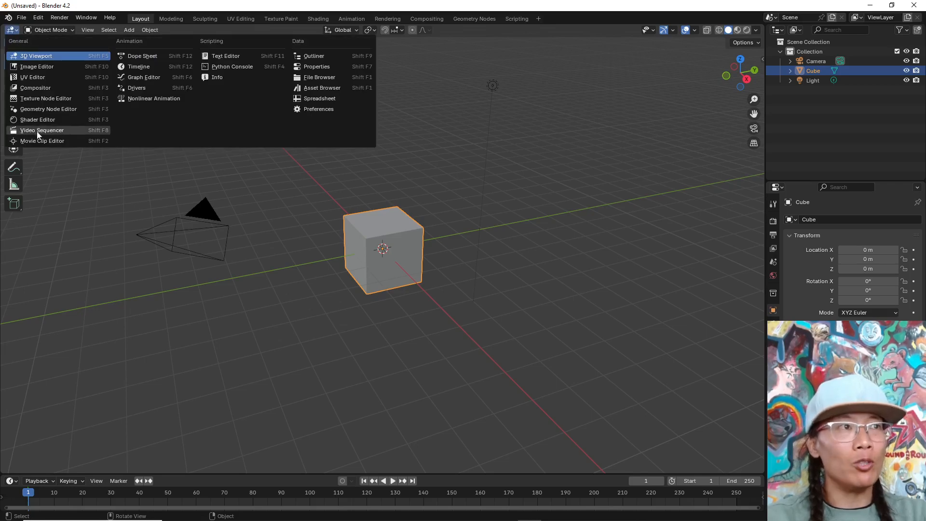
{"action": "mouse_move", "coordinate": [42, 130]}
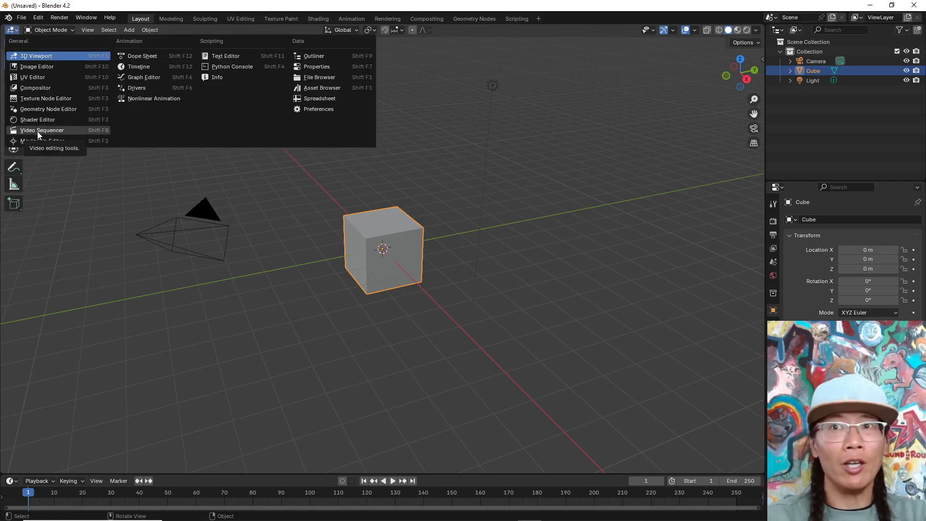
{"action": "left_click", "coordinate": [42, 131]}
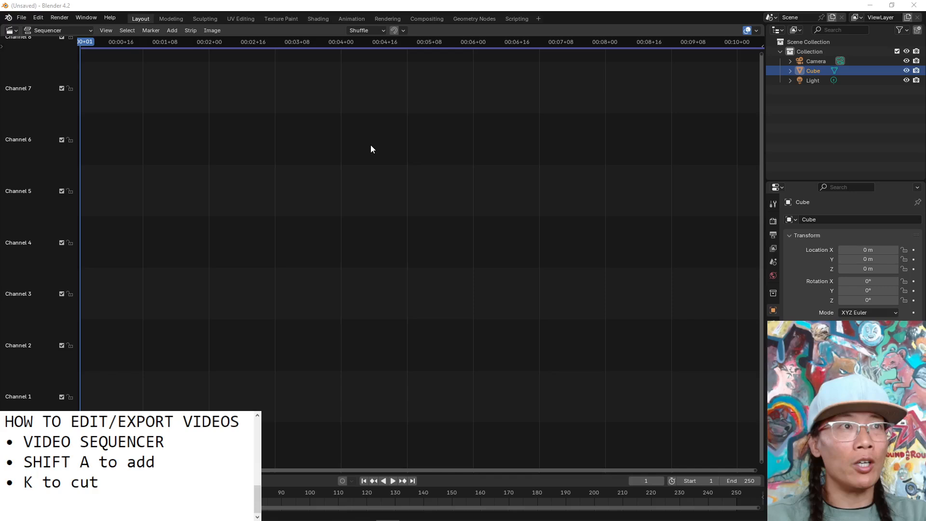
{"action": "mouse_move", "coordinate": [367, 148]}
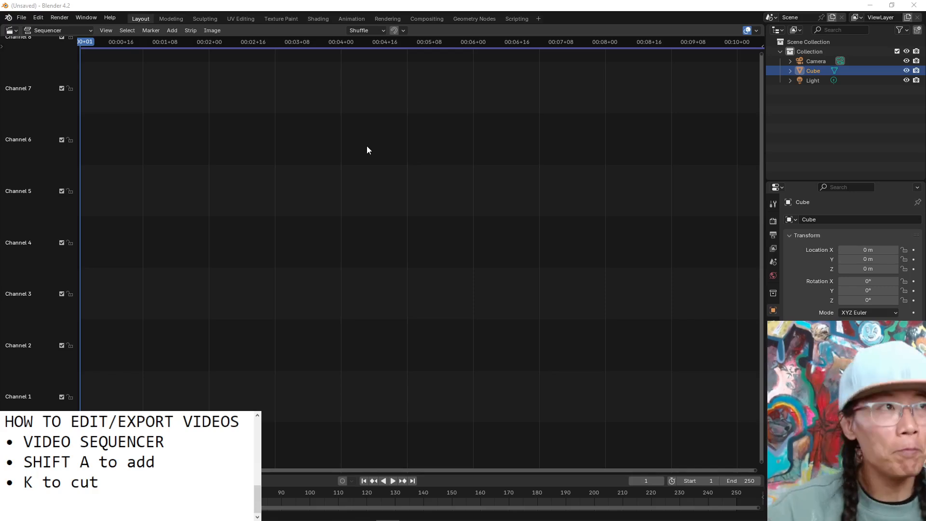
{"action": "mouse_move", "coordinate": [569, 206]}
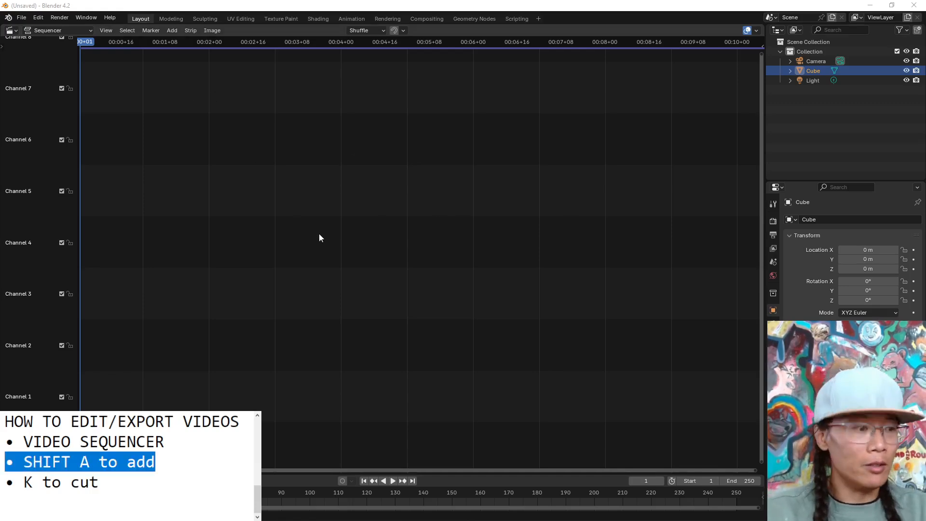
Add escalade pink.mov as movie and sound strips in the sequencer.
{"action": "key", "text": "shift+a"}
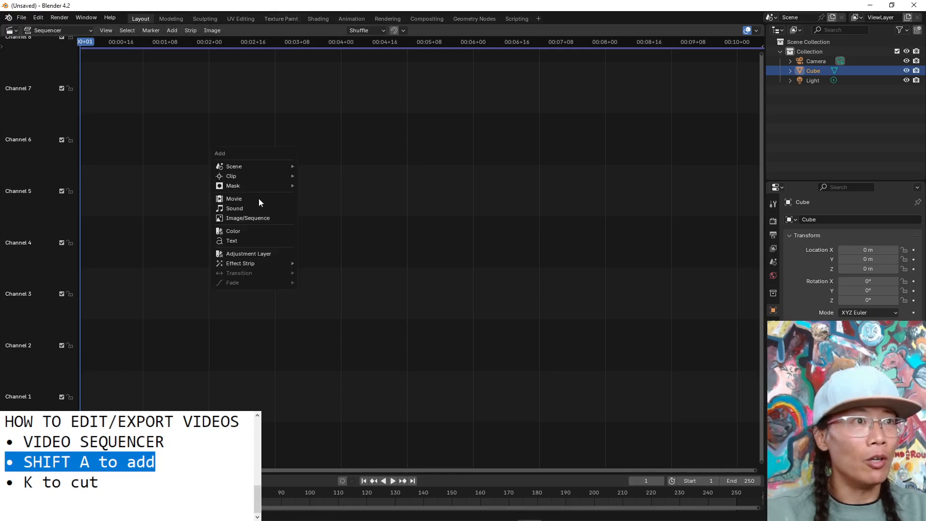
{"action": "left_click", "coordinate": [233, 198]}
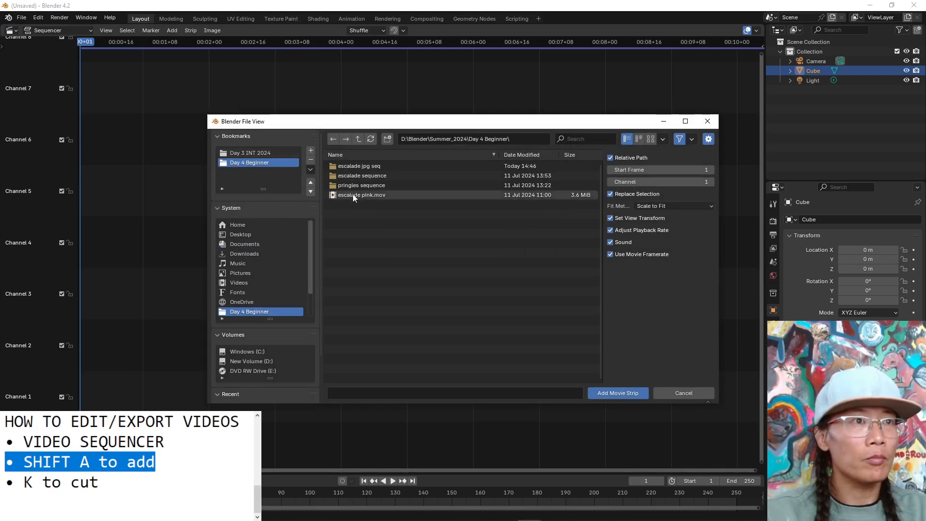
{"action": "left_click", "coordinate": [617, 392]}
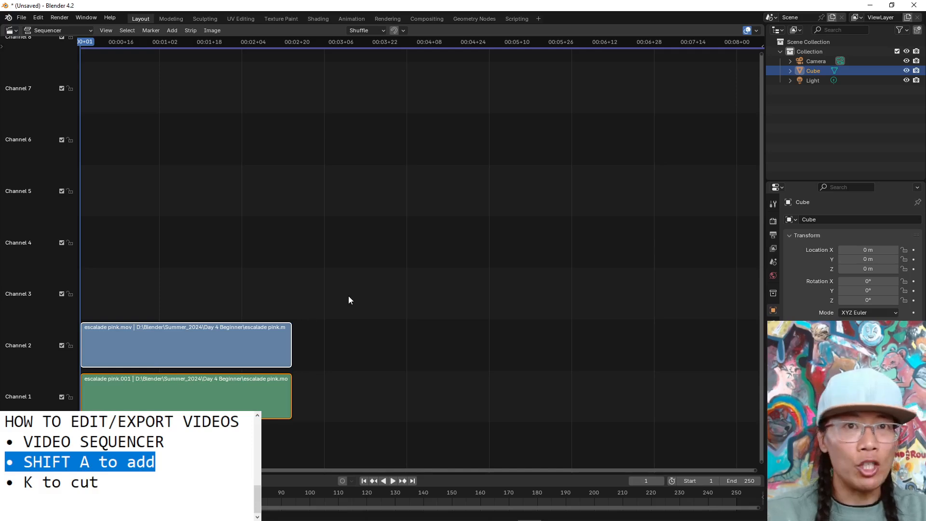
{"action": "mouse_move", "coordinate": [257, 338]}
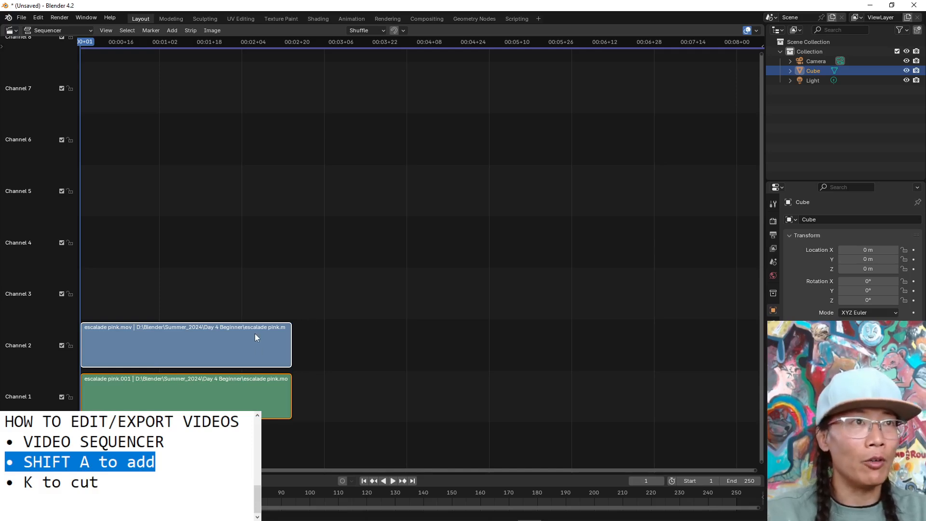
{"action": "mouse_move", "coordinate": [142, 101]}
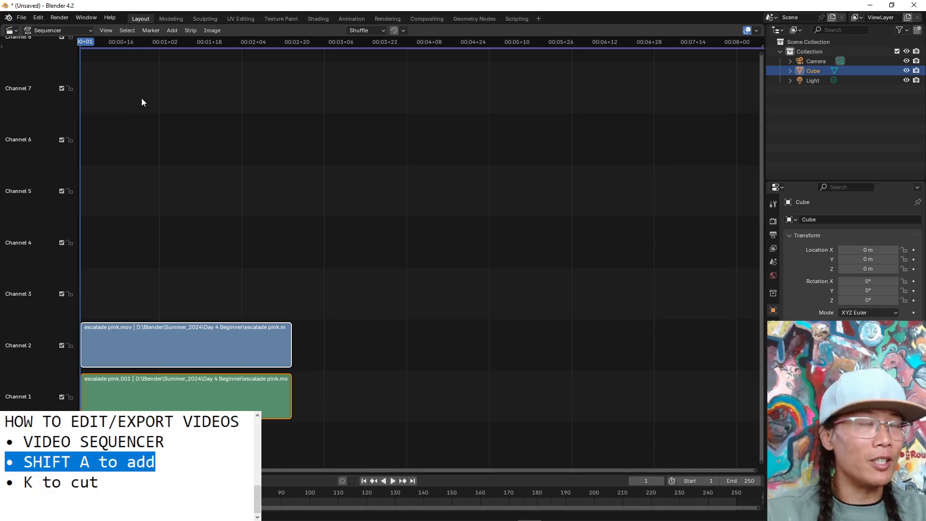
Show the Sequencer & Preview view and play and scrub through the escalade footage.
{"action": "left_click", "coordinate": [56, 29]}
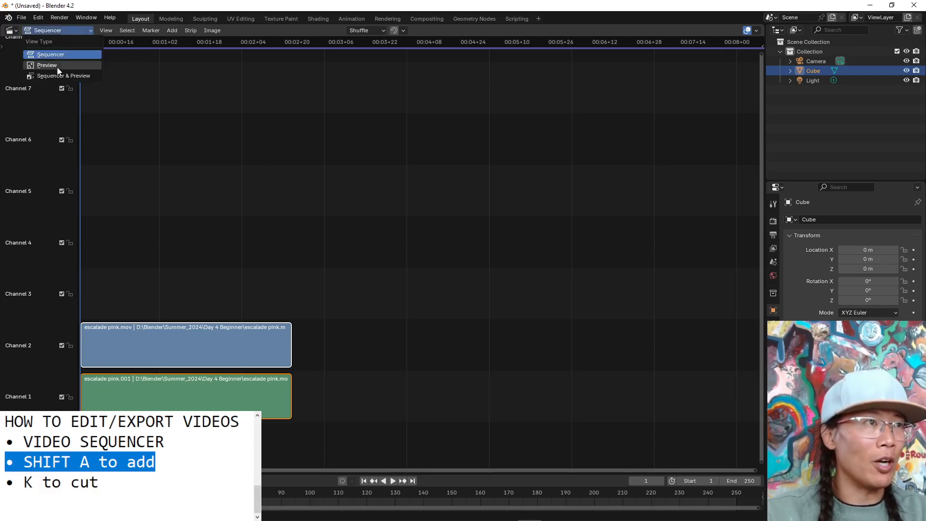
{"action": "mouse_move", "coordinate": [64, 76]}
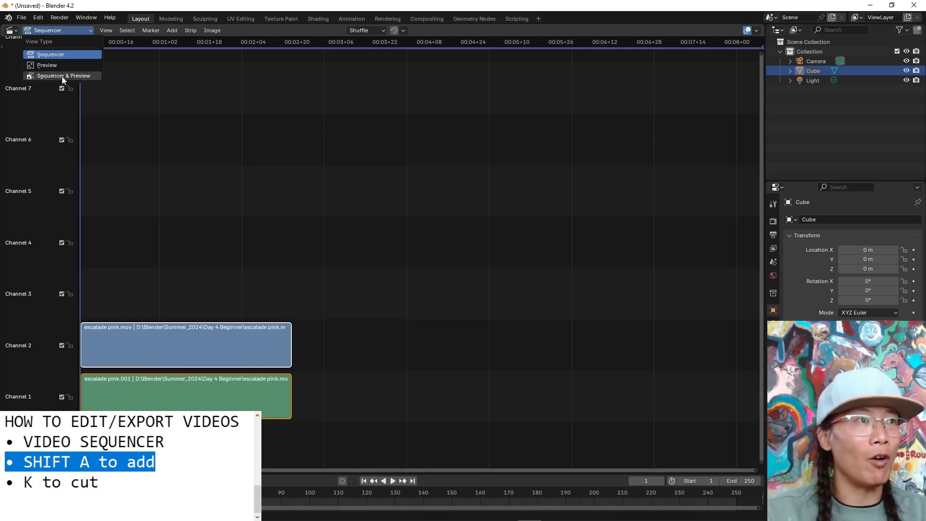
{"action": "left_click", "coordinate": [63, 76]}
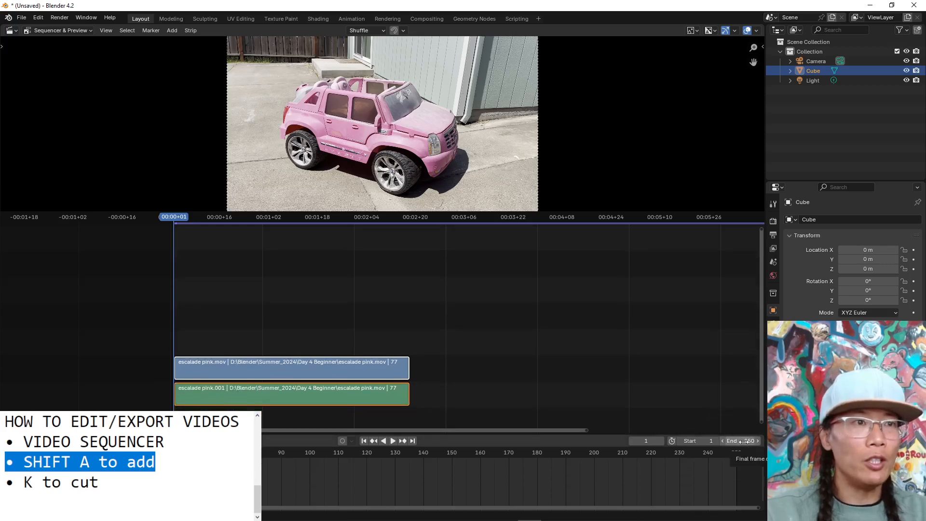
{"action": "left_click", "coordinate": [392, 440]}
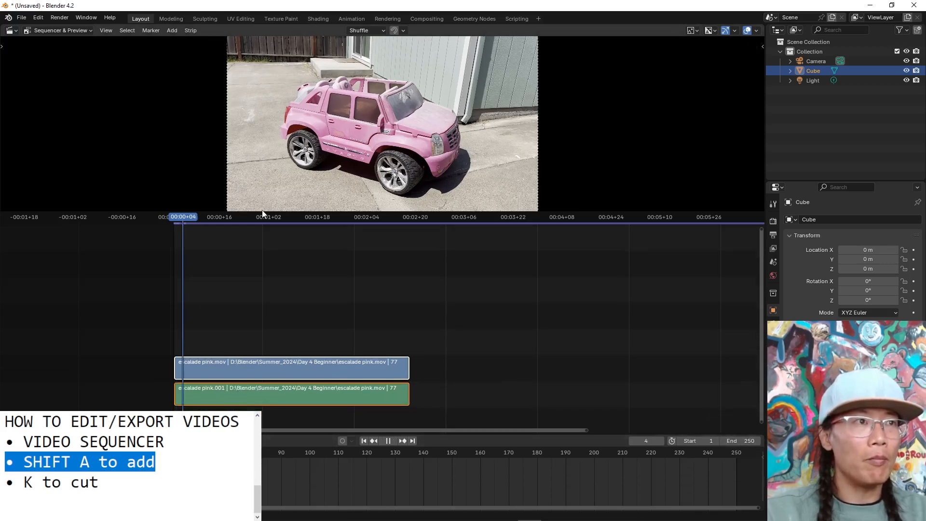
{"action": "left_click", "coordinate": [391, 216]}
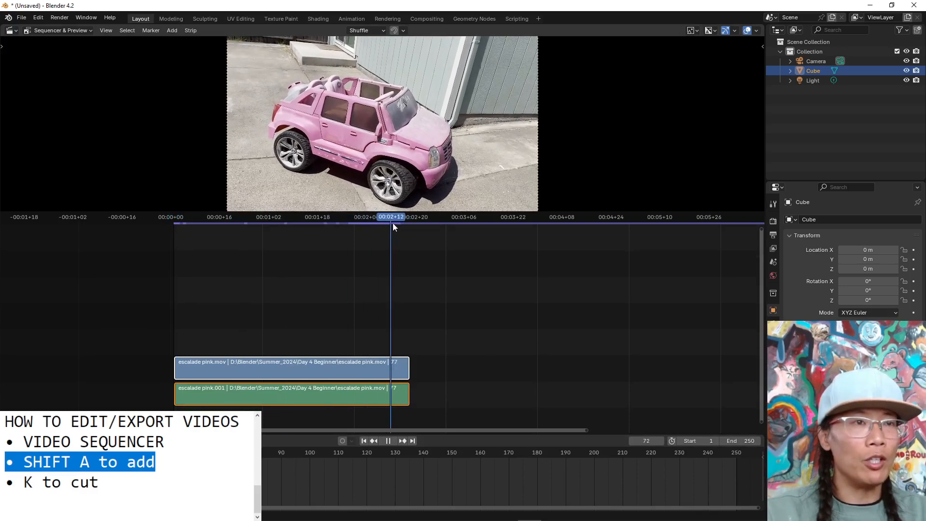
{"action": "left_click", "coordinate": [404, 217]}
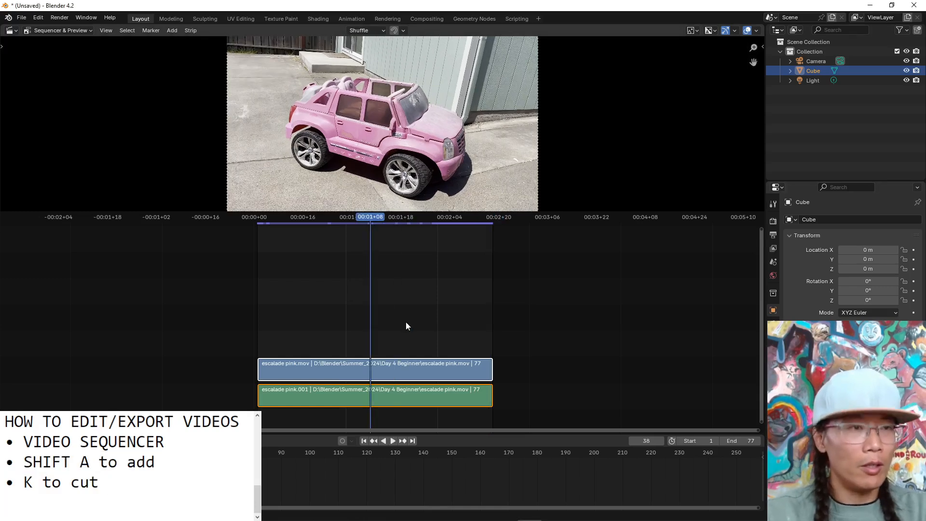
Cut both strips at frame 38 with K and review the output file format options.
{"action": "key", "text": "k"}
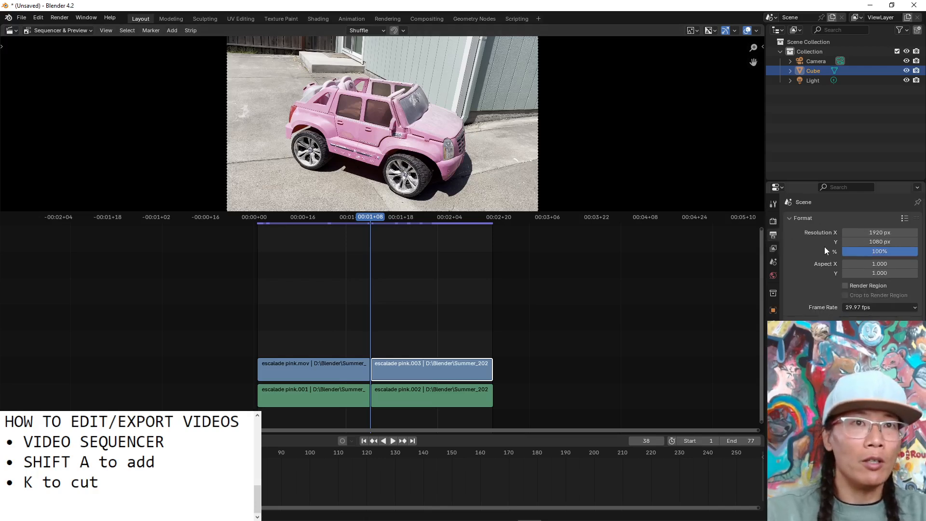
{"action": "left_click", "coordinate": [772, 235]}
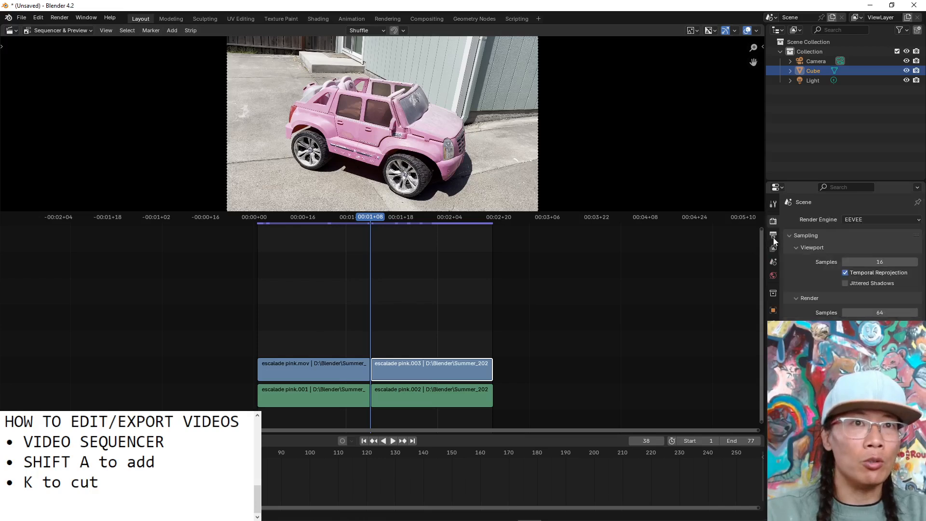
{"action": "left_click", "coordinate": [772, 234]}
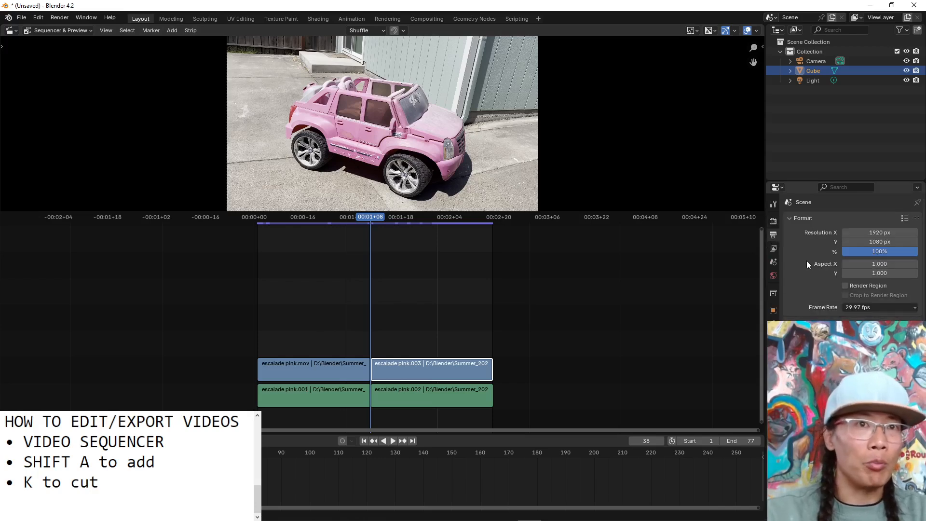
{"action": "scroll", "scroll_direction": "down", "scroll_amount": 3}
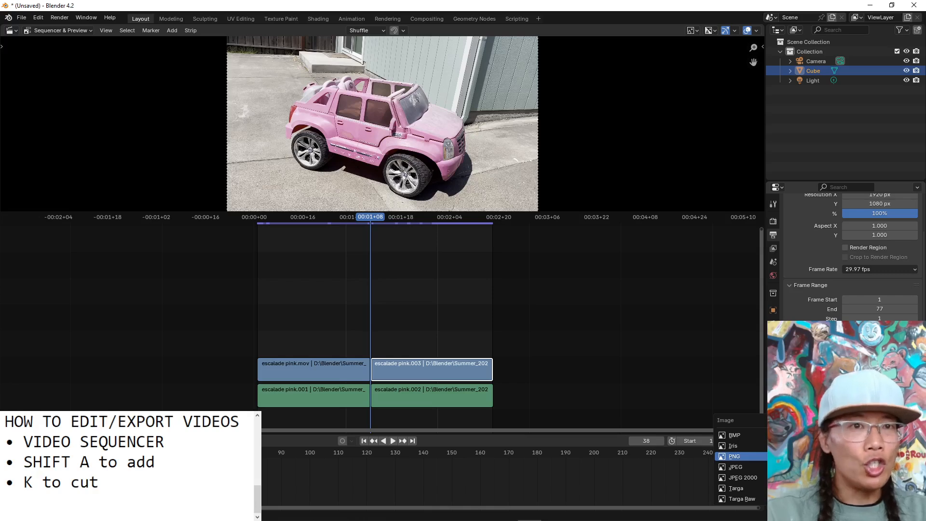
{"action": "mouse_move", "coordinate": [735, 466]}
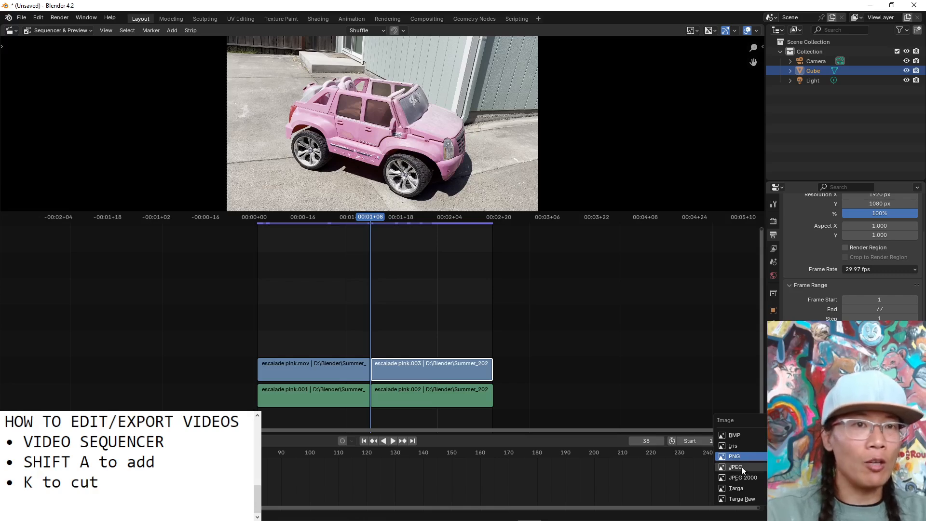
{"action": "left_click", "coordinate": [733, 456]}
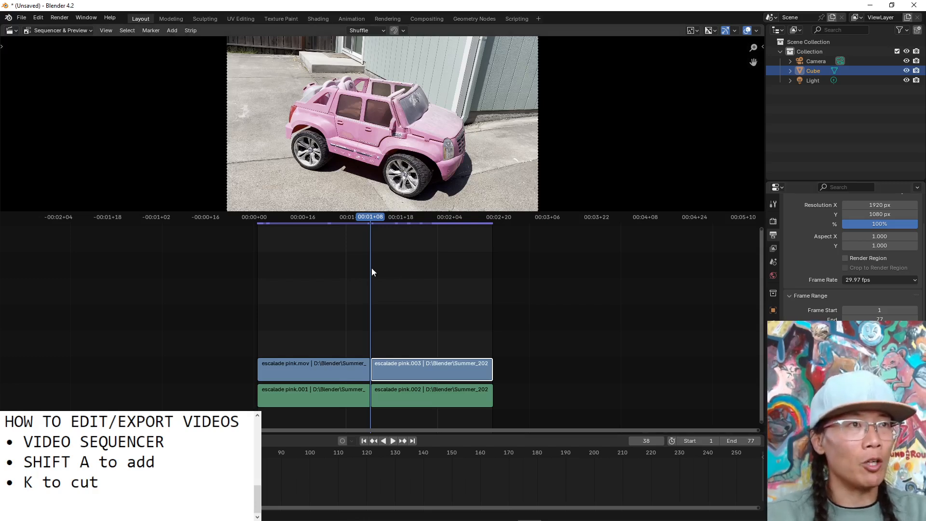
{"action": "mouse_move", "coordinate": [50, 51]}
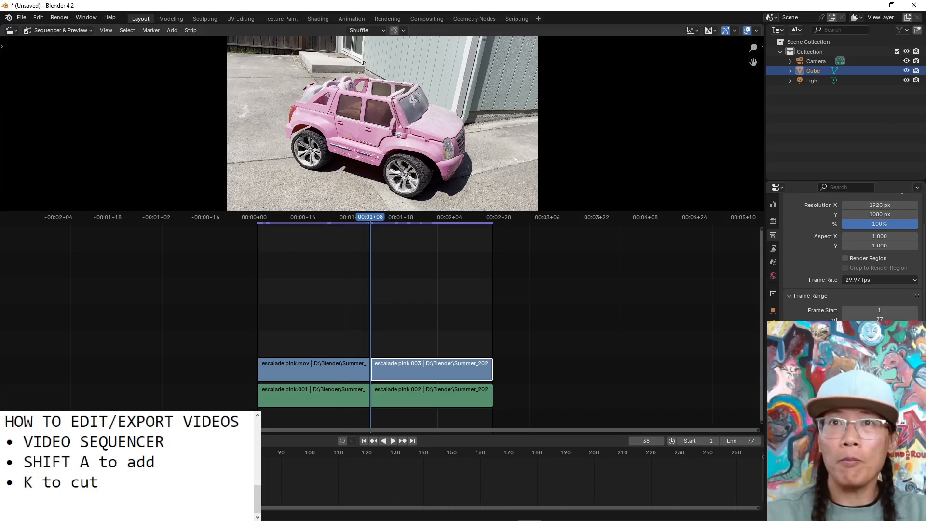
{"action": "mouse_move", "coordinate": [141, 40]}
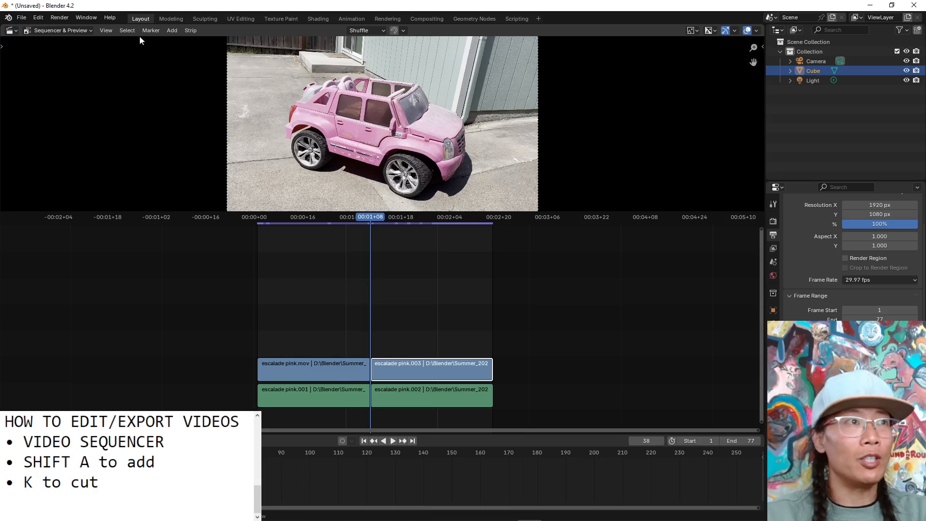
{"action": "left_click", "coordinate": [59, 18]}
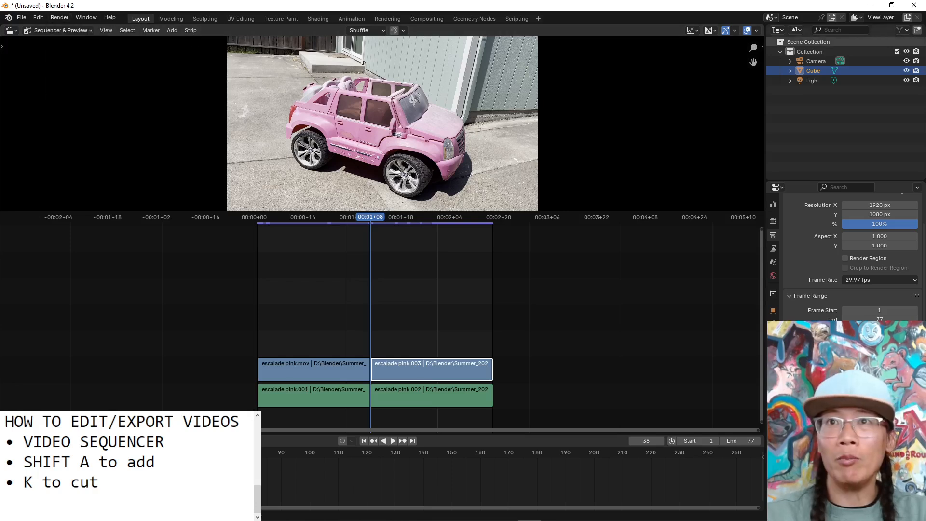
Start a new General file, discarding the unsaved sequencer project.
{"action": "scroll", "scroll_direction": "down", "scroll_amount": 3}
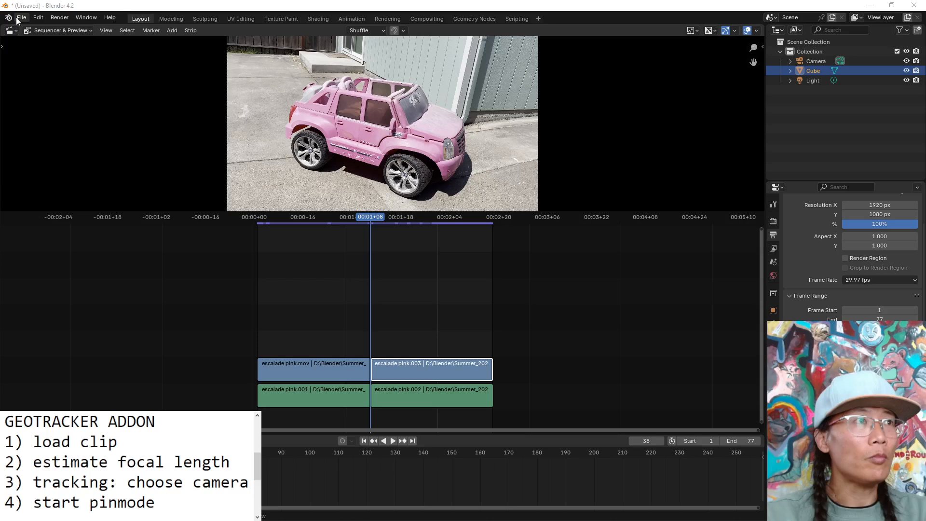
{"action": "left_click", "coordinate": [21, 18]}
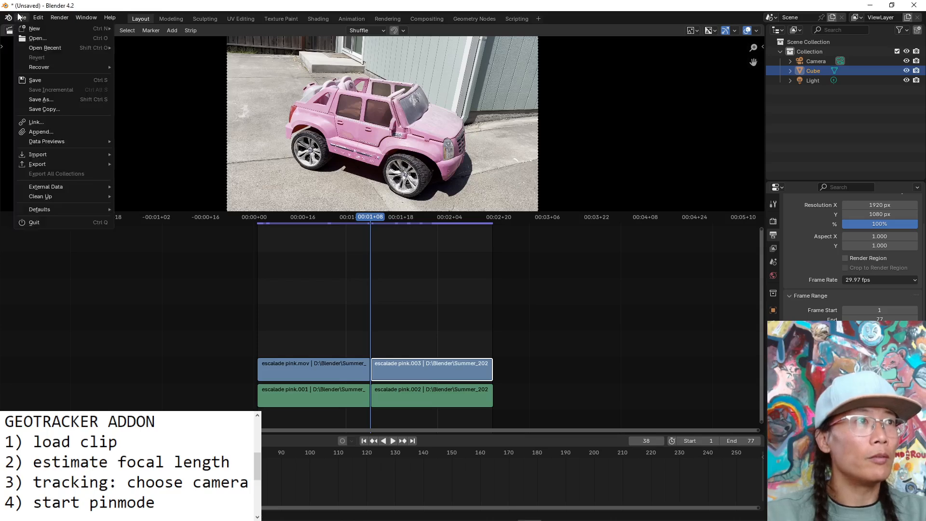
{"action": "left_click", "coordinate": [35, 28]}
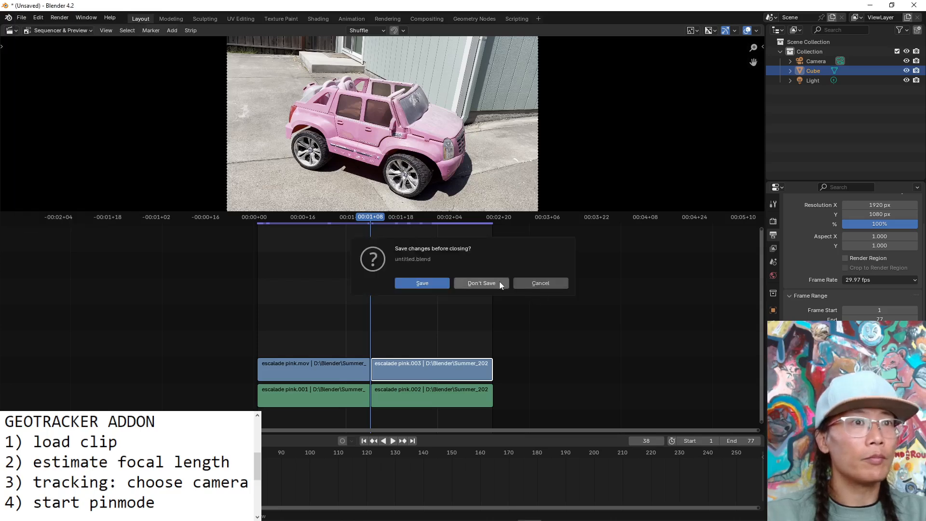
{"action": "left_click", "coordinate": [481, 282]}
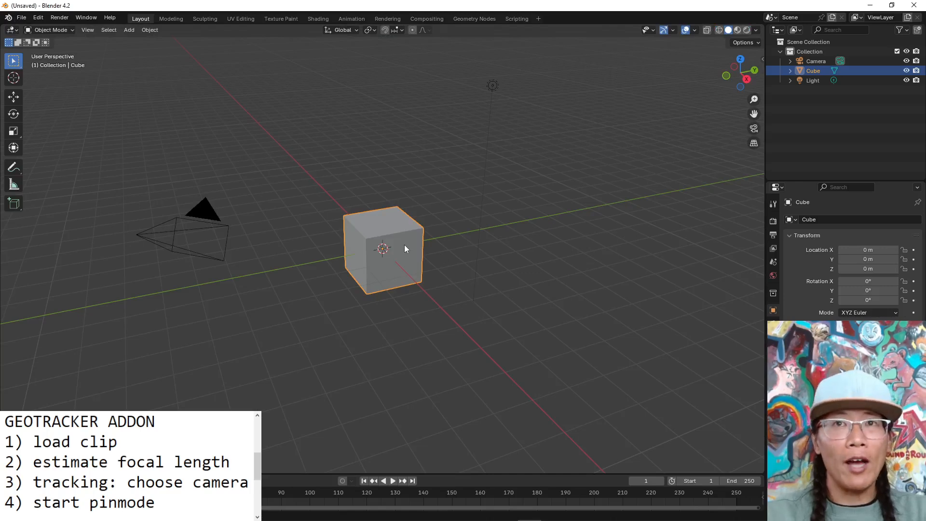
{"action": "mouse_move", "coordinate": [249, 168]}
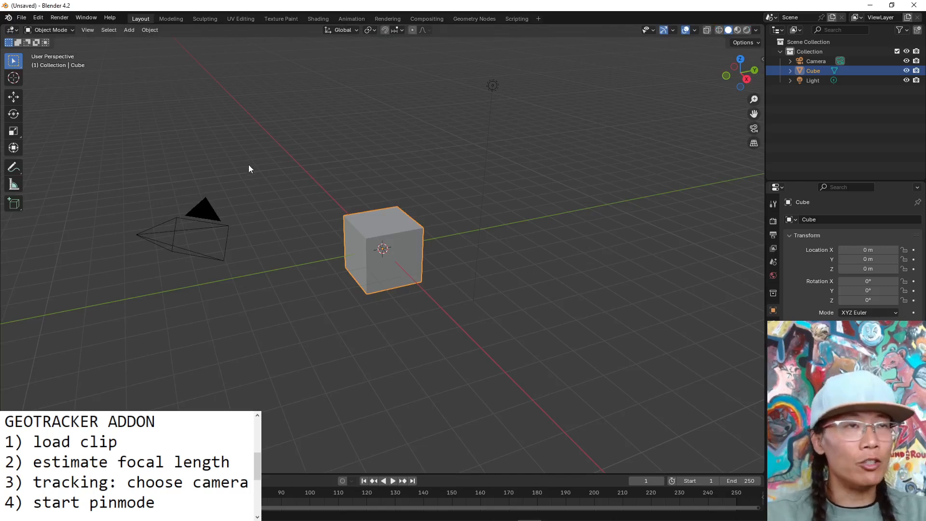
{"action": "left_click", "coordinate": [38, 17]}
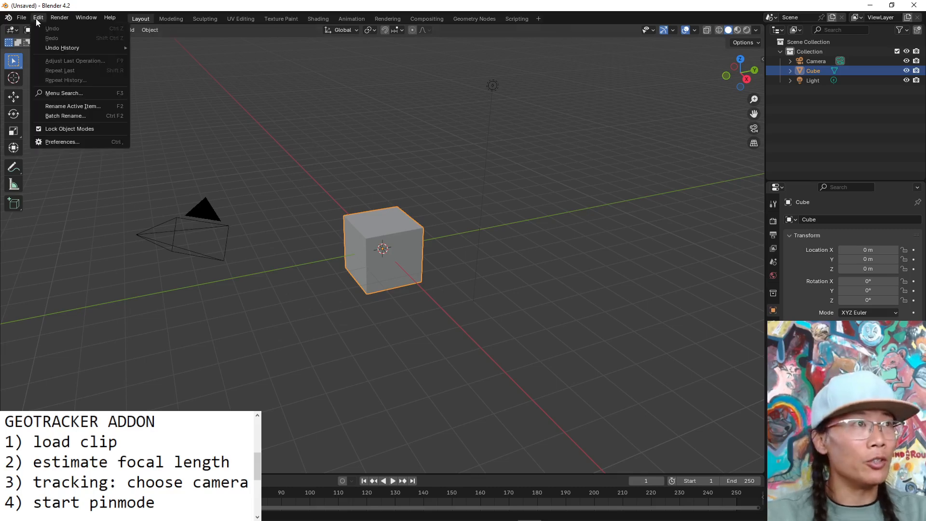
{"action": "mouse_move", "coordinate": [62, 142]}
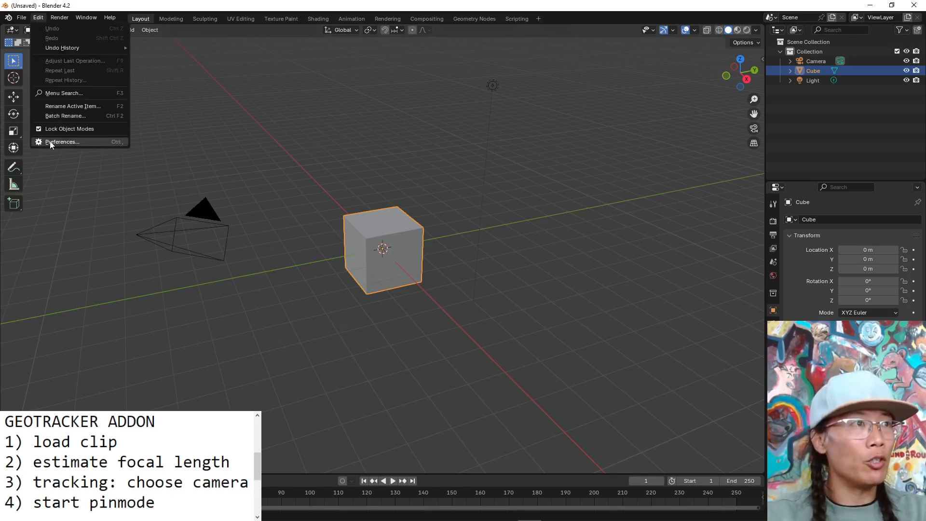
In Preferences Add-ons, inspect the enabled KeenTools FaceBuilder & GeoTracker 2024.1.0 entry and its installed core library.
{"action": "left_click", "coordinate": [62, 142]}
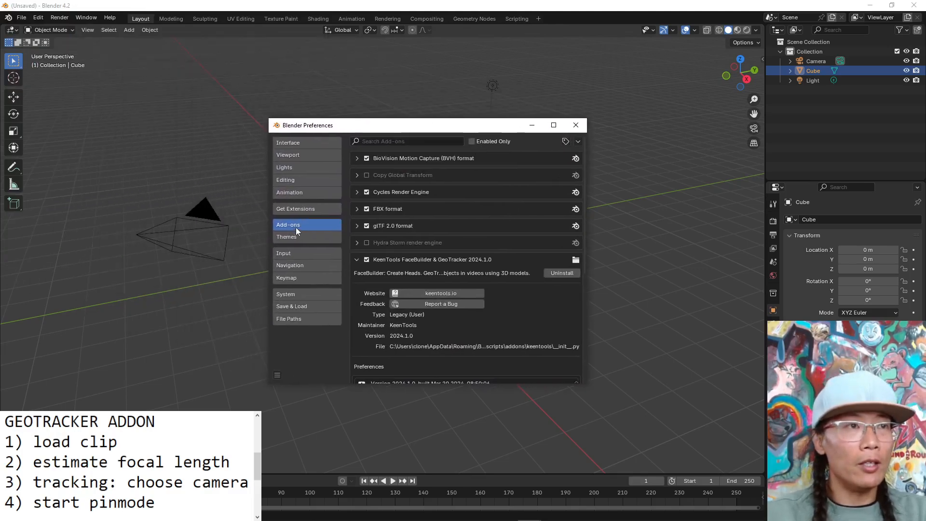
{"action": "mouse_move", "coordinate": [295, 214]}
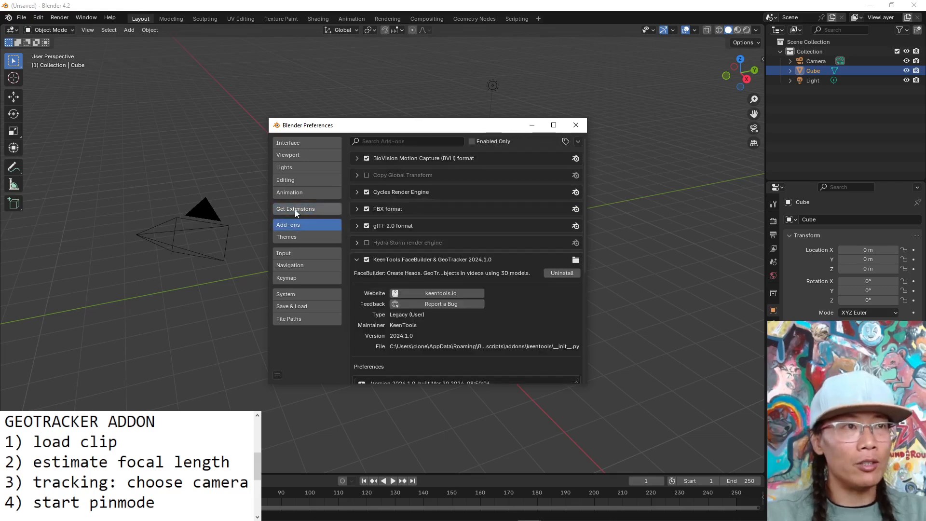
{"action": "mouse_move", "coordinate": [303, 230]}
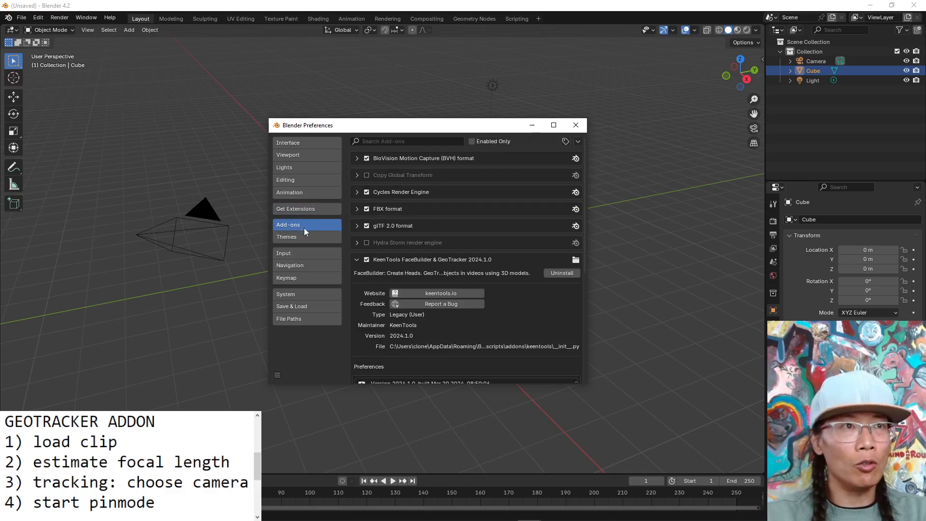
{"action": "mouse_move", "coordinate": [341, 226]}
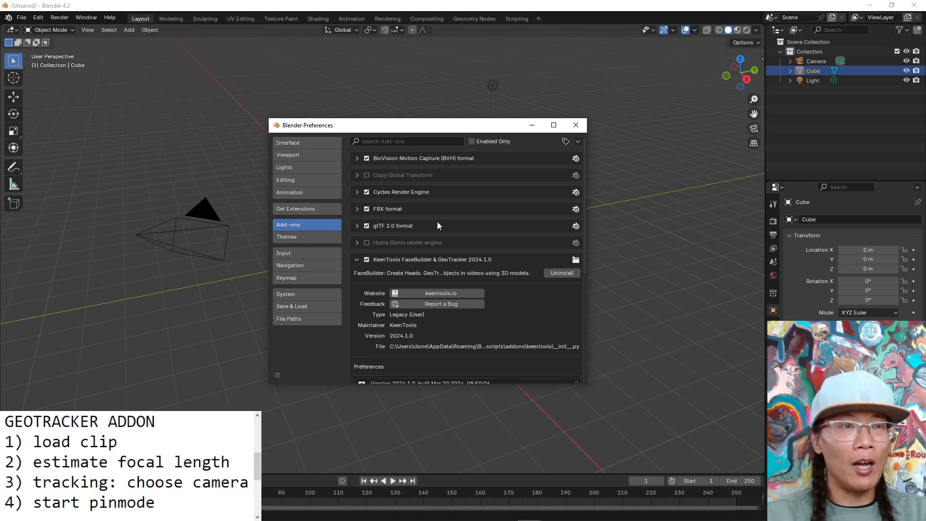
{"action": "mouse_move", "coordinate": [354, 264]}
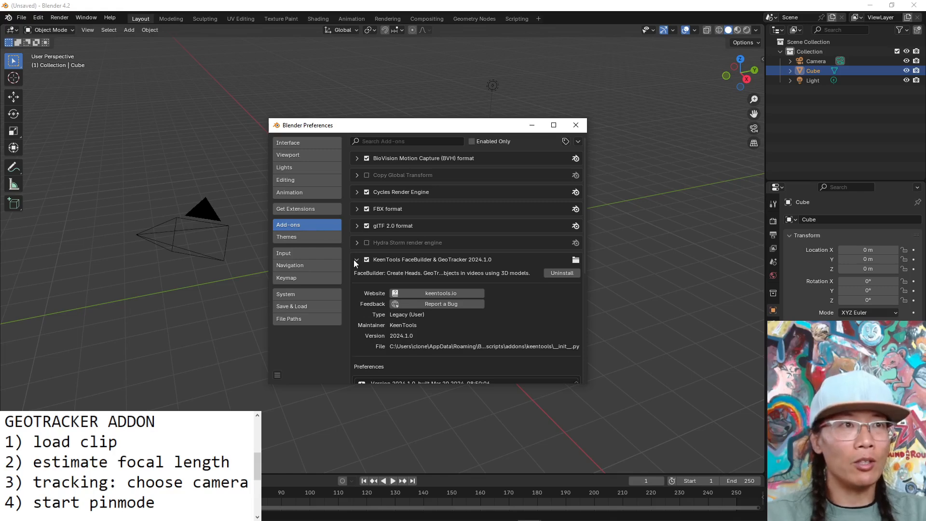
{"action": "left_click", "coordinate": [357, 262]}
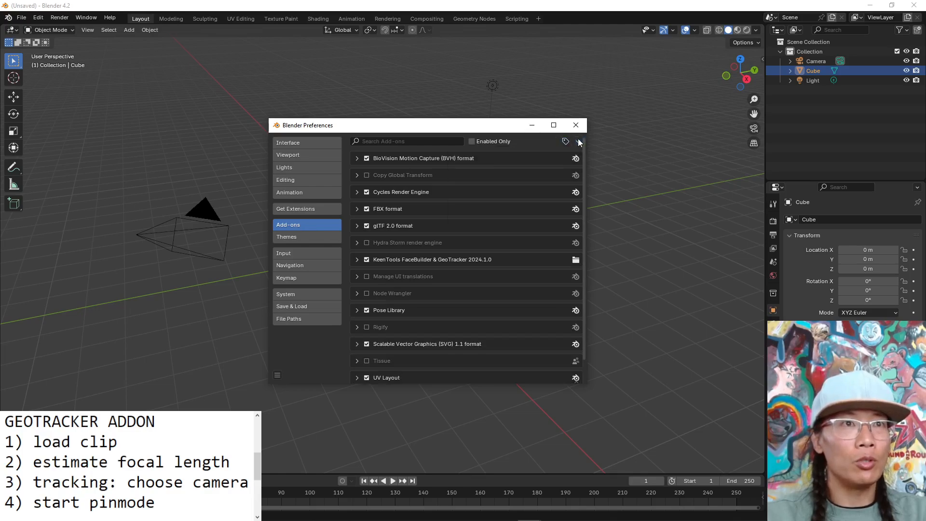
{"action": "left_click", "coordinate": [578, 141]}
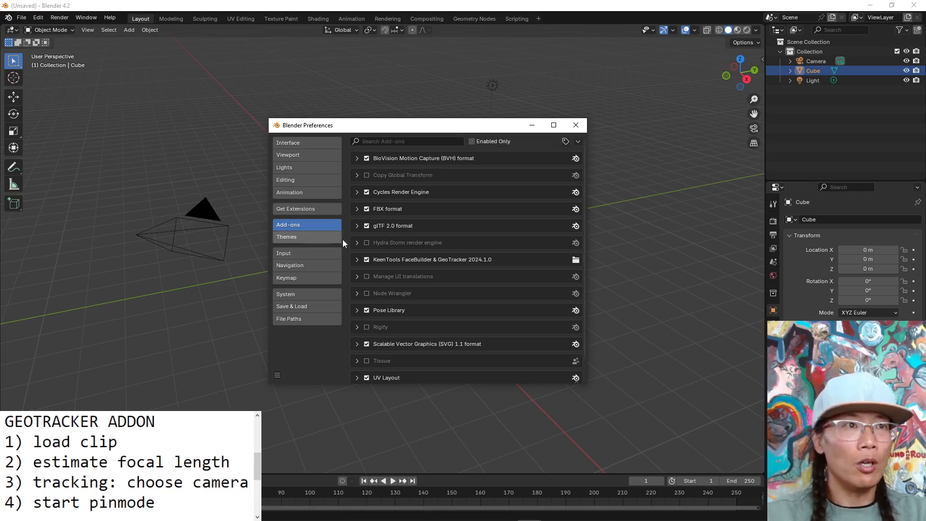
{"action": "left_click", "coordinate": [357, 259]}
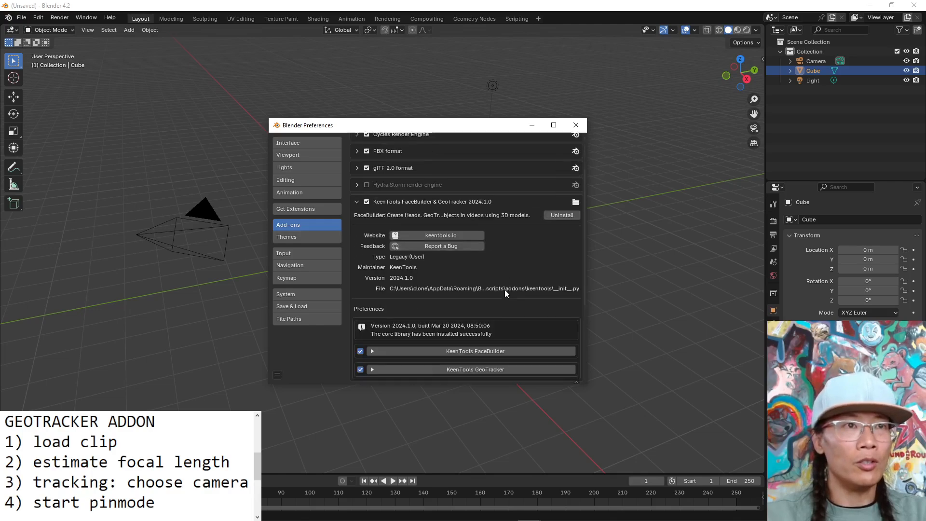
{"action": "scroll", "scroll_direction": "down", "scroll_amount": 3}
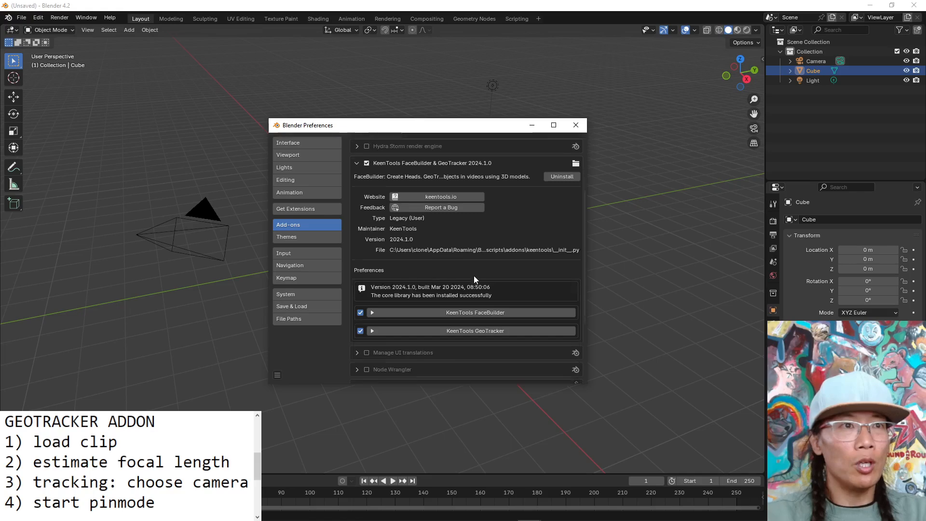
{"action": "mouse_move", "coordinate": [504, 312]}
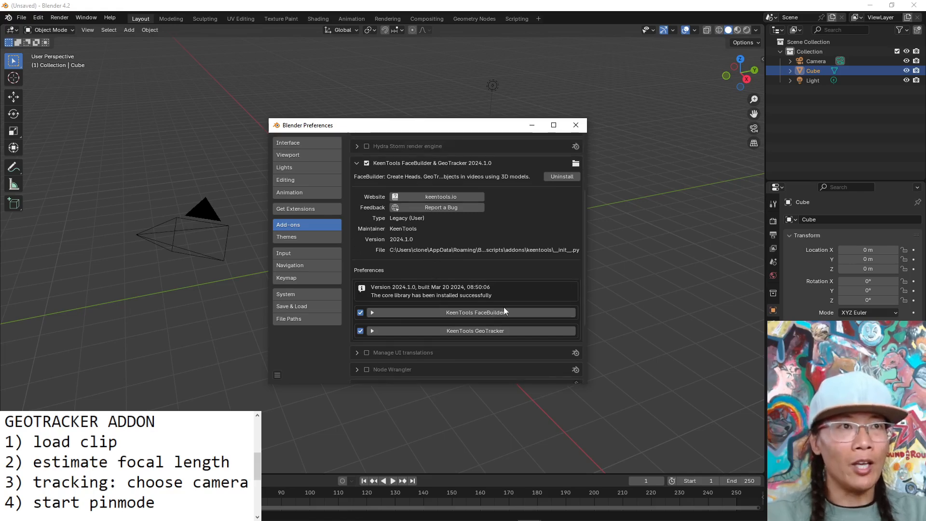
{"action": "mouse_move", "coordinate": [427, 229]}
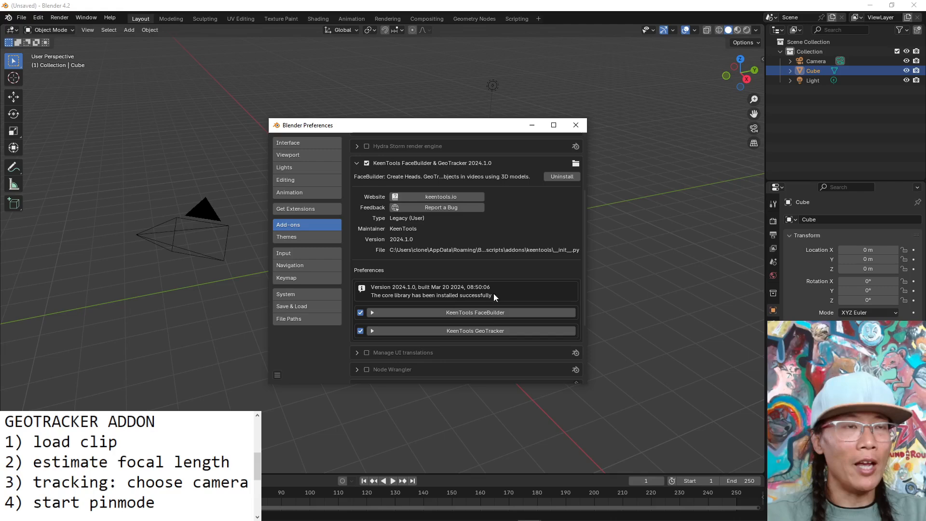
{"action": "mouse_move", "coordinate": [486, 280]}
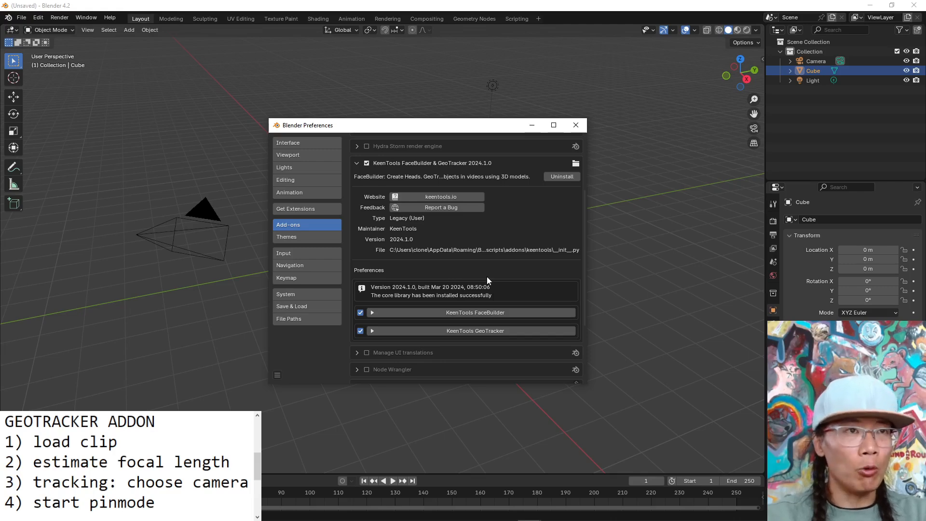
{"action": "mouse_move", "coordinate": [364, 268]}
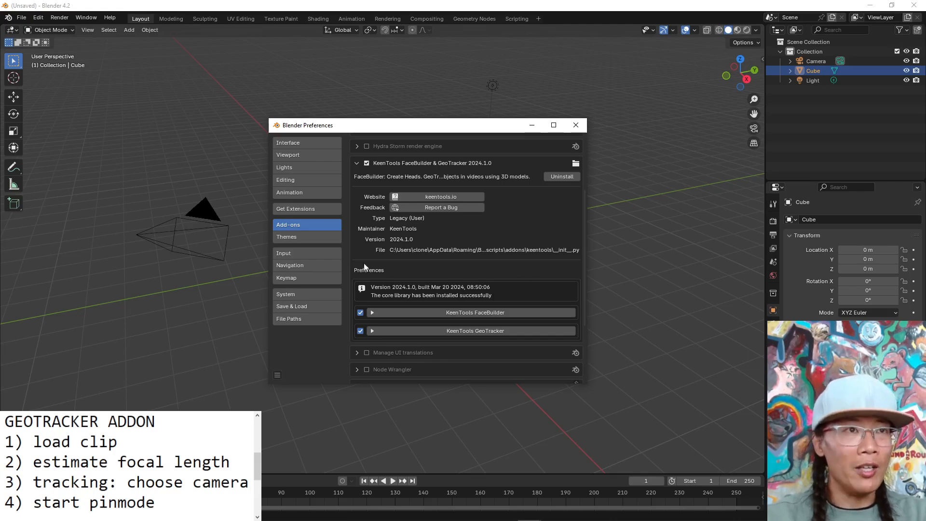
{"action": "mouse_move", "coordinate": [484, 217]}
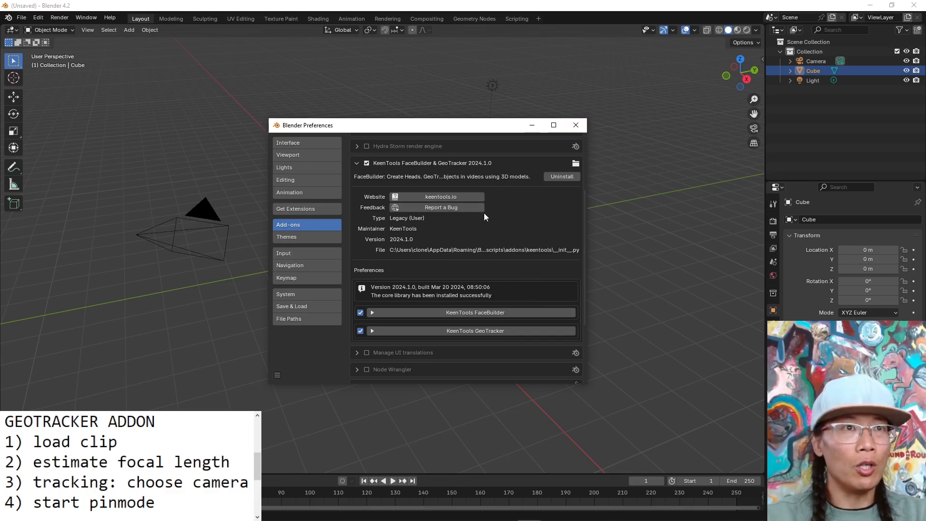
{"action": "left_click", "coordinate": [580, 141]}
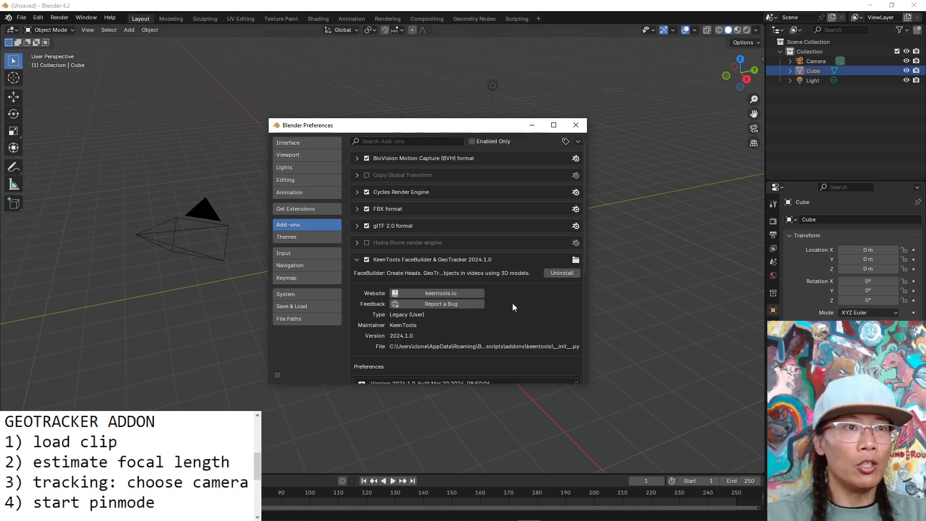
{"action": "scroll", "scroll_direction": "down", "scroll_amount": 3}
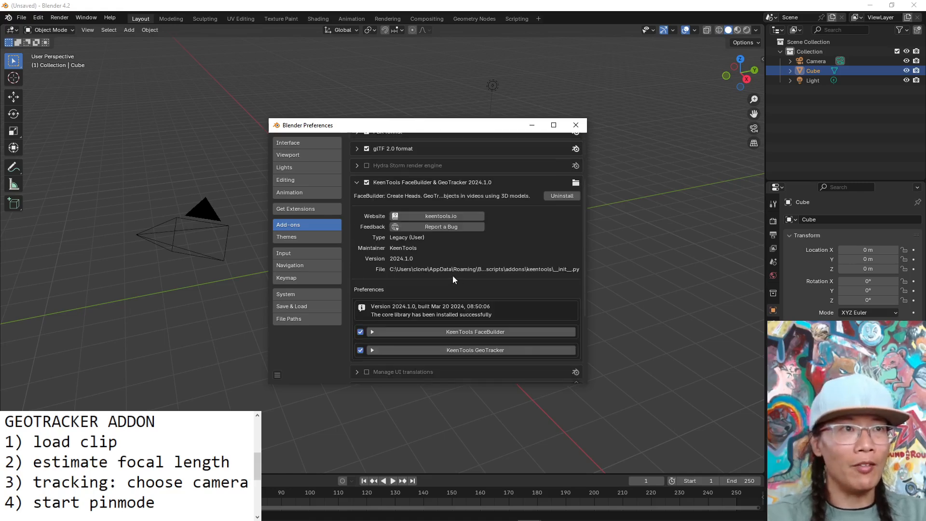
{"action": "mouse_move", "coordinate": [440, 277]}
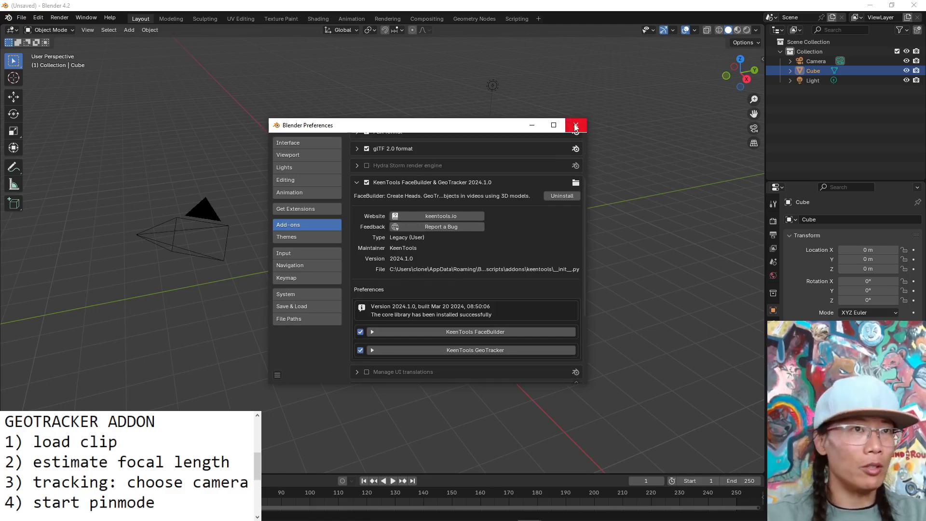
{"action": "mouse_move", "coordinate": [575, 125]}
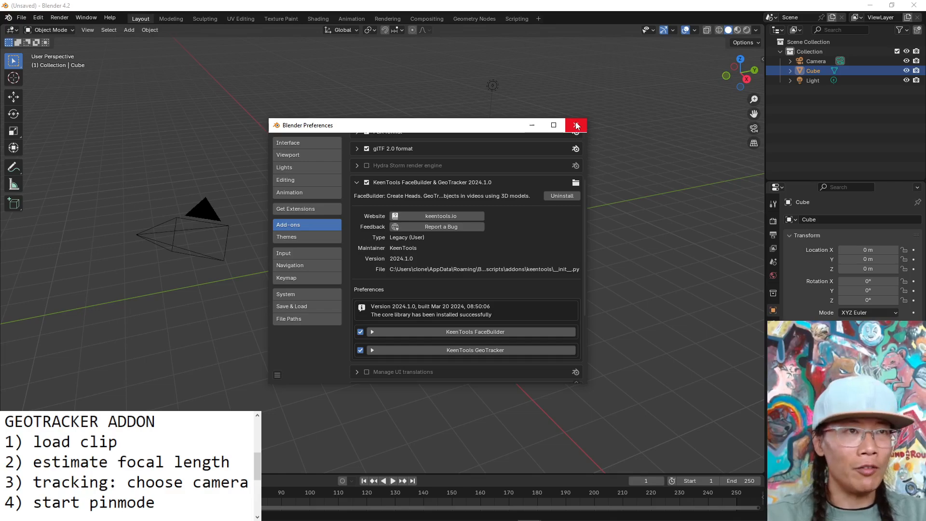
Close the Blender Preferences window to return to the default scene.
{"action": "left_click", "coordinate": [577, 124]}
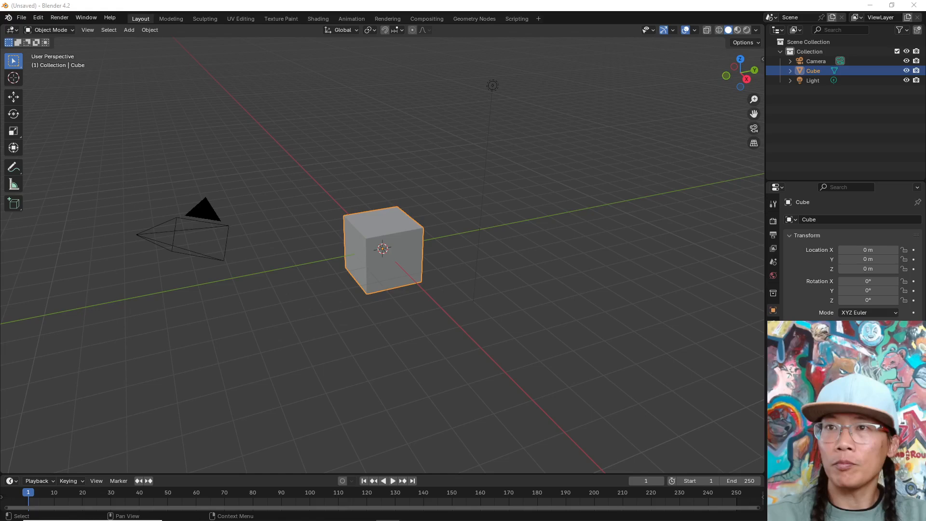
Switch the main area to the Movie Clip Editor and load the Escalade image sequence.
{"action": "left_click", "coordinate": [11, 30]}
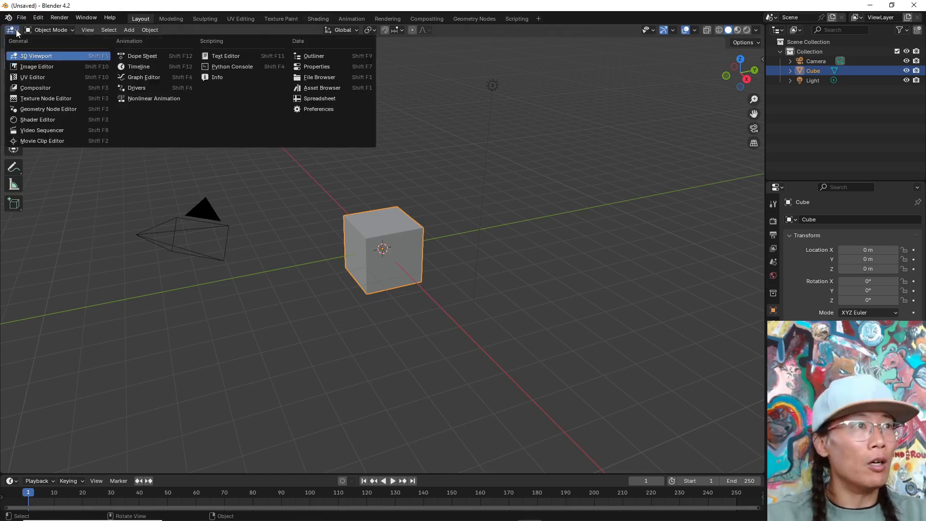
{"action": "mouse_move", "coordinate": [42, 140]}
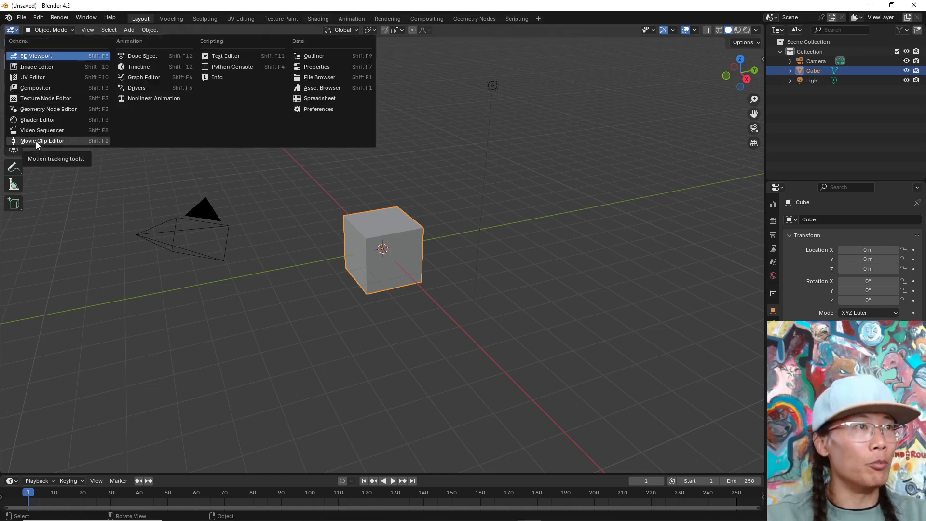
{"action": "left_click", "coordinate": [41, 141]}
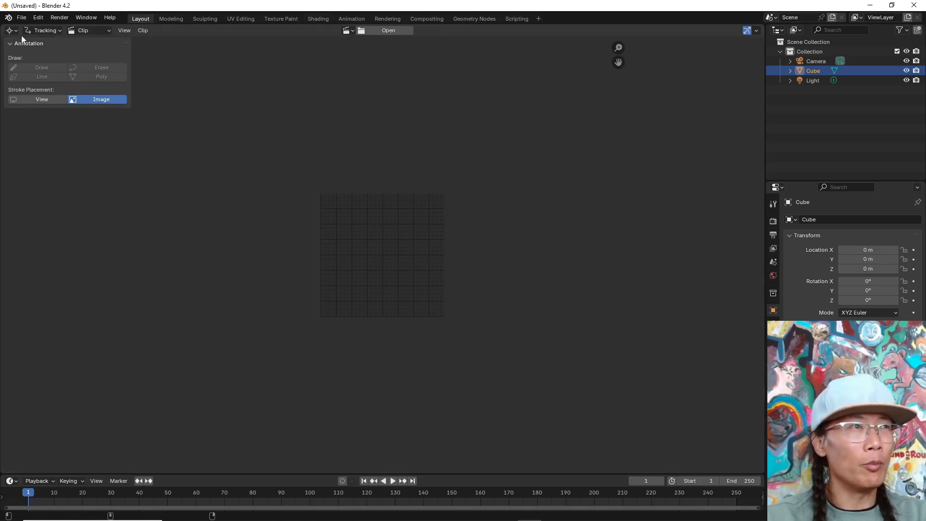
{"action": "mouse_move", "coordinate": [328, 92]}
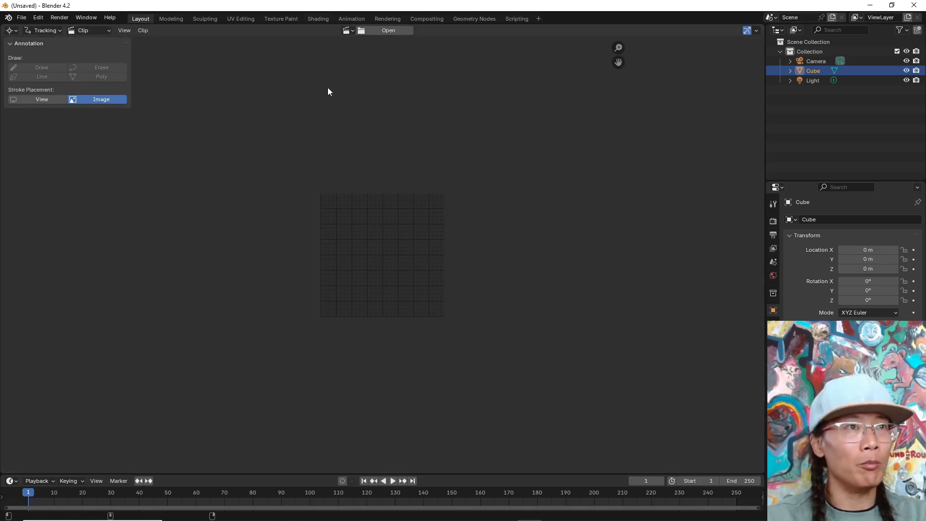
{"action": "left_click", "coordinate": [388, 29]}
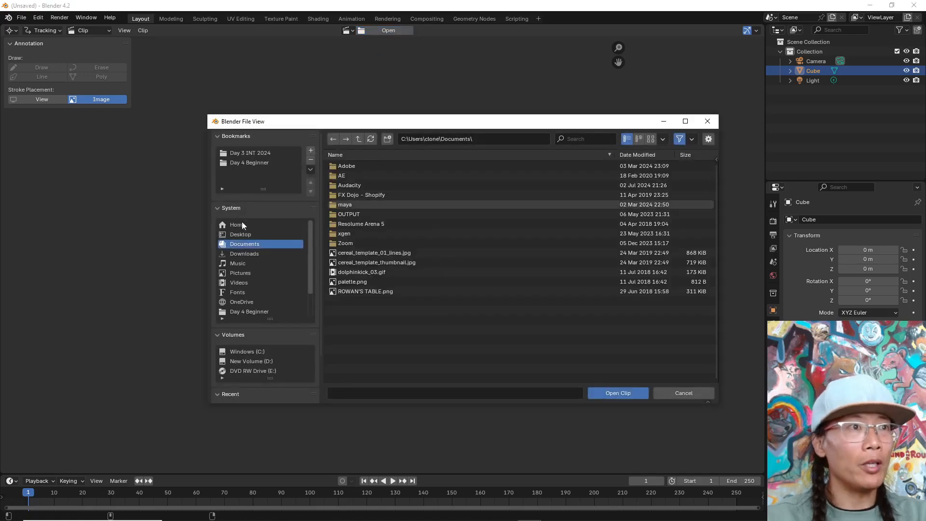
{"action": "left_click", "coordinate": [250, 152]}
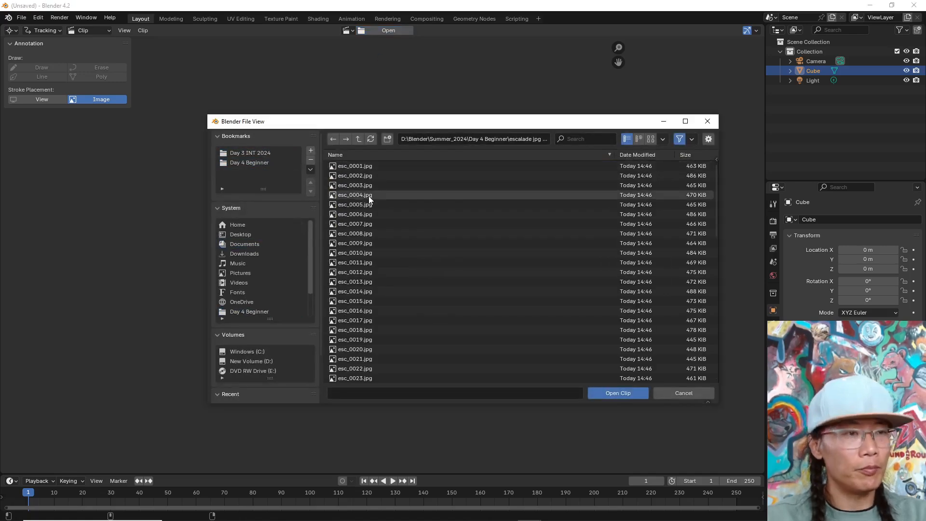
{"action": "left_click", "coordinate": [617, 393]}
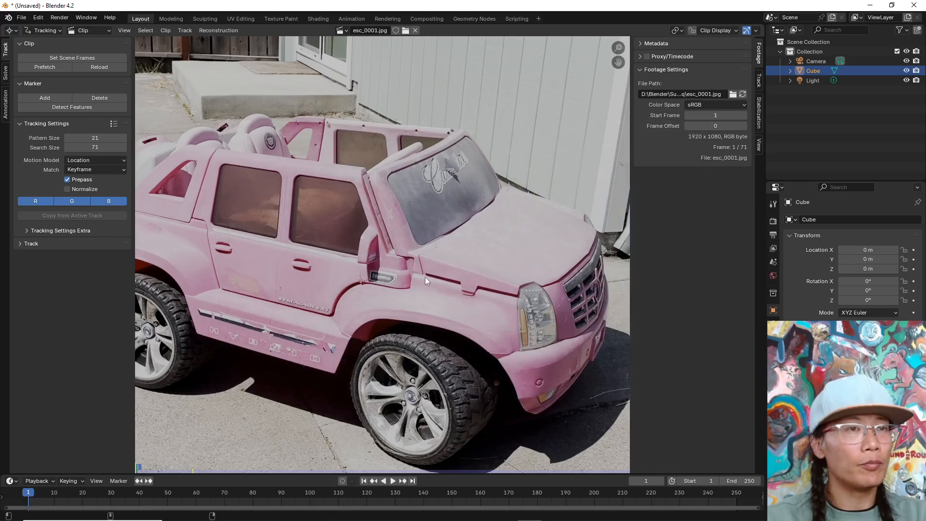
Detect feature points across the pink toy car footage as tracking markers.
{"action": "left_click", "coordinate": [392, 480]}
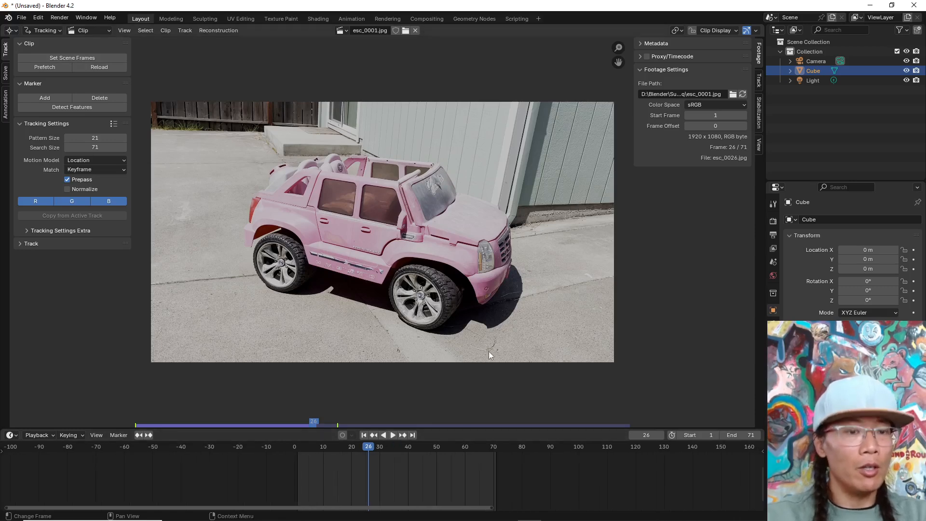
{"action": "left_click", "coordinate": [392, 435]}
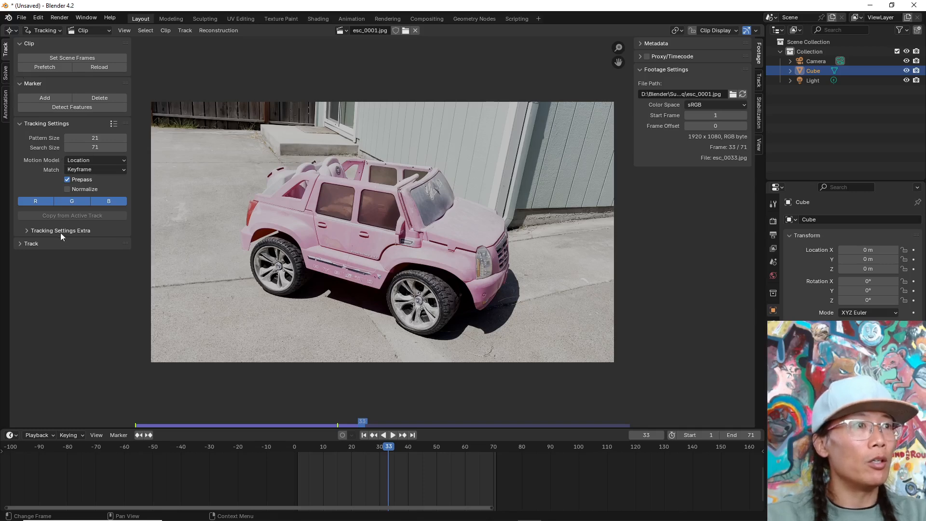
{"action": "left_click", "coordinate": [72, 107]}
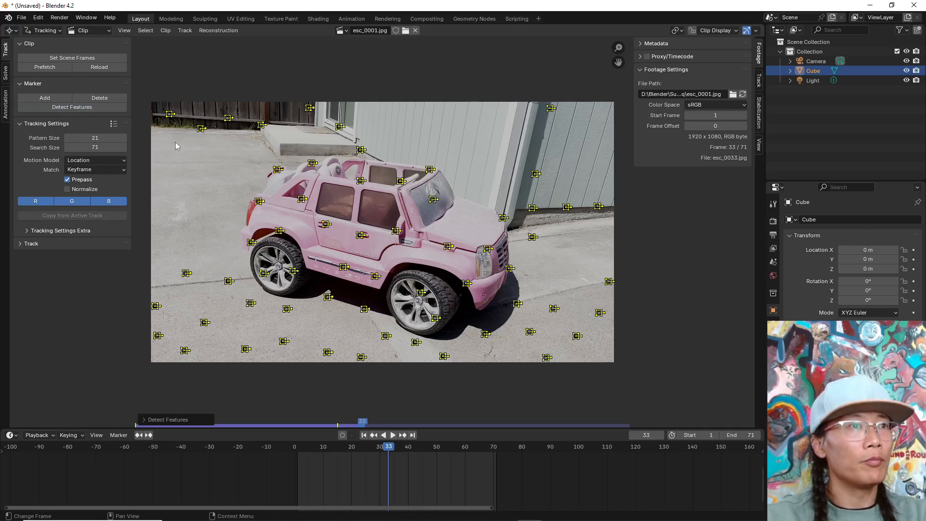
{"action": "mouse_move", "coordinate": [295, 235]}
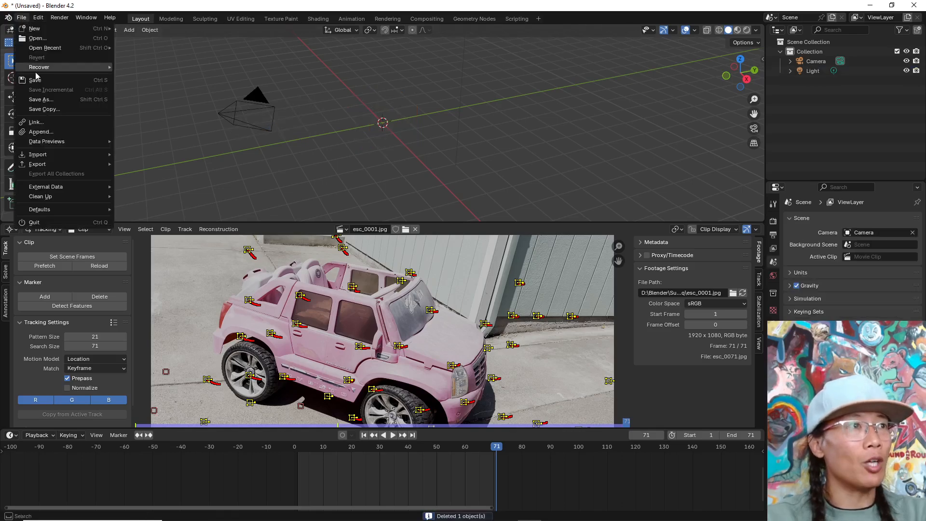
Append the car body window object from escalade_scene_start.blend's Object folder.
{"action": "left_click", "coordinate": [41, 131]}
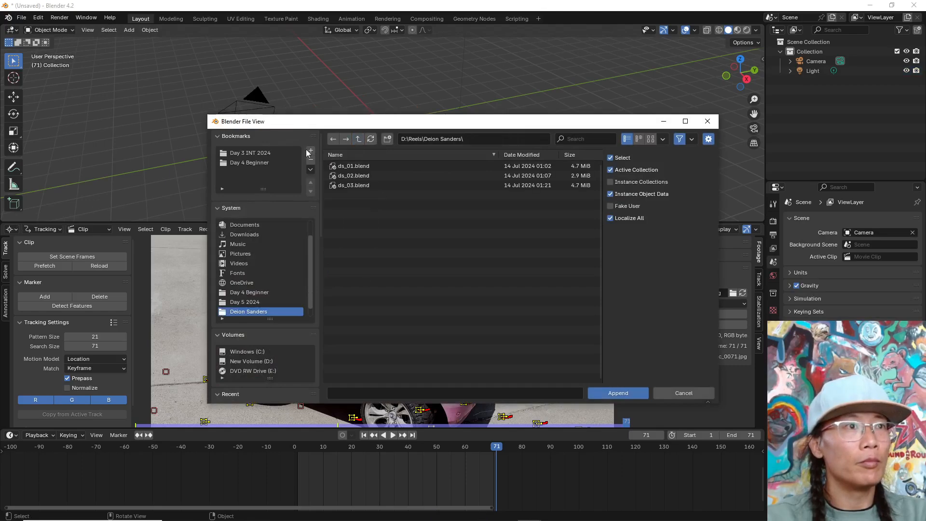
{"action": "left_click", "coordinate": [249, 162]}
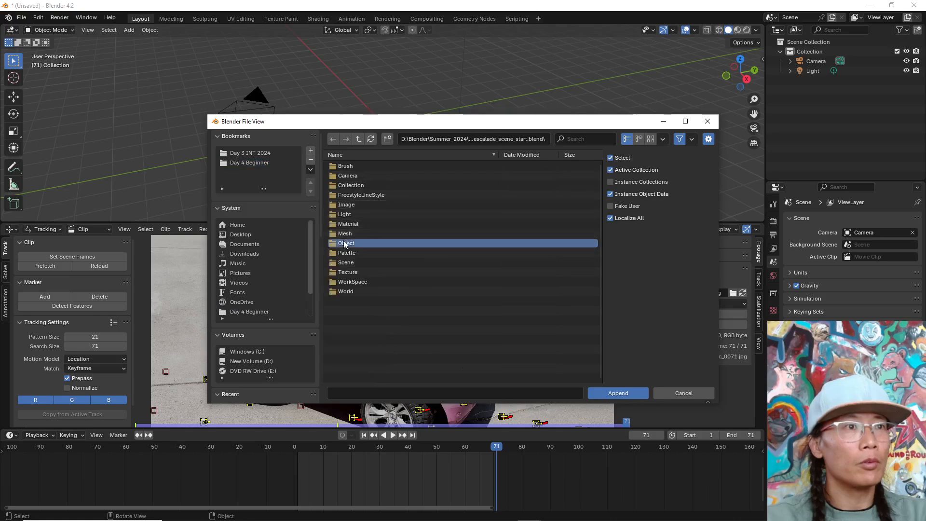
{"action": "double_click", "coordinate": [348, 243]}
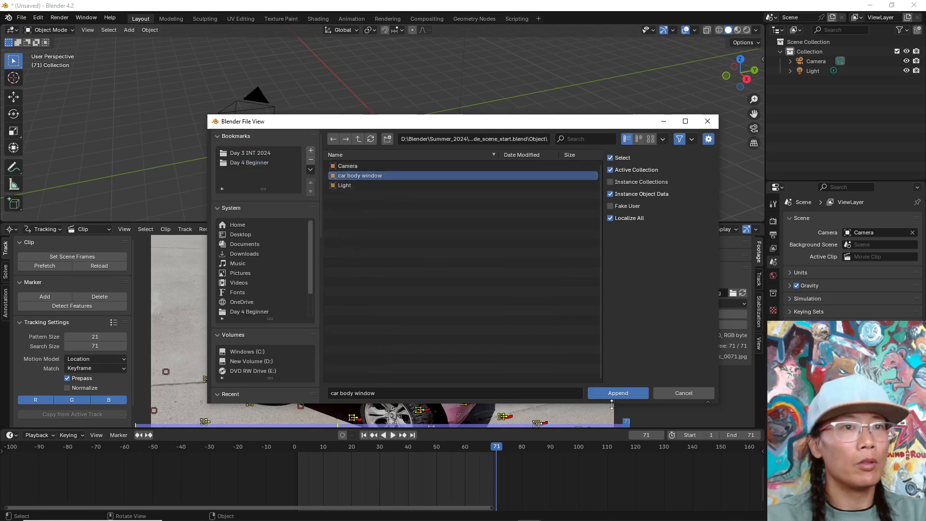
{"action": "left_click", "coordinate": [617, 393]}
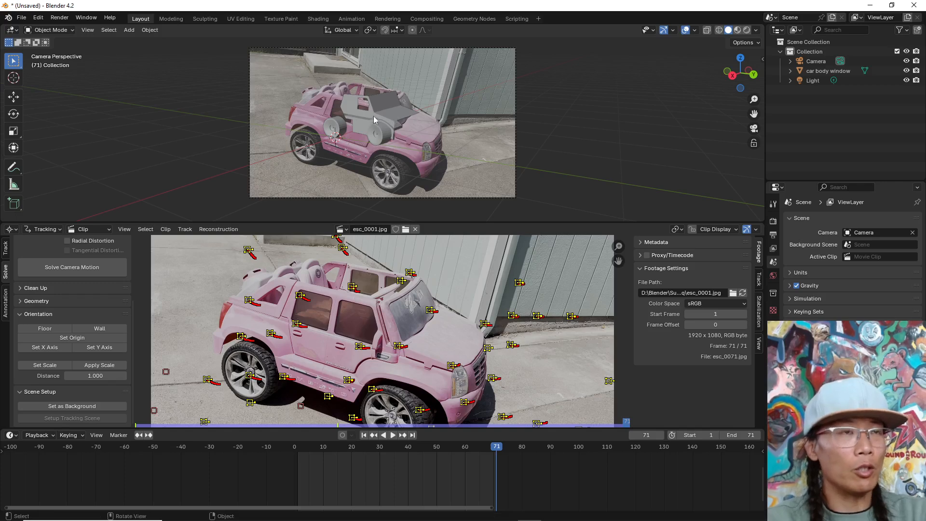
{"action": "mouse_move", "coordinate": [356, 123]}
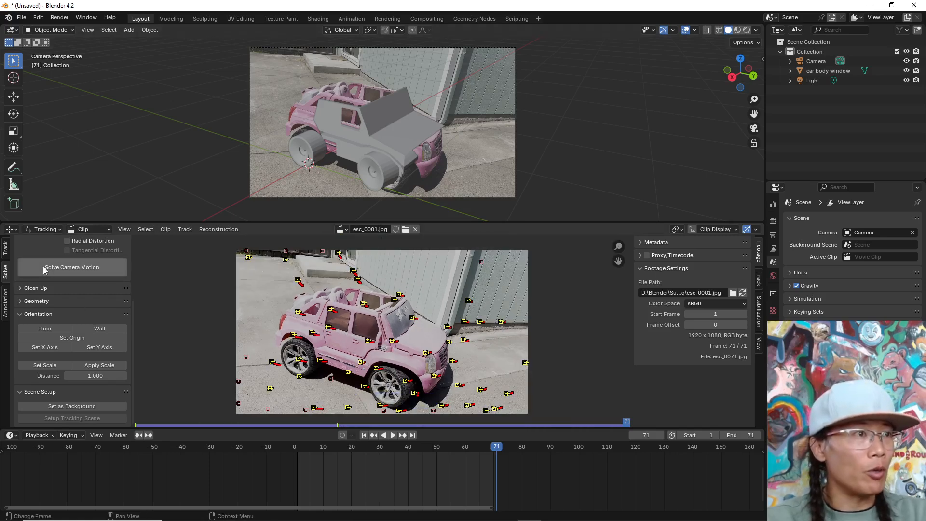
Solve the camera motion from the tracks and play back the footage to check the solved camera.
{"action": "left_click", "coordinate": [72, 267]}
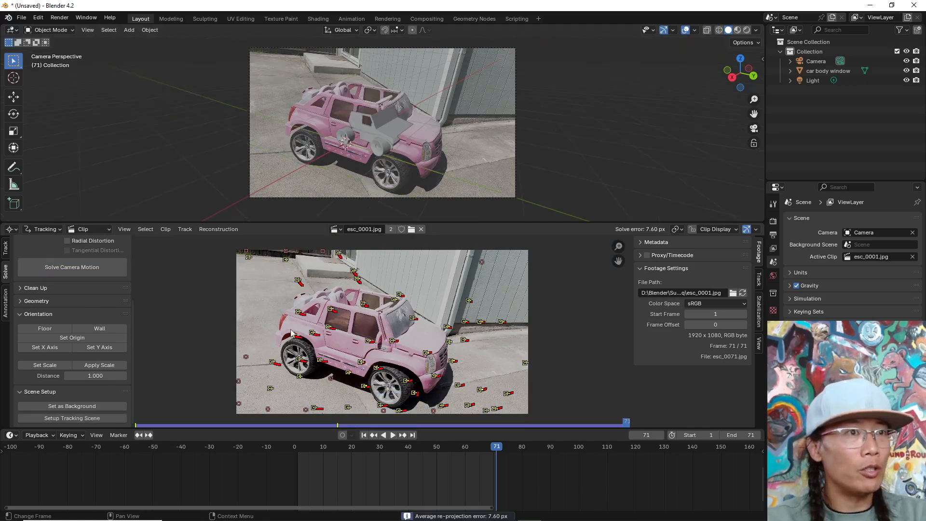
{"action": "left_click", "coordinate": [392, 435]}
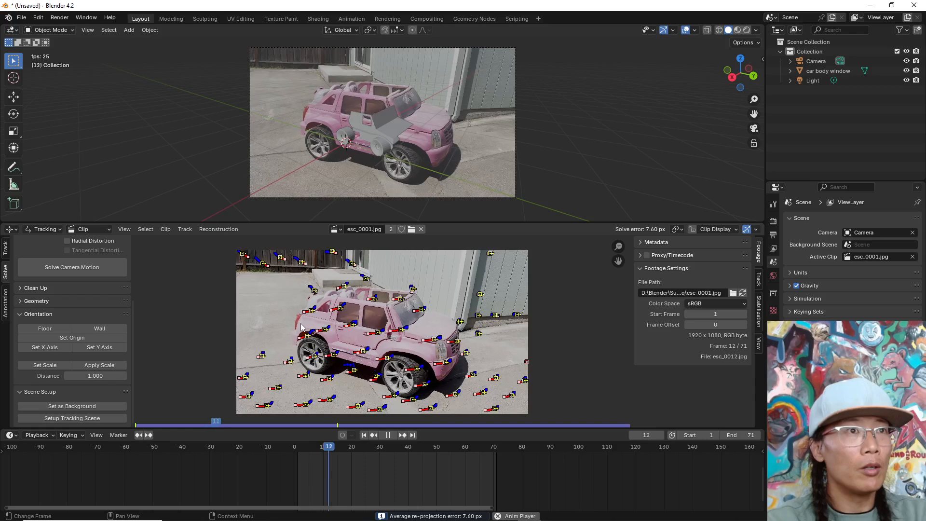
{"action": "left_click", "coordinate": [363, 435]}
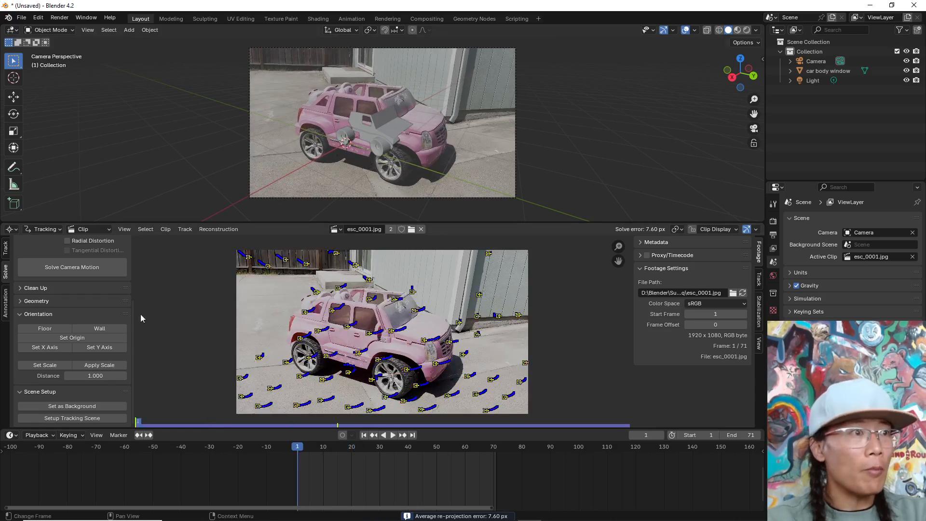
{"action": "mouse_move", "coordinate": [72, 418]}
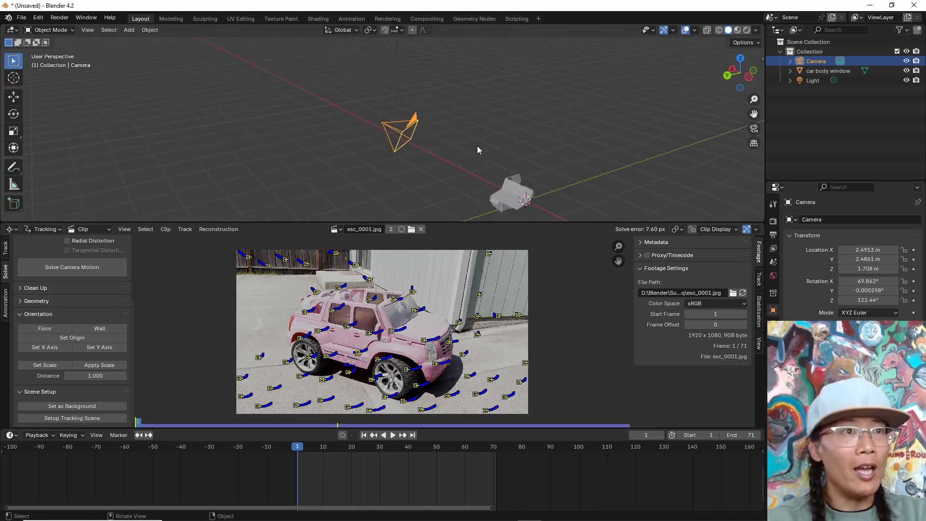
{"action": "left_click", "coordinate": [392, 435]}
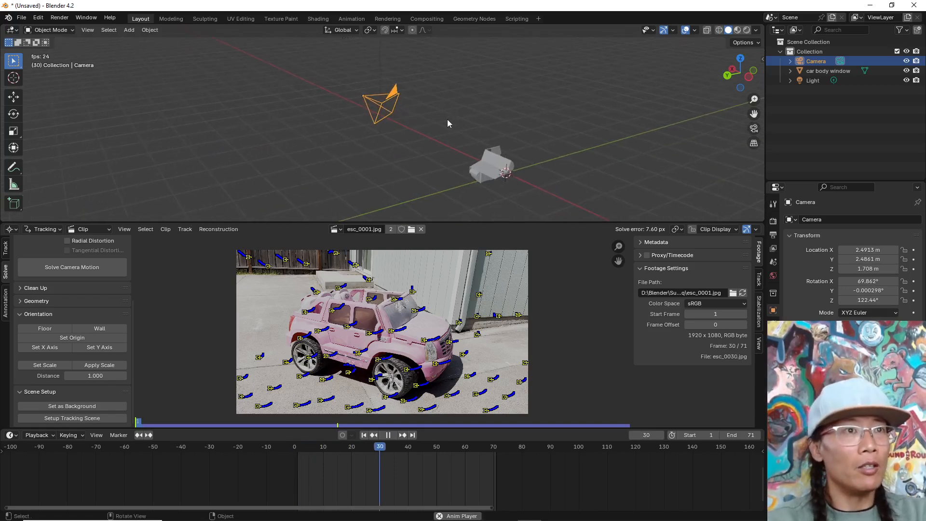
{"action": "left_click", "coordinate": [388, 435]}
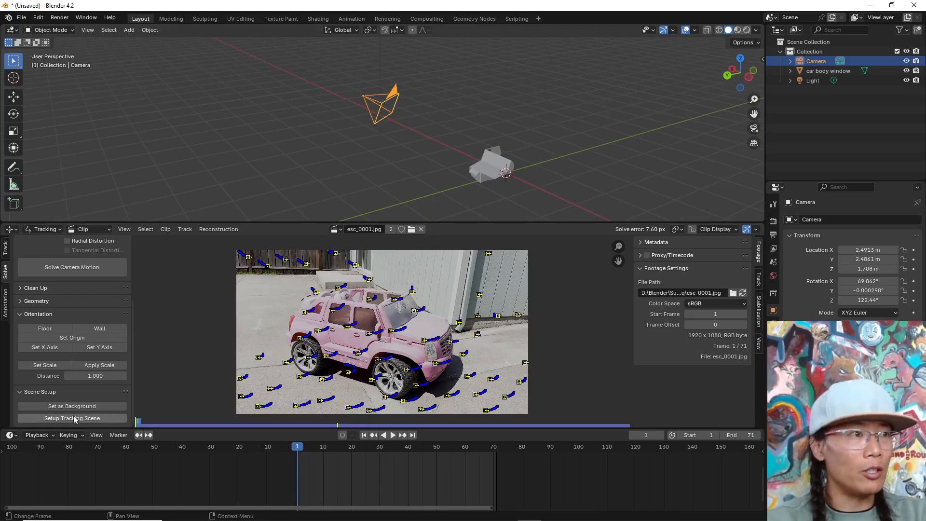
Set up the tracking scene with ground plane and collections, then preview it through the camera with changed viewport shading.
{"action": "left_click", "coordinate": [71, 418]}
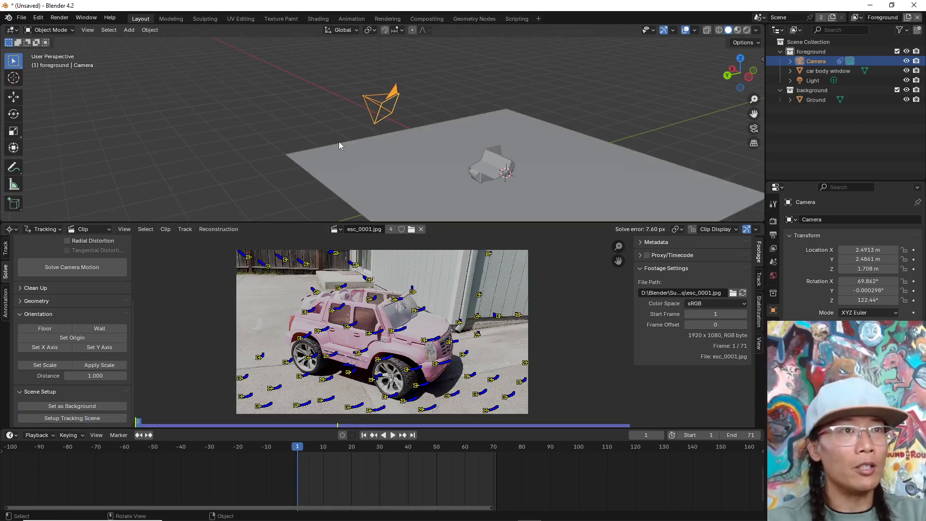
{"action": "left_click", "coordinate": [392, 435]}
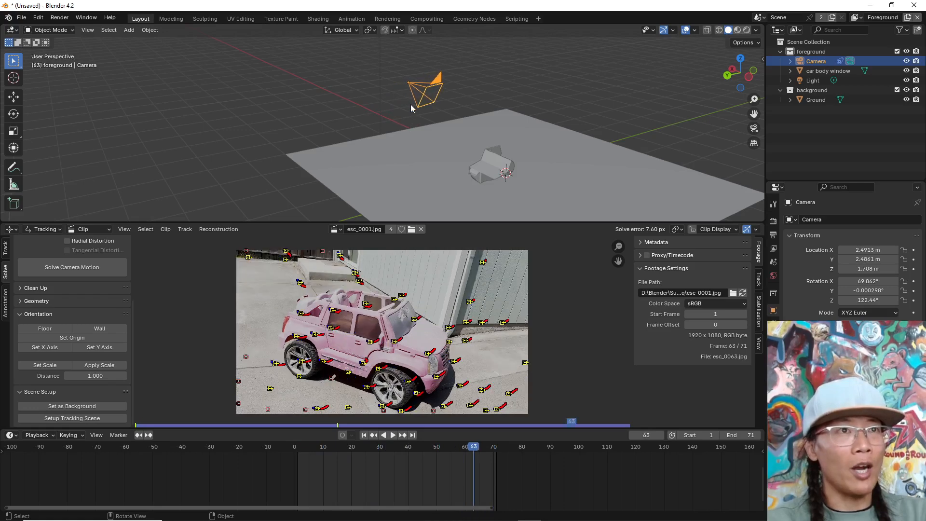
{"action": "left_click", "coordinate": [363, 435]}
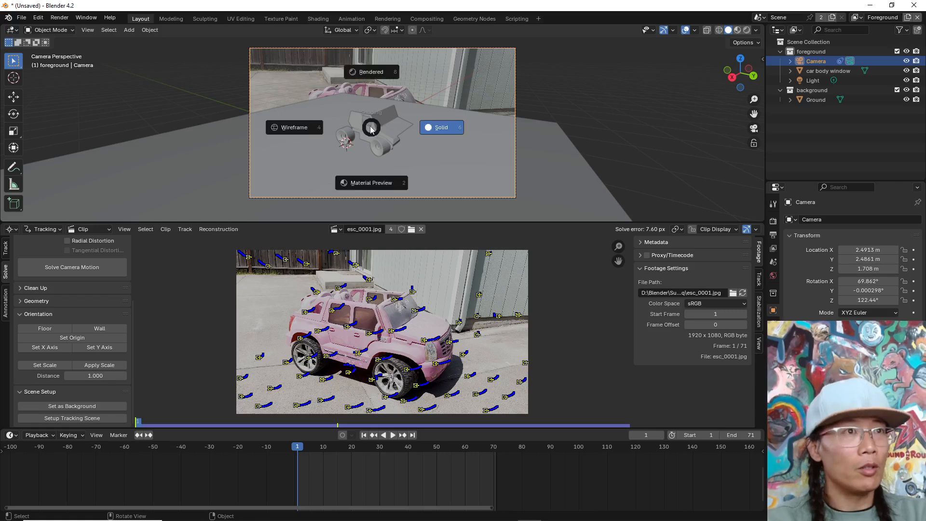
{"action": "left_click", "coordinate": [816, 100]}
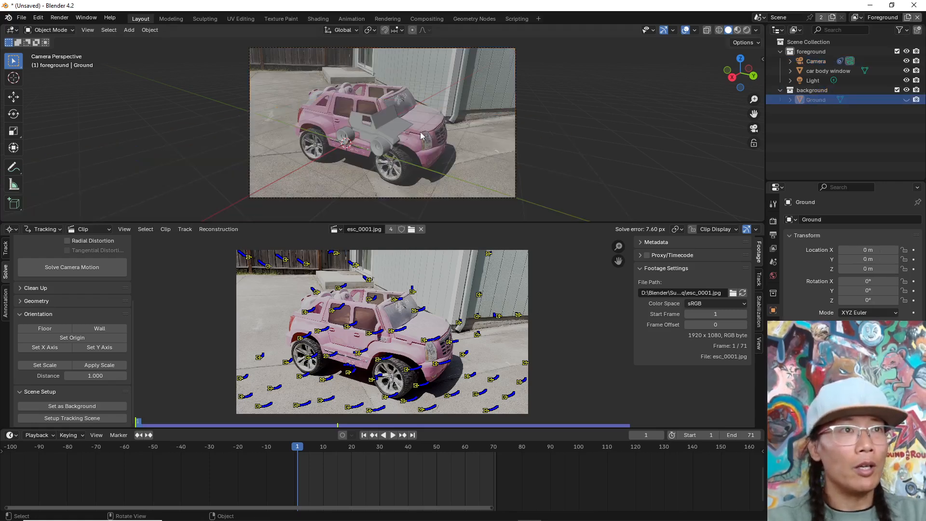
{"action": "left_click", "coordinate": [392, 434]}
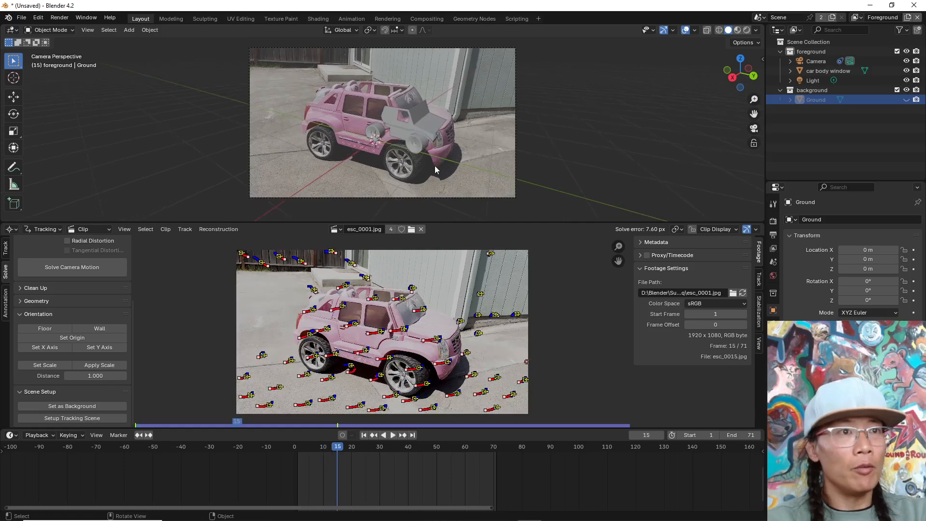
{"action": "mouse_move", "coordinate": [349, 119]}
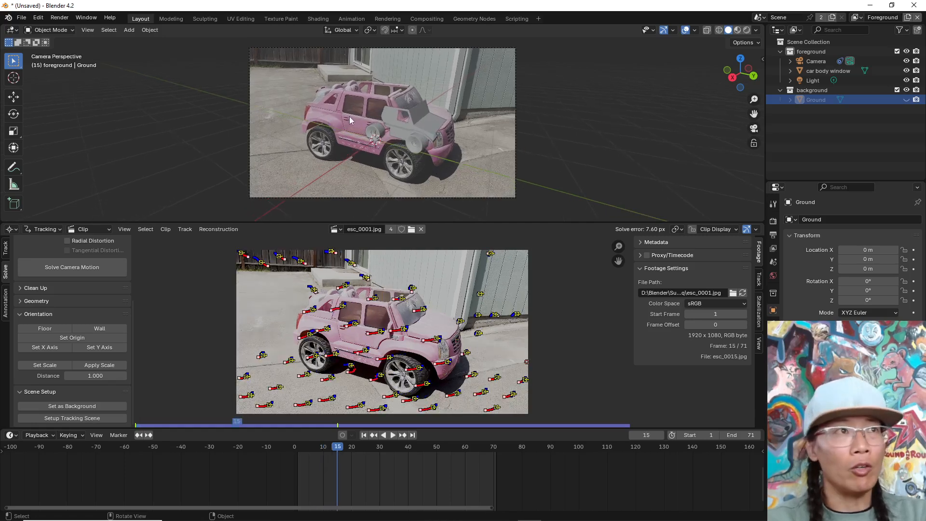
Reopen escalade_scene_start.blend from recent files, select the car body window model and show the GeoTracker panel.
{"action": "left_click", "coordinate": [21, 18]}
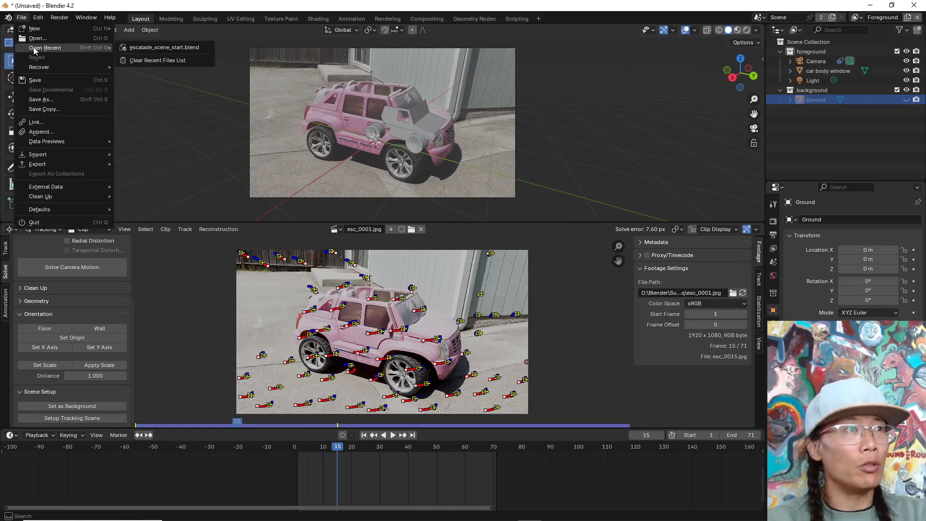
{"action": "left_click", "coordinate": [165, 46]}
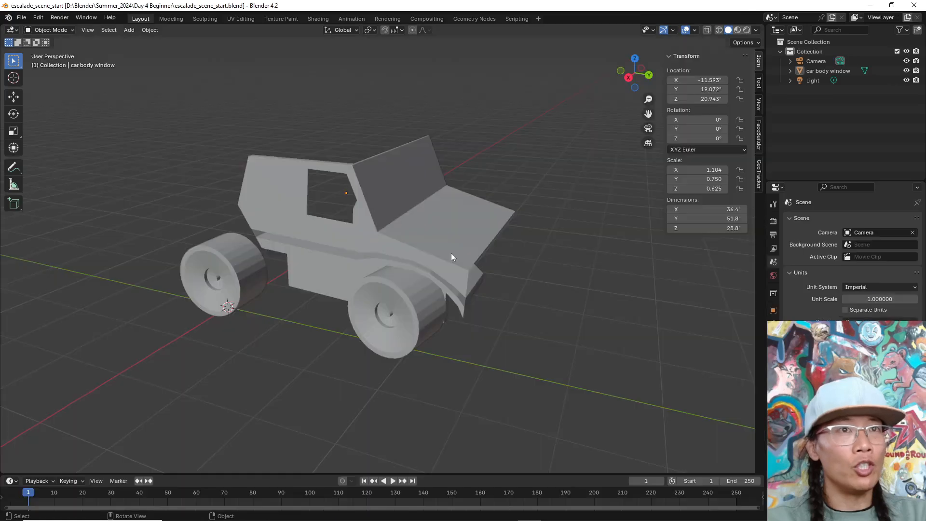
{"action": "mouse_move", "coordinate": [327, 172]}
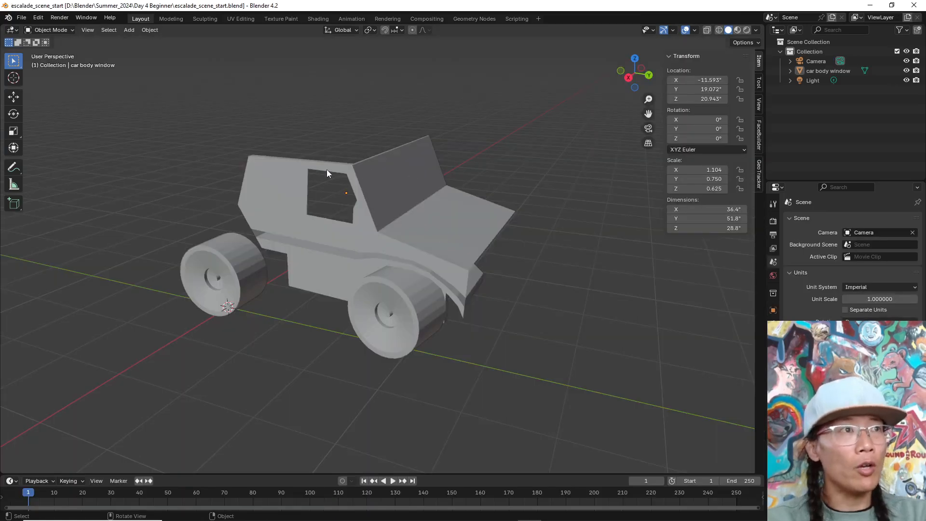
{"action": "mouse_move", "coordinate": [371, 112]}
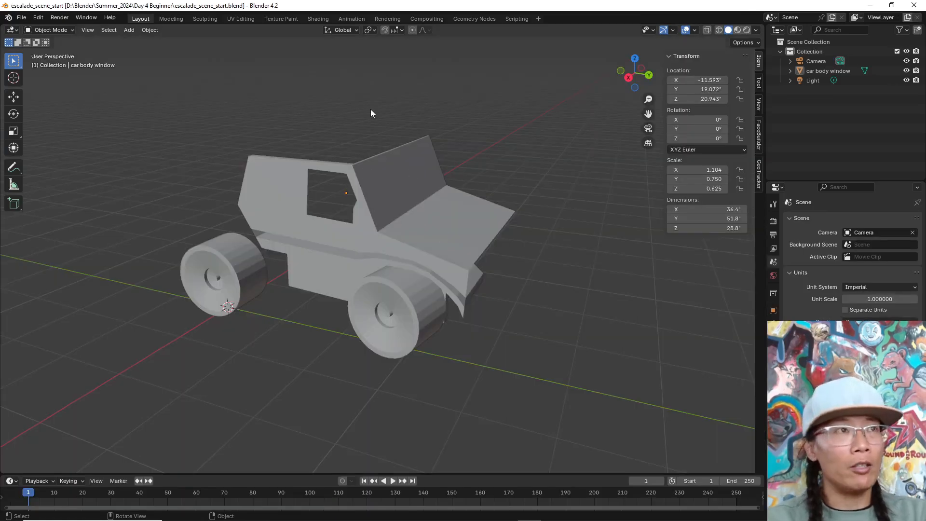
{"action": "mouse_move", "coordinate": [525, 223]}
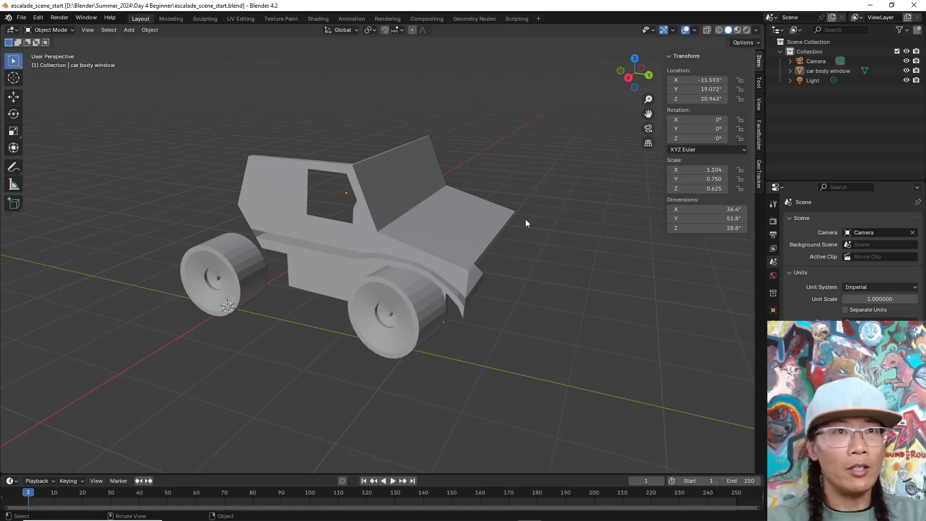
{"action": "left_click", "coordinate": [312, 250]}
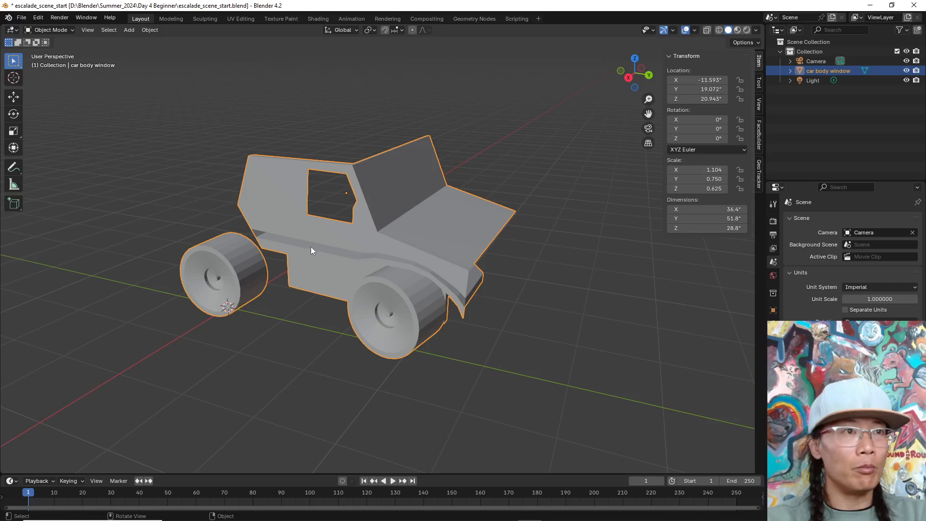
{"action": "mouse_move", "coordinate": [356, 290]}
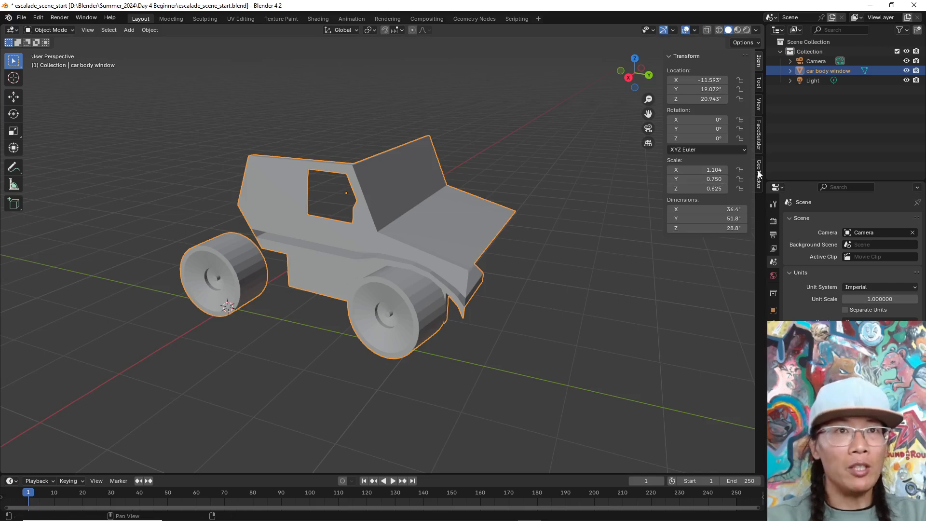
{"action": "left_click", "coordinate": [759, 164]}
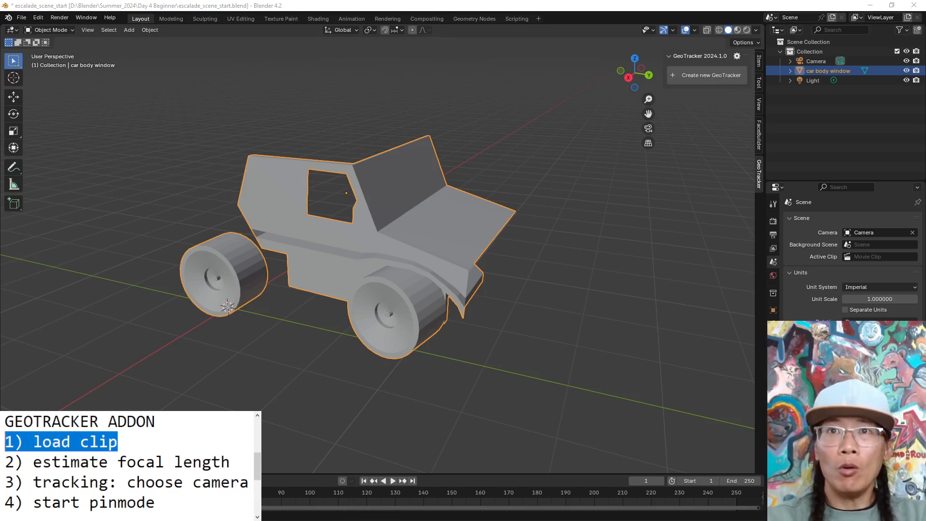
{"action": "mouse_move", "coordinate": [682, 104]}
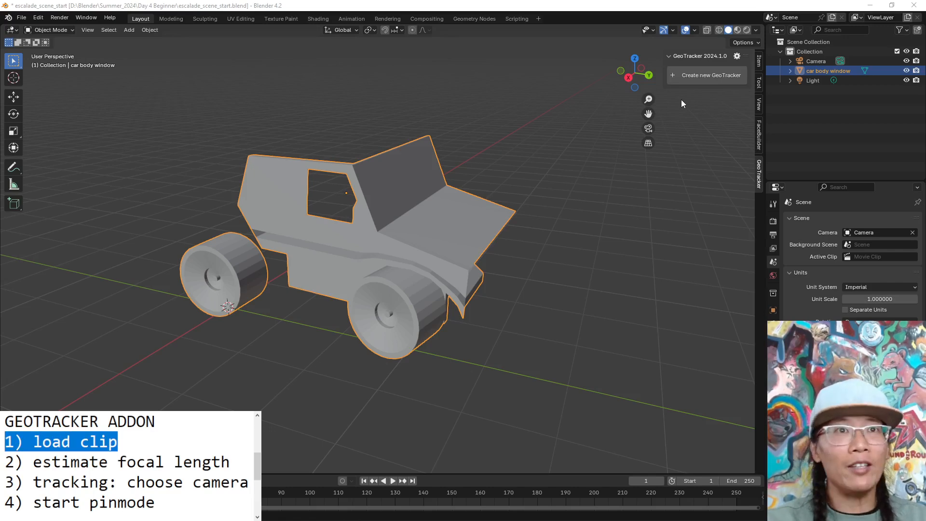
Create a GeoTracker for the car body window and load the escalade frame sequence as its clip.
{"action": "left_click", "coordinate": [707, 76]}
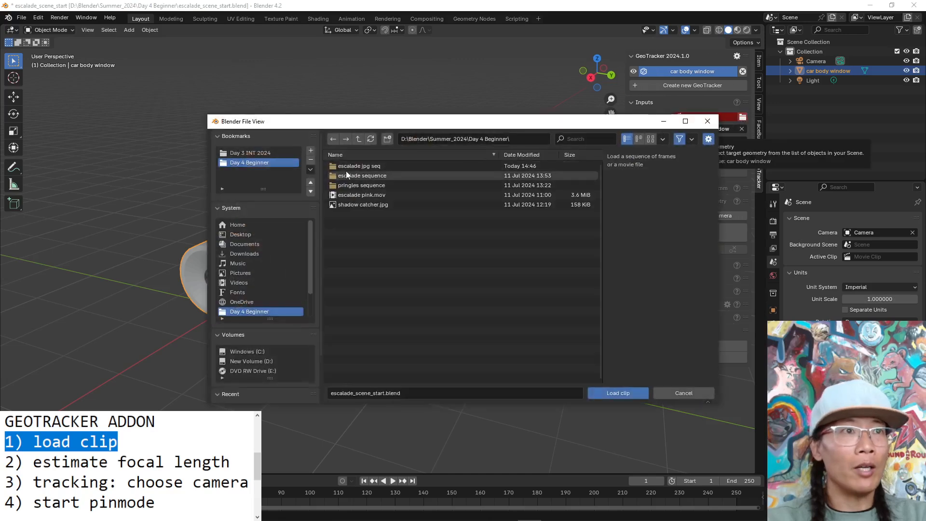
{"action": "double_click", "coordinate": [359, 166]}
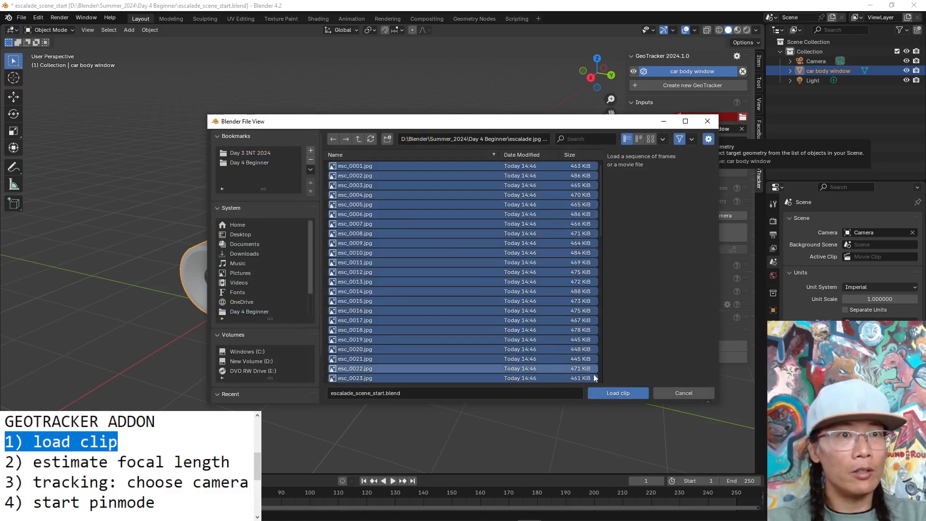
{"action": "left_click", "coordinate": [617, 393]}
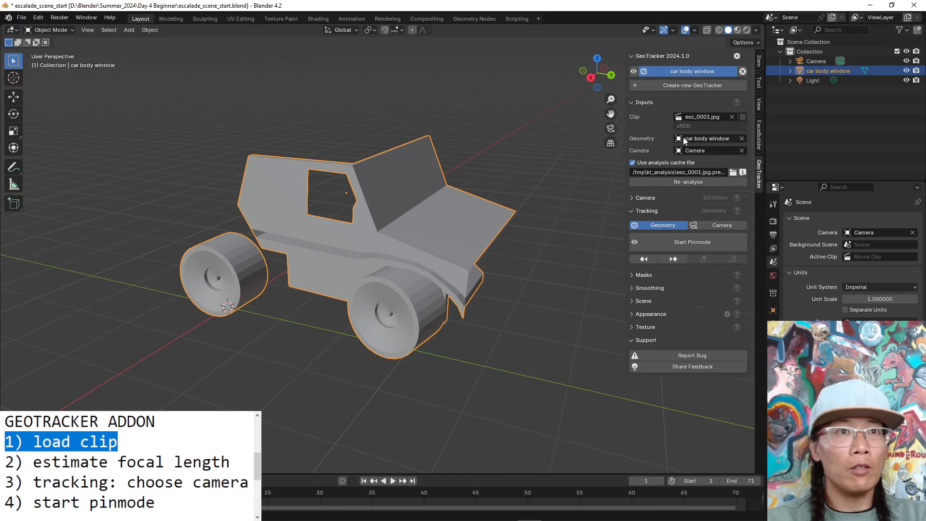
{"action": "mouse_move", "coordinate": [673, 157]}
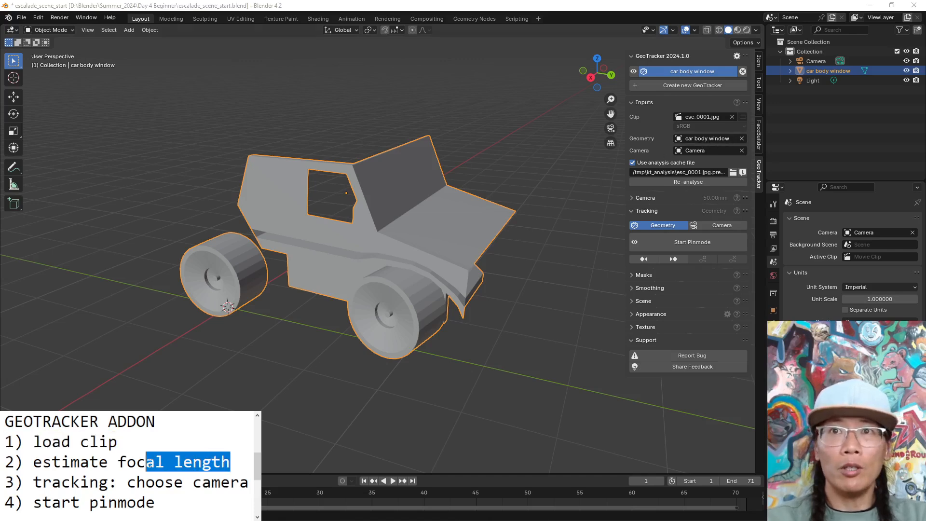
Enable Estimate focal length in the Camera section and switch tracking to Camera mode.
{"action": "left_click", "coordinate": [645, 197]}
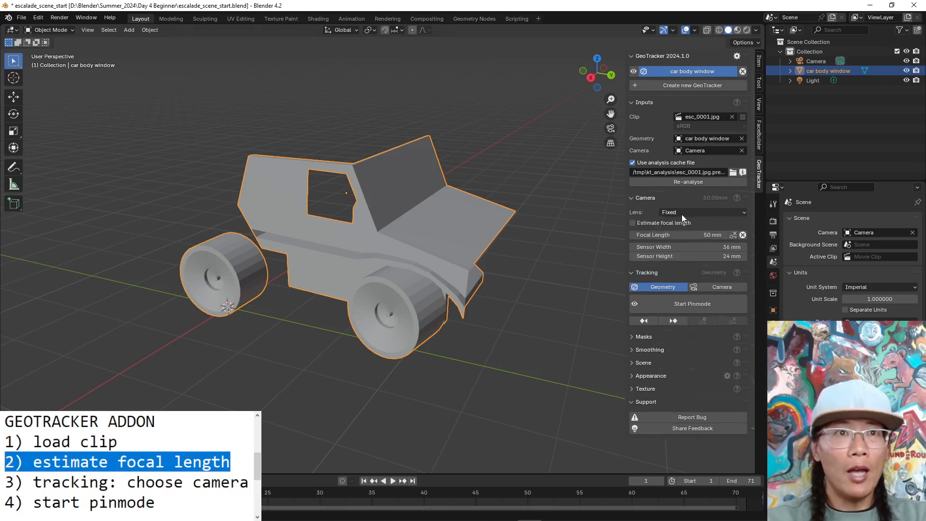
{"action": "left_click", "coordinate": [633, 223]}
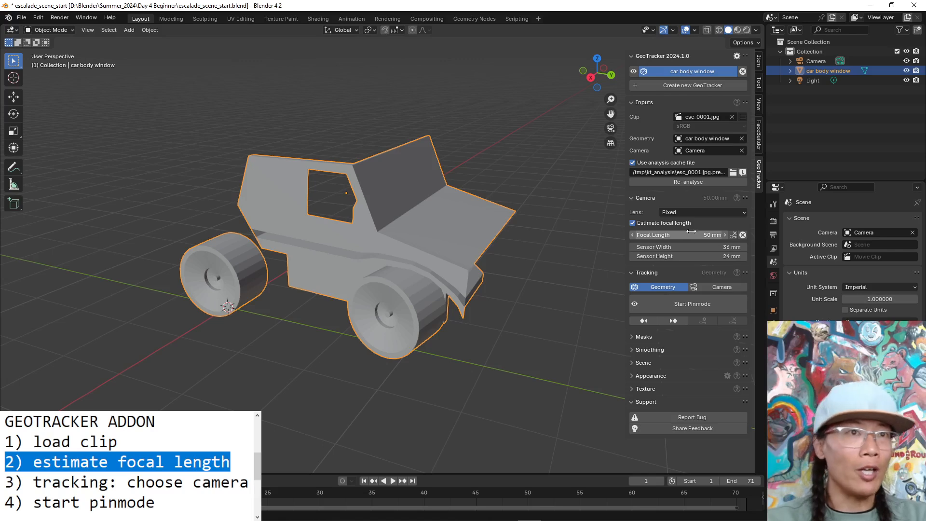
{"action": "mouse_move", "coordinate": [703, 212]}
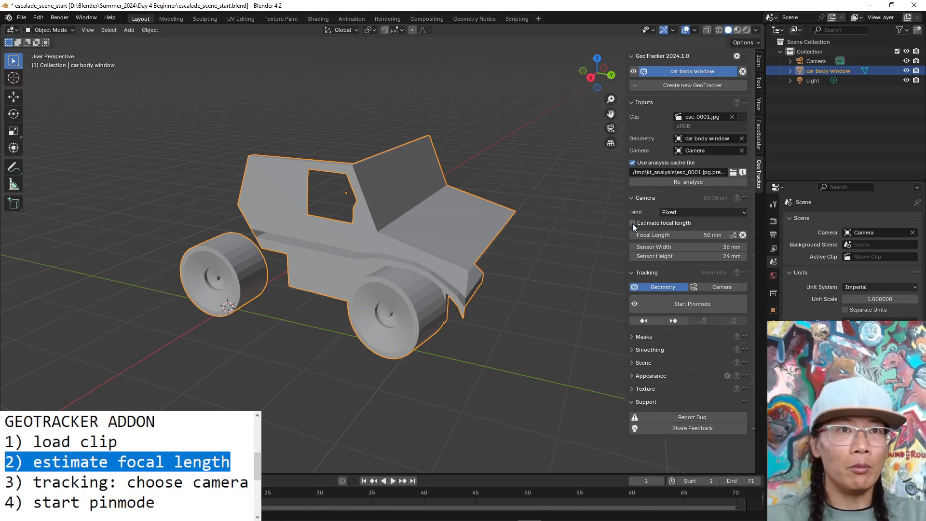
{"action": "left_click", "coordinate": [633, 223]}
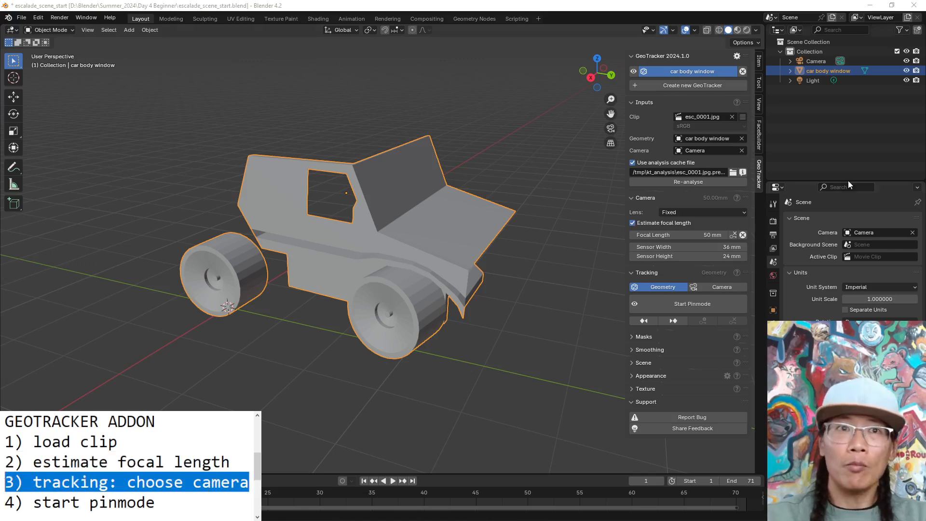
{"action": "left_click", "coordinate": [721, 287]}
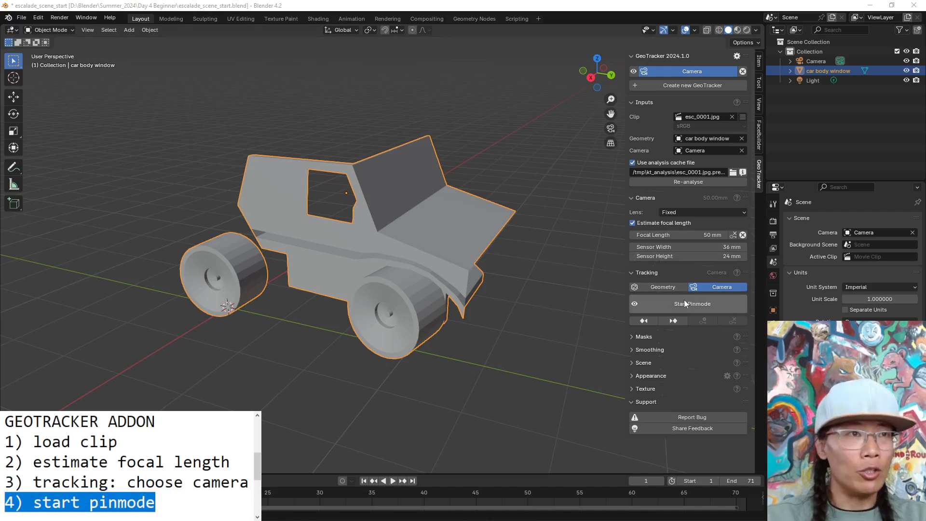
{"action": "mouse_move", "coordinate": [684, 319]}
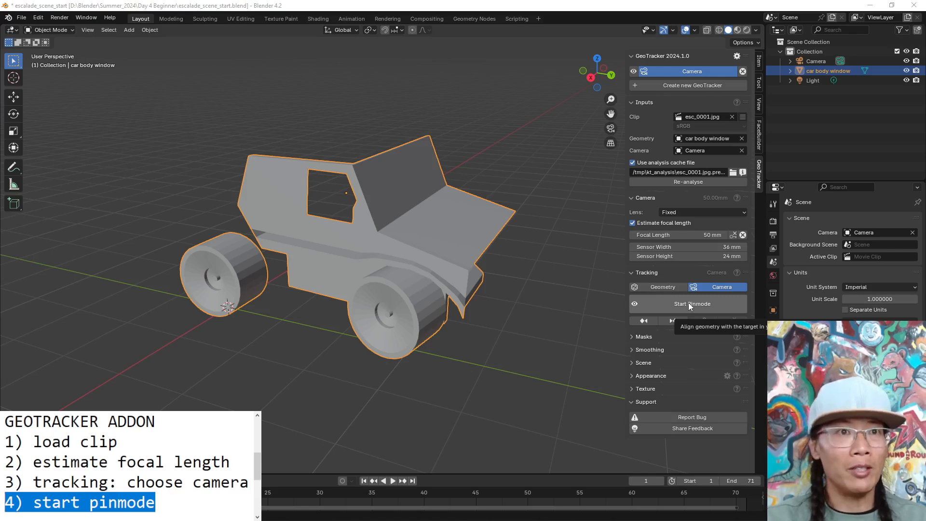
Start pin mode and drag pins on the windshield and body to align the wireframe with the pink toy car.
{"action": "left_click", "coordinate": [687, 304]}
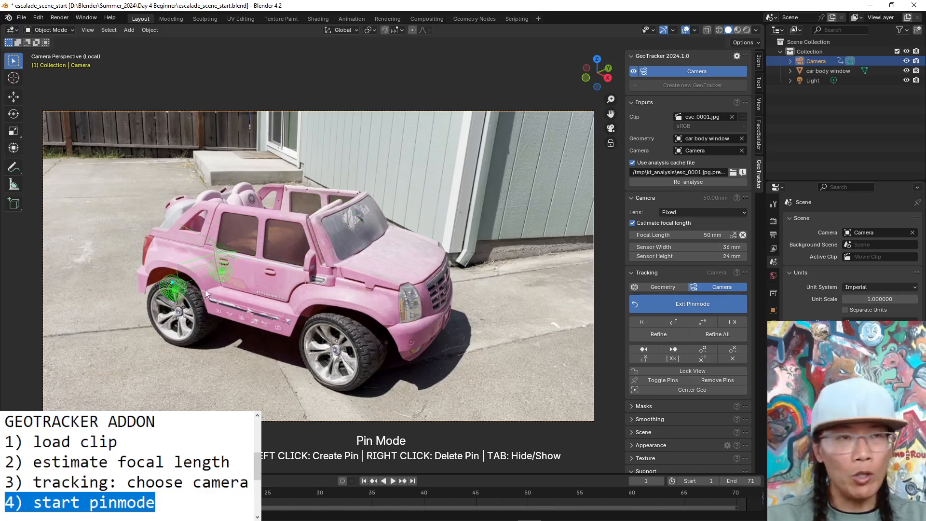
{"action": "mouse_move", "coordinate": [219, 276]}
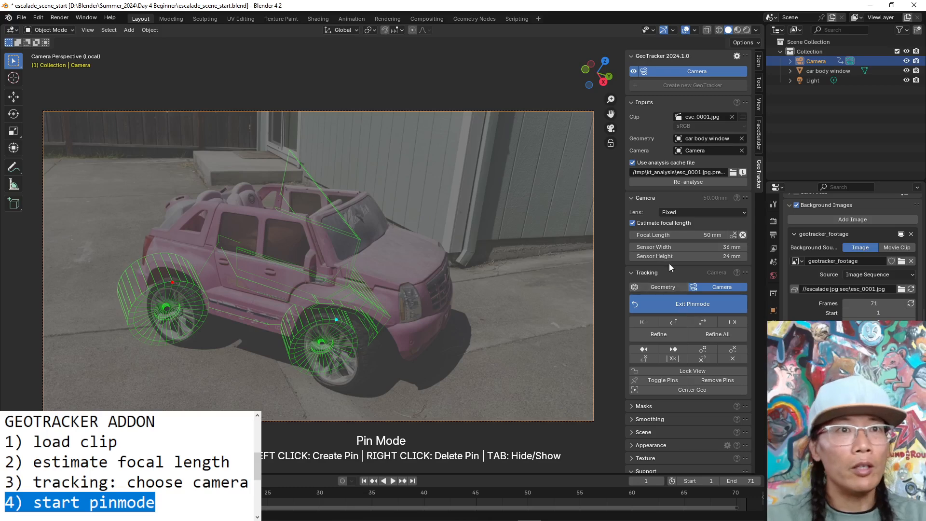
{"action": "scroll", "scroll_direction": "down", "scroll_amount": 3}
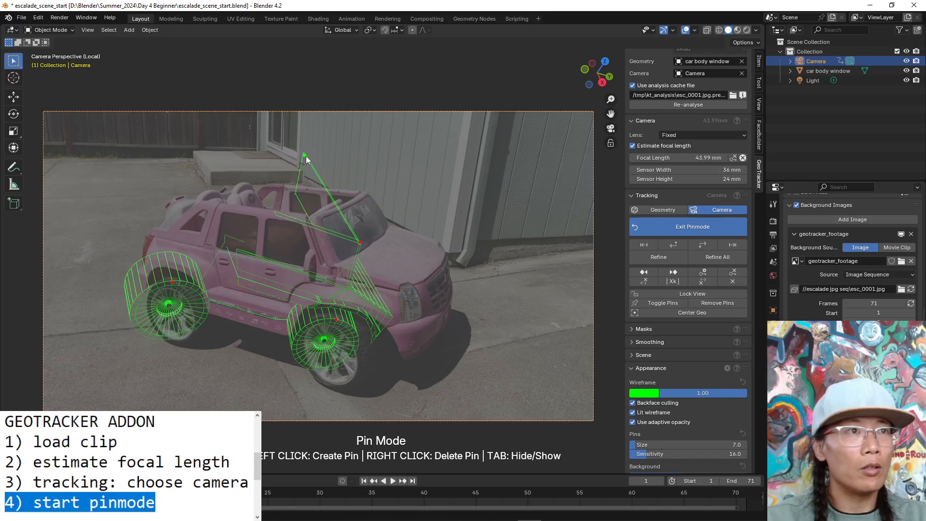
{"action": "left_click_drag", "start_coordinate": [306, 159], "coordinate": [354, 192]}
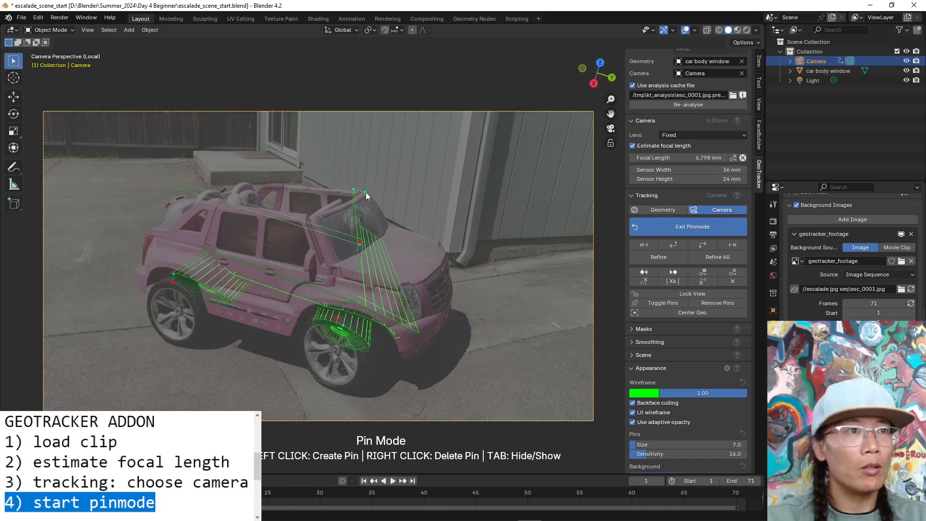
{"action": "left_click_drag", "start_coordinate": [354, 191], "coordinate": [347, 188]}
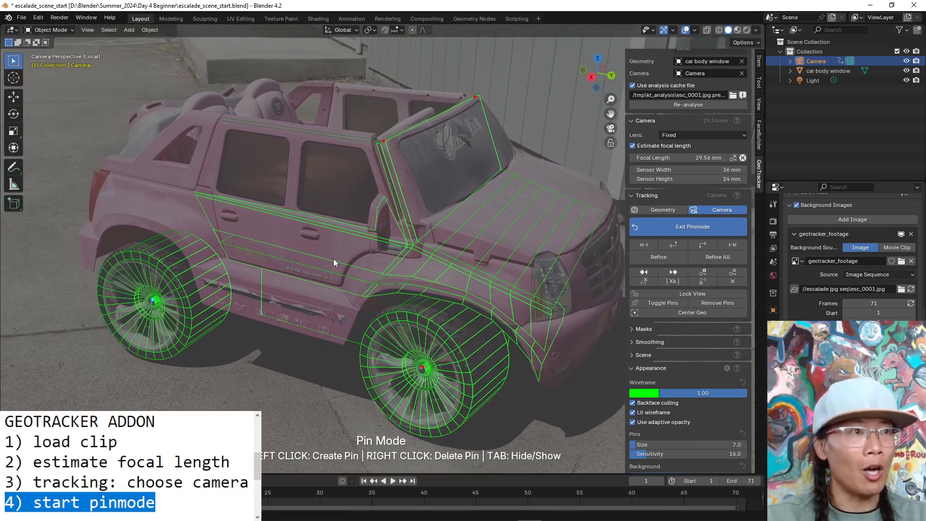
{"action": "mouse_move", "coordinate": [131, 254]}
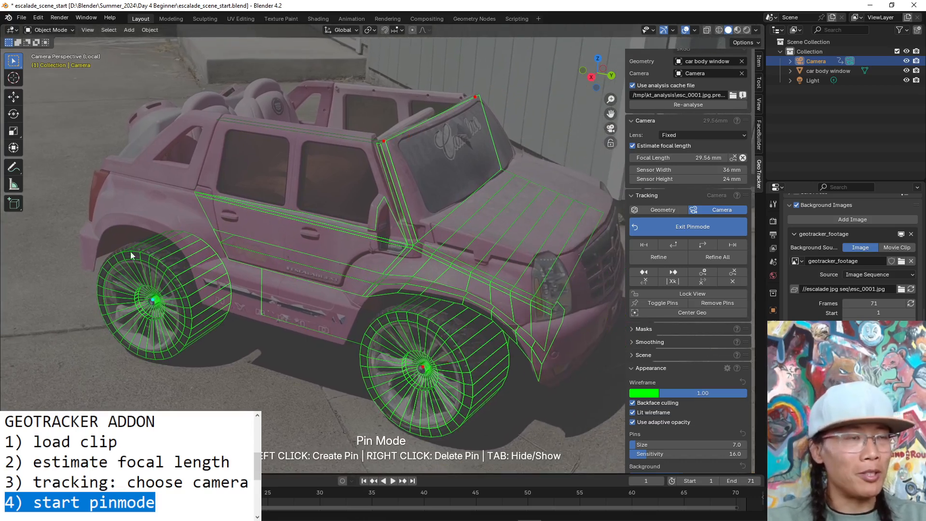
{"action": "mouse_move", "coordinate": [223, 361]}
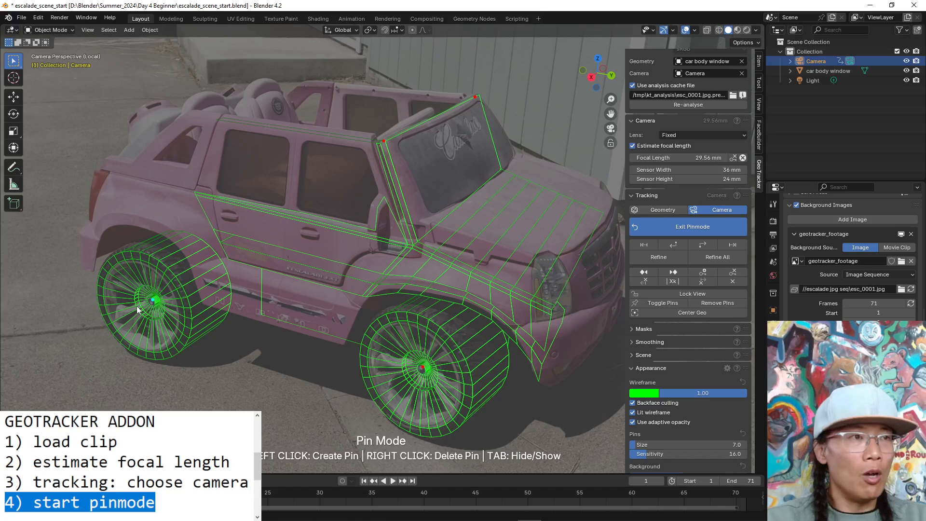
{"action": "mouse_move", "coordinate": [213, 265]}
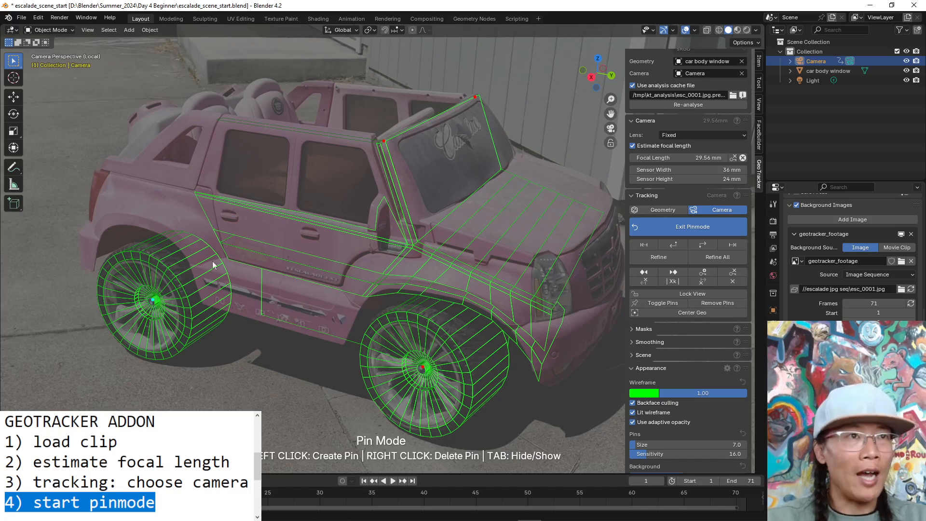
{"action": "mouse_move", "coordinate": [606, 214]}
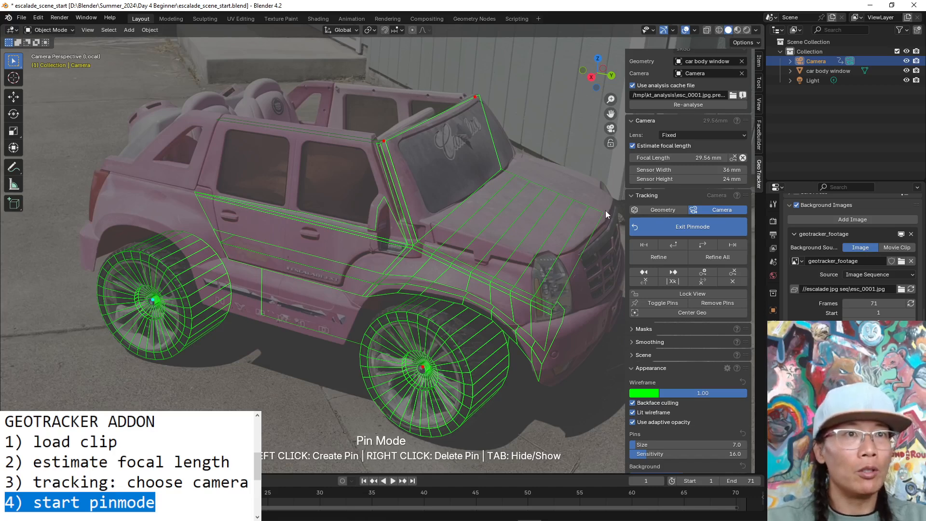
{"action": "mouse_move", "coordinate": [592, 209]}
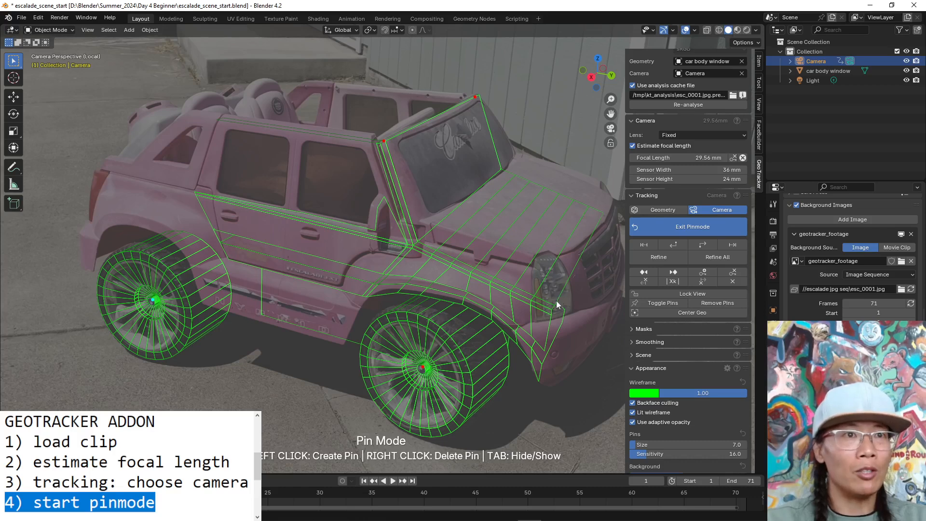
{"action": "mouse_move", "coordinate": [512, 301]}
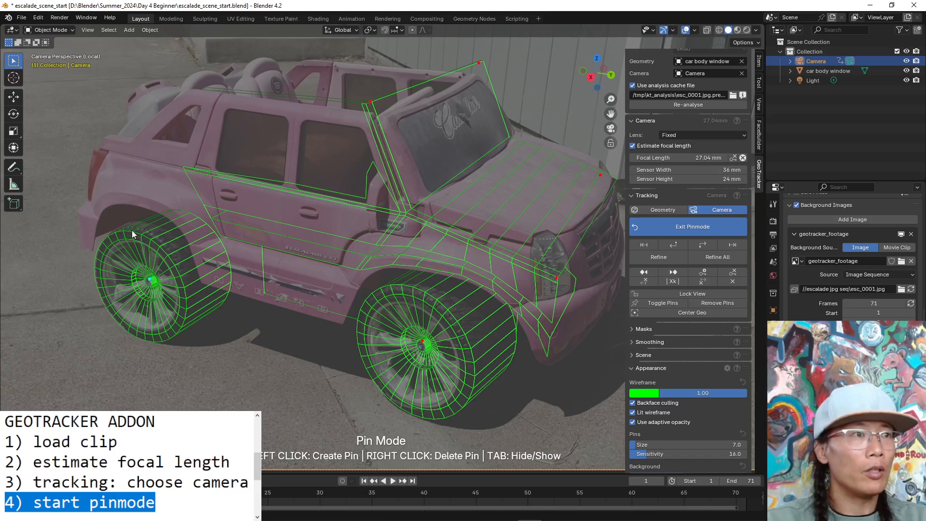
{"action": "mouse_move", "coordinate": [131, 232]}
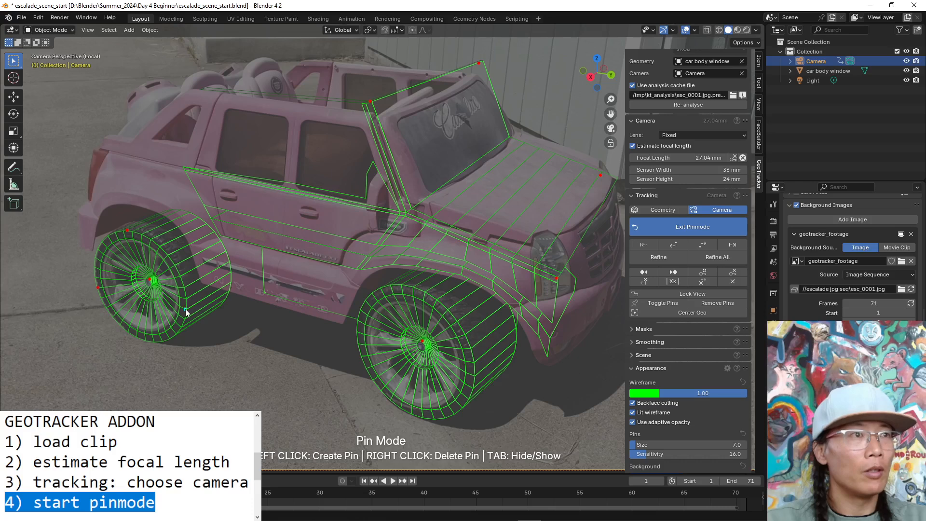
{"action": "mouse_move", "coordinate": [370, 105]}
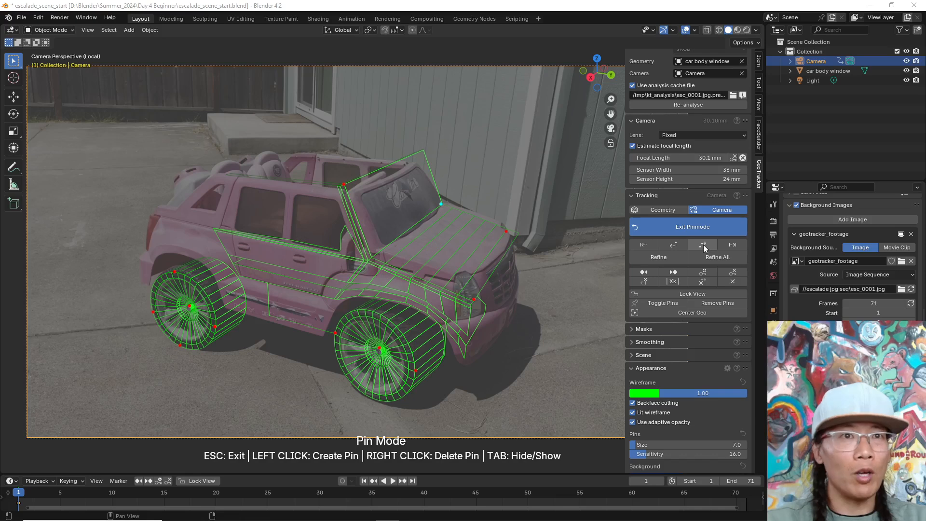
{"action": "mouse_move", "coordinate": [702, 244]}
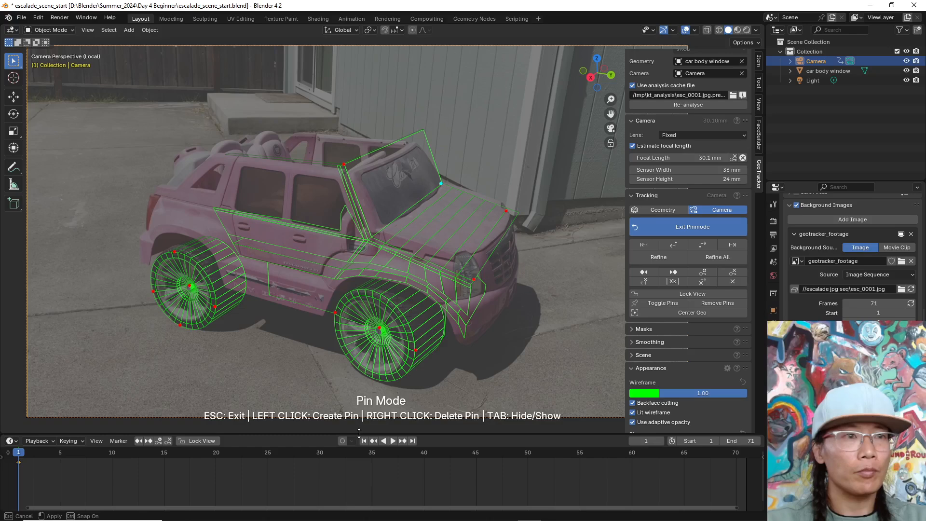
Uncheck Estimate focal length, track to the end and check alignment at a middle frame.
{"action": "left_click", "coordinate": [701, 243]}
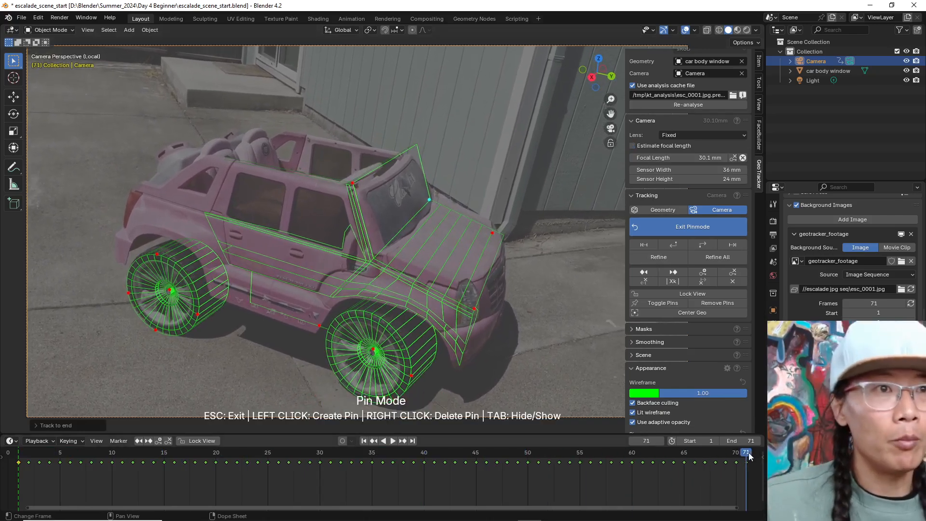
{"action": "left_click", "coordinate": [393, 440]}
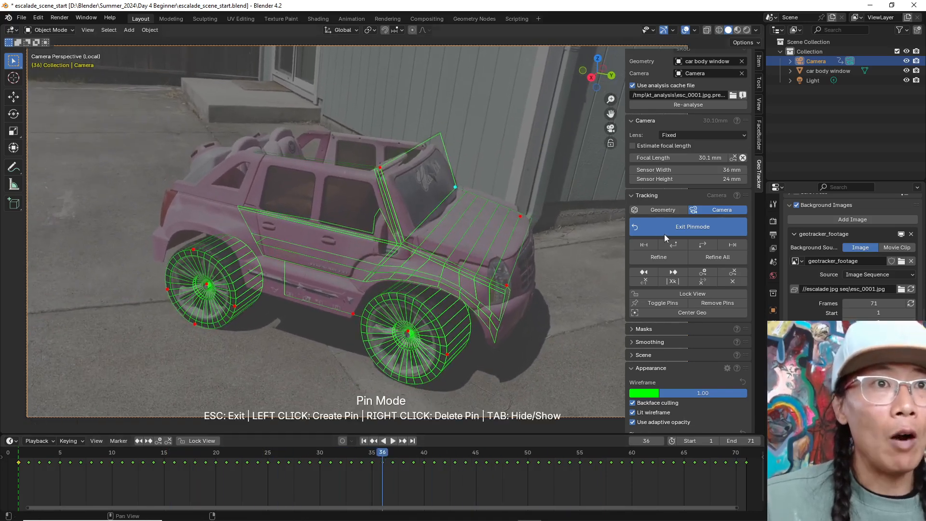
Exit pin mode and play the tracked car model over the footage through the scene camera.
{"action": "left_click", "coordinate": [692, 225]}
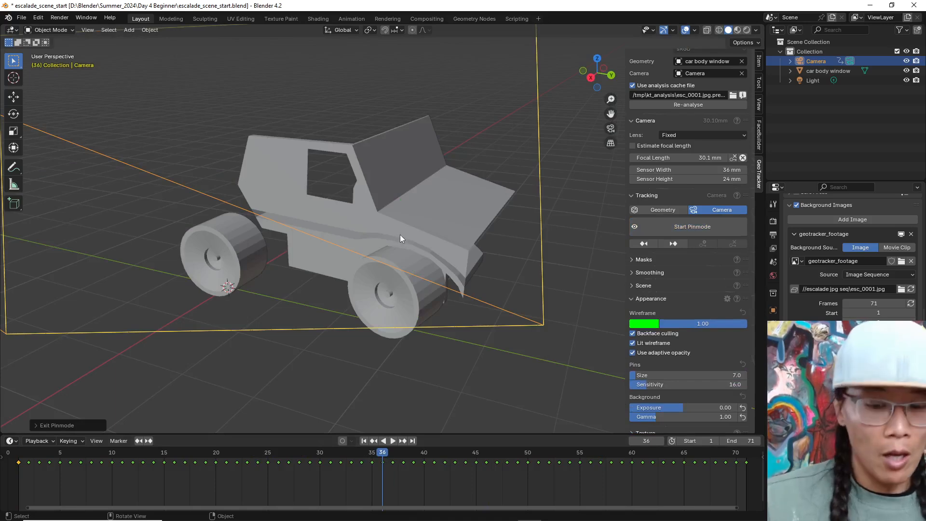
{"action": "mouse_move", "coordinate": [269, 157]}
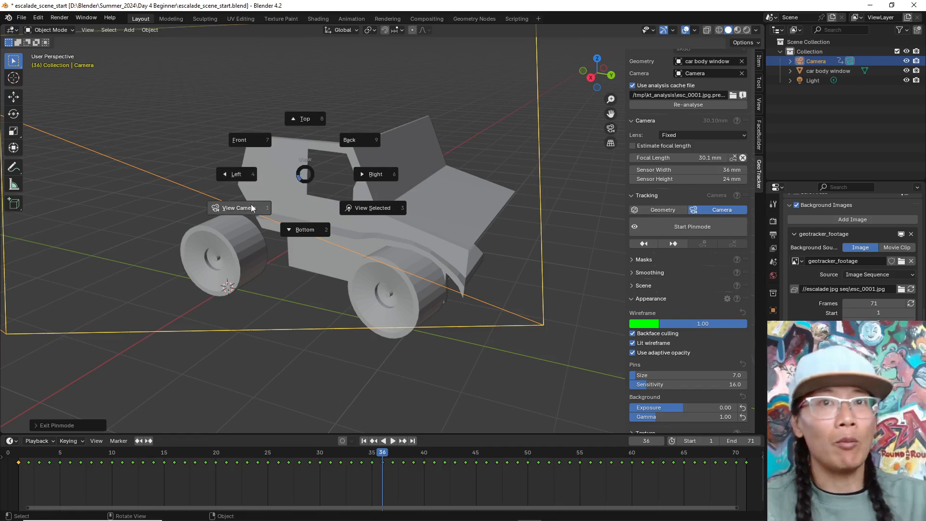
{"action": "left_click", "coordinate": [236, 208]}
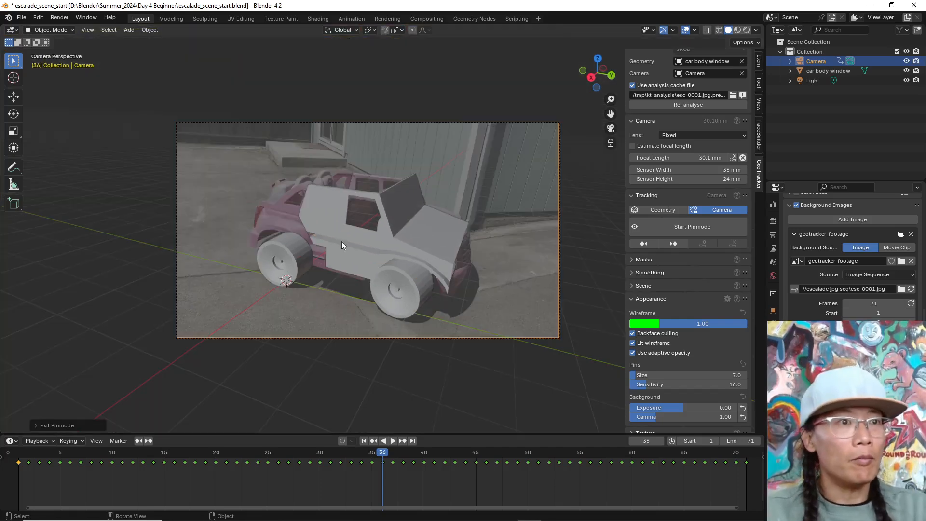
{"action": "left_click", "coordinate": [393, 441]}
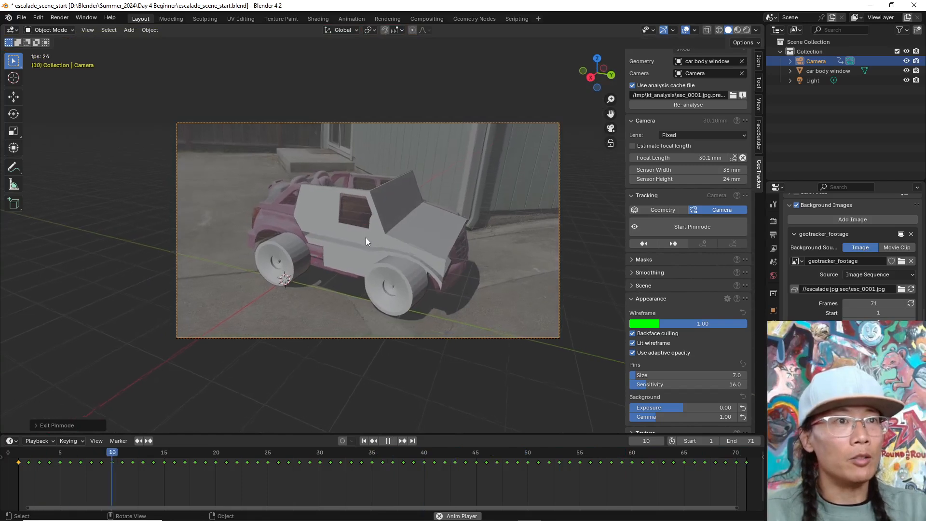
{"action": "left_click", "coordinate": [610, 451]}
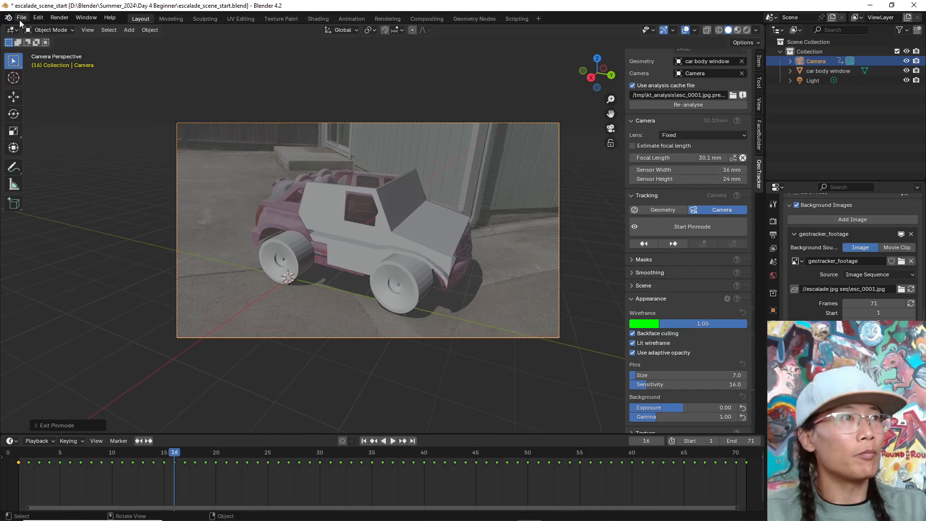
{"action": "left_click", "coordinate": [20, 18]}
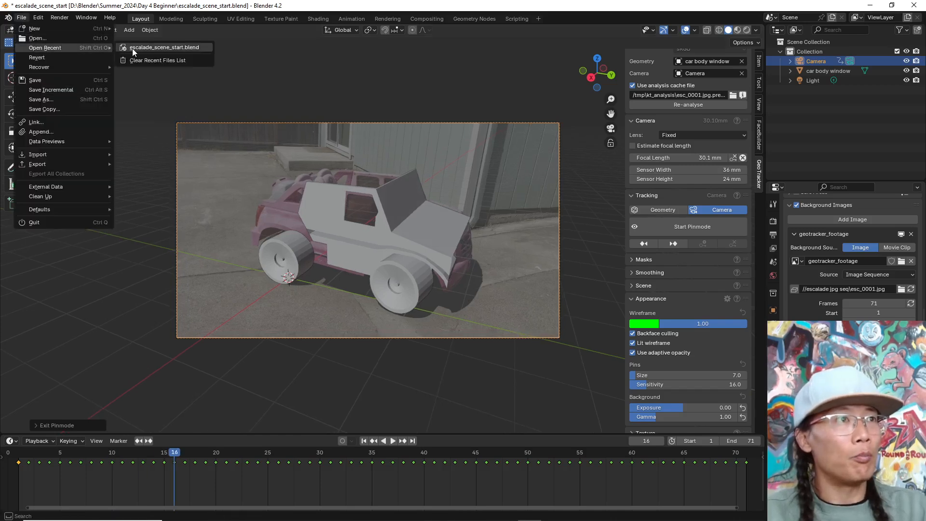
Open escalade_scene_v03.blend and switch the viewport to Material Preview to see the seated character in colour.
{"action": "left_click", "coordinate": [165, 48]}
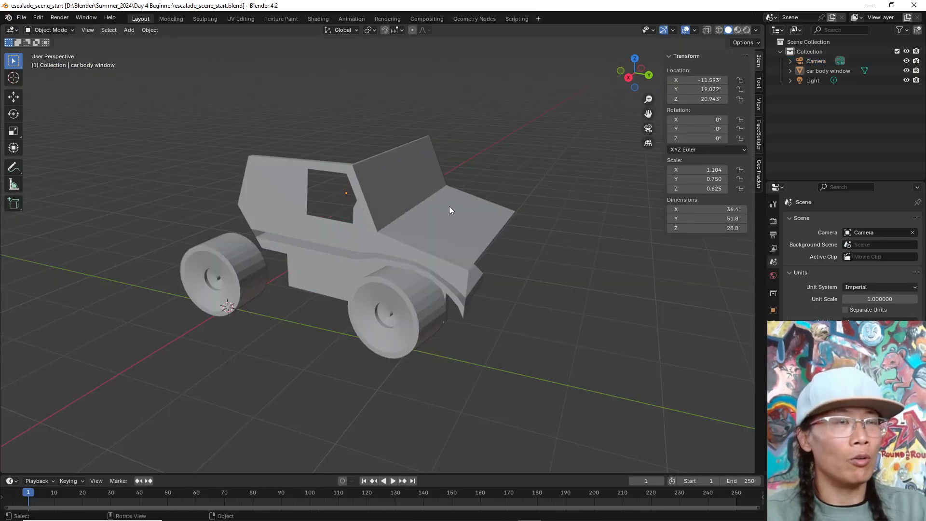
{"action": "left_click", "coordinate": [20, 17]}
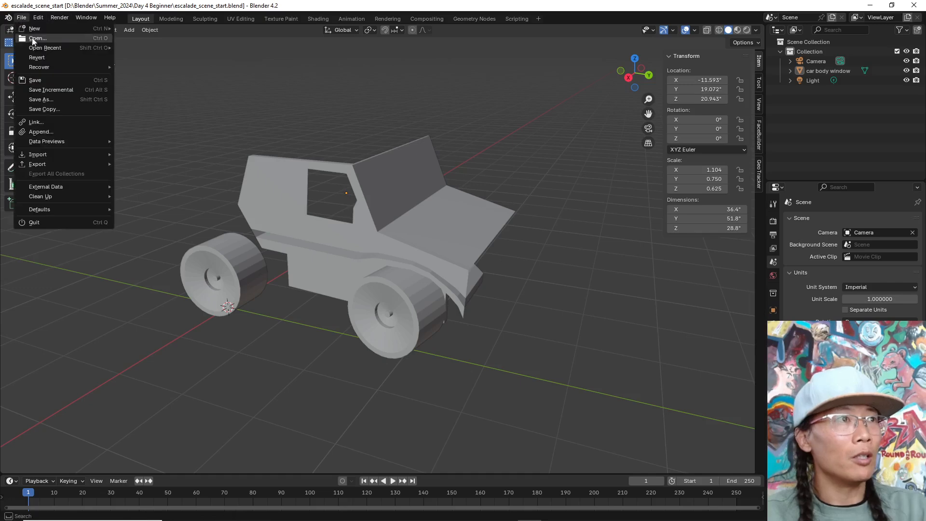
{"action": "left_click", "coordinate": [38, 38]}
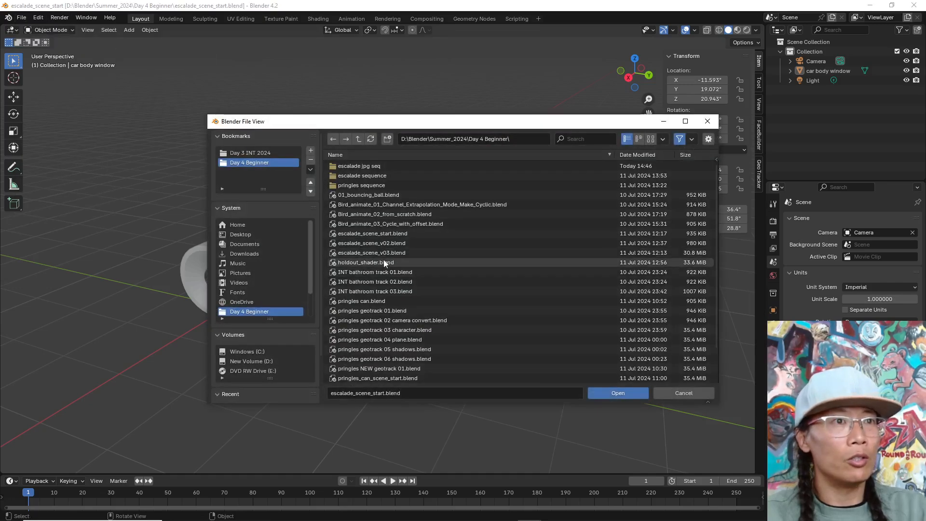
{"action": "mouse_move", "coordinate": [381, 217]}
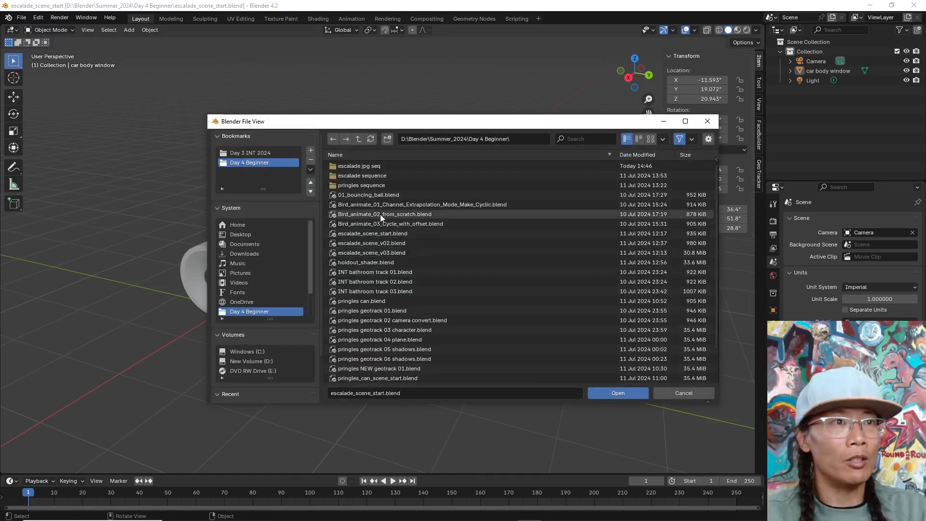
{"action": "mouse_move", "coordinate": [378, 282]}
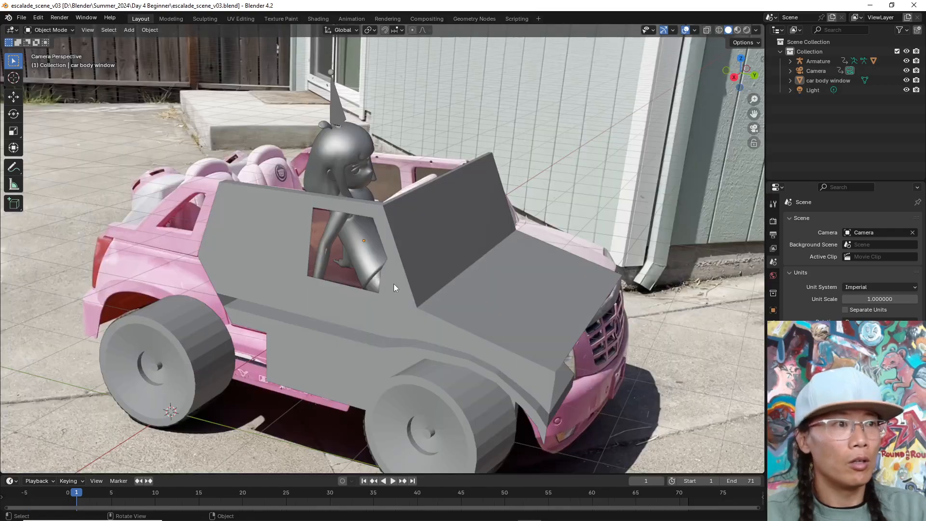
{"action": "left_click", "coordinate": [392, 480]}
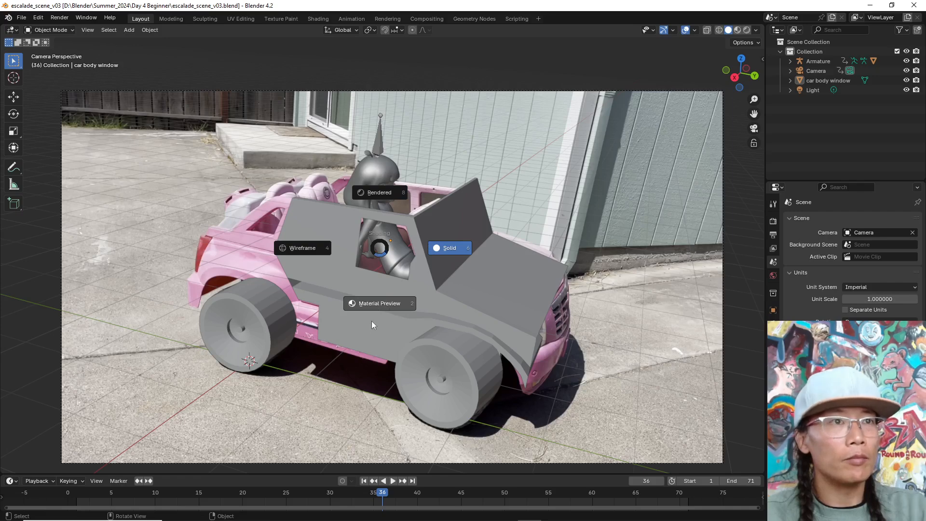
{"action": "mouse_move", "coordinate": [397, 427]}
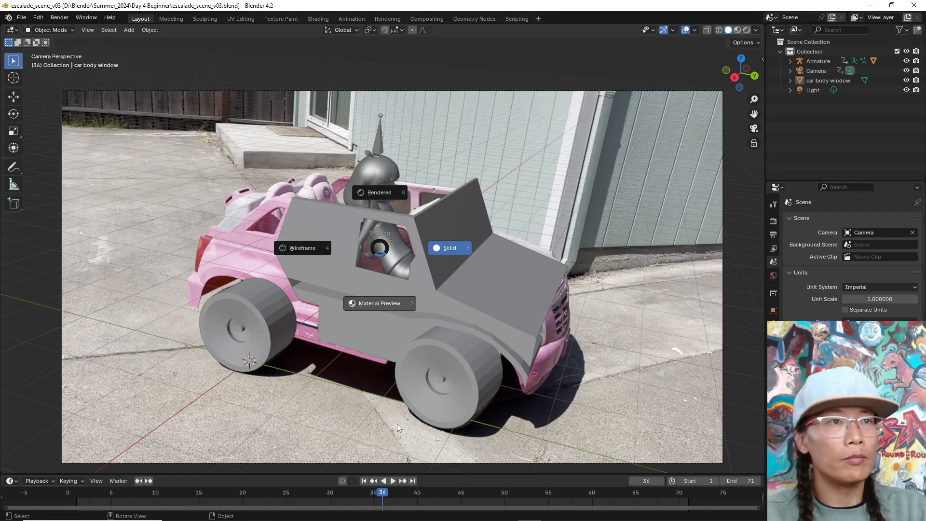
{"action": "mouse_move", "coordinate": [381, 311]}
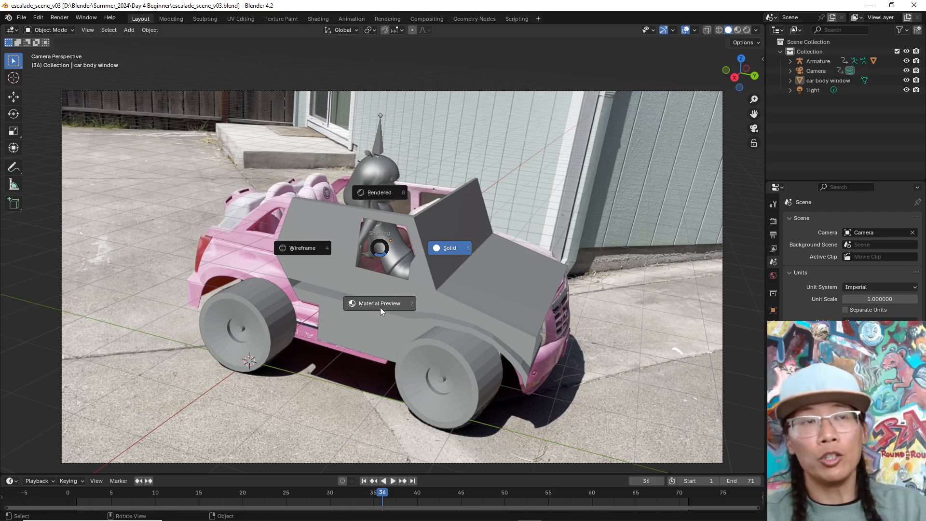
{"action": "left_click", "coordinate": [378, 303]}
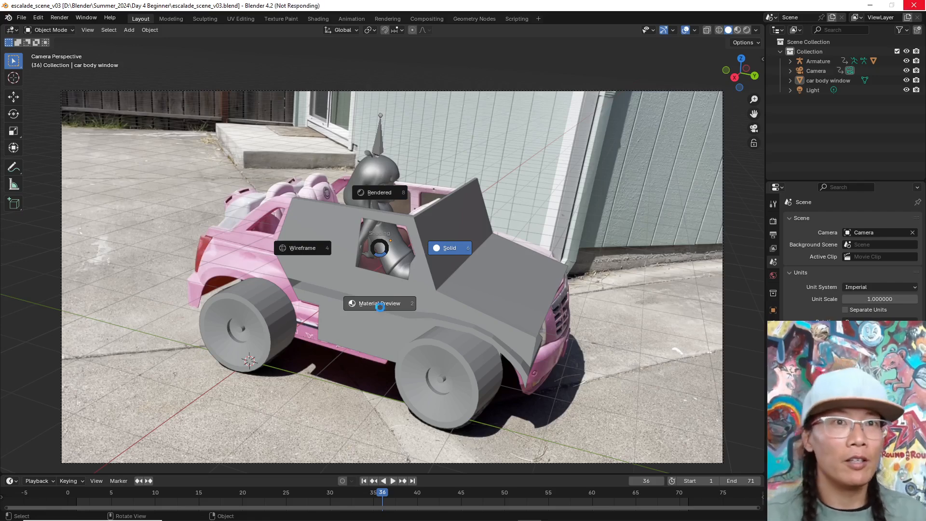
{"action": "mouse_move", "coordinate": [579, 226]}
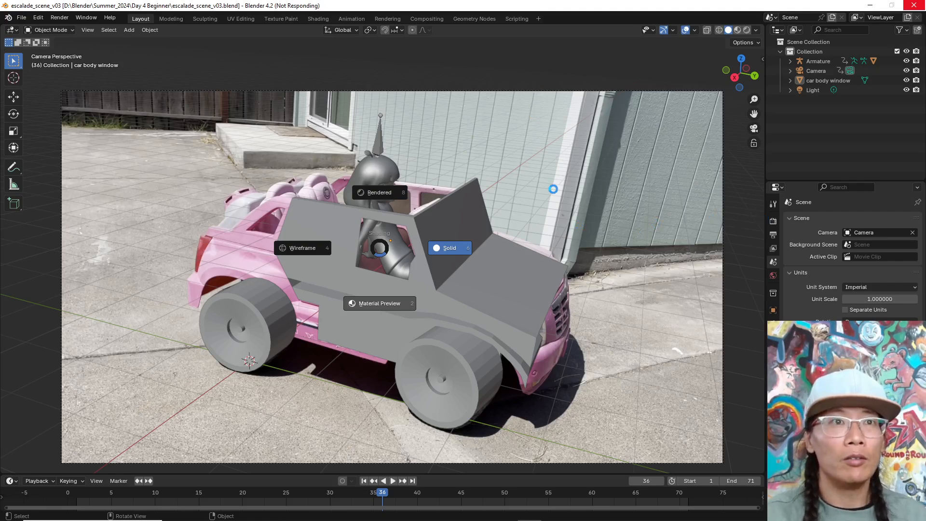
{"action": "mouse_move", "coordinate": [584, 315]}
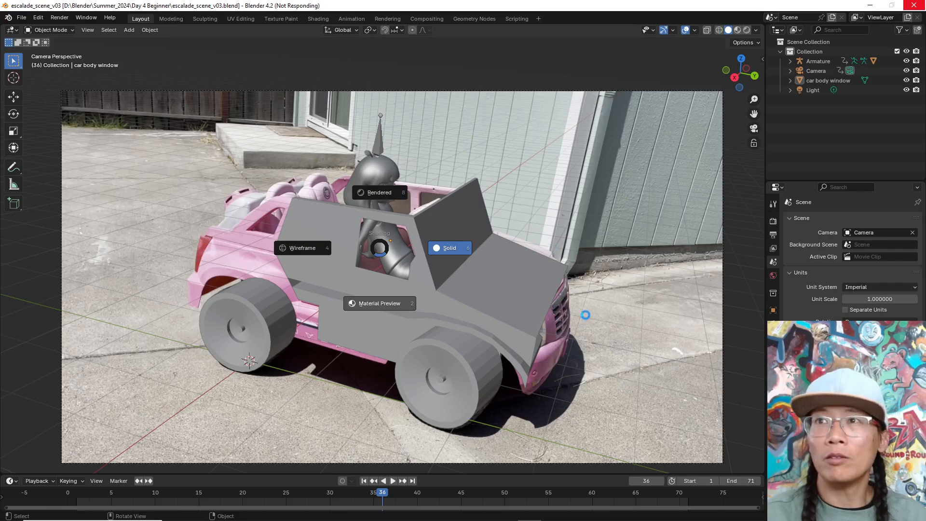
{"action": "mouse_move", "coordinate": [588, 299]}
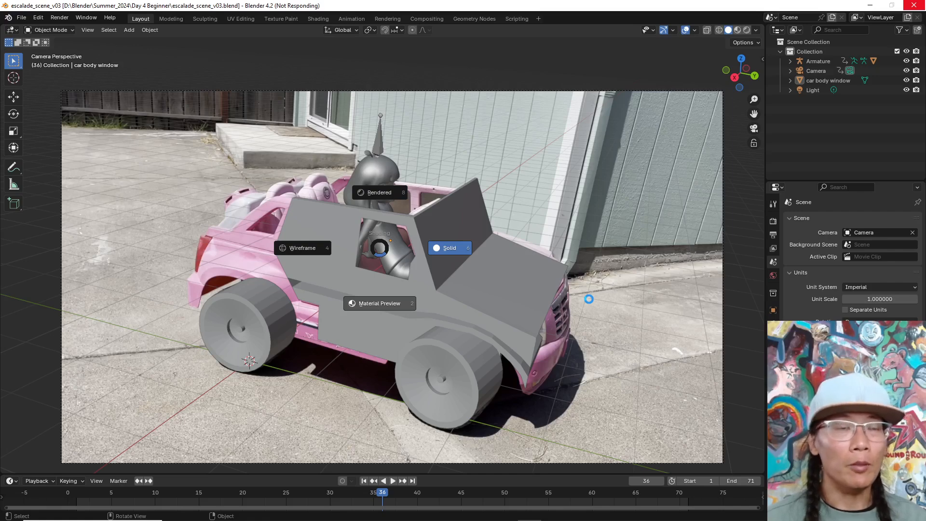
{"action": "mouse_move", "coordinate": [590, 303]}
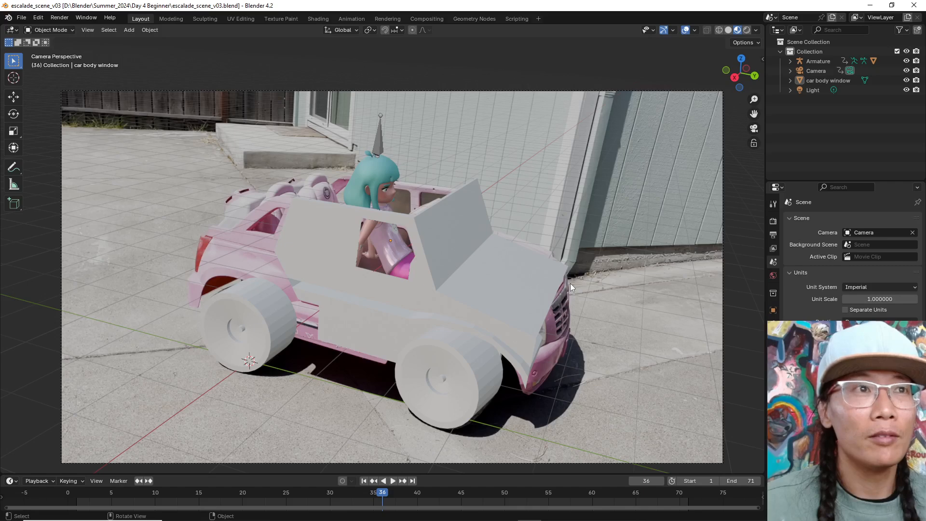
{"action": "mouse_move", "coordinate": [482, 210]}
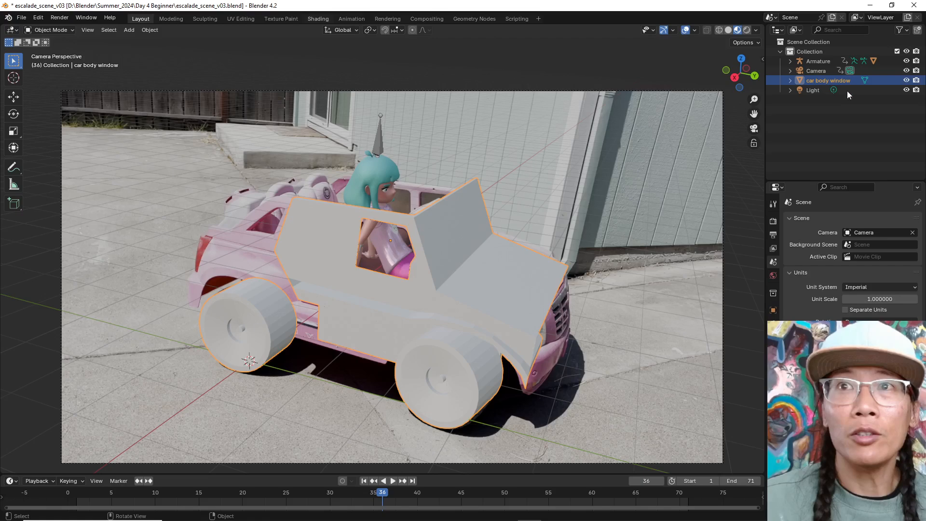
In the Shading workspace give the car body a new material with a Holdout shader connected to the output.
{"action": "left_click", "coordinate": [317, 18]}
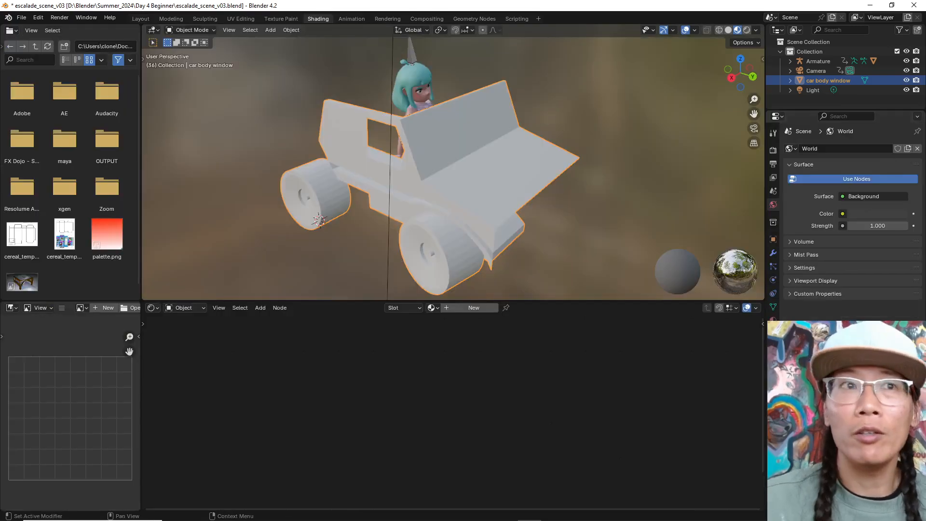
{"action": "left_click", "coordinate": [473, 307]}
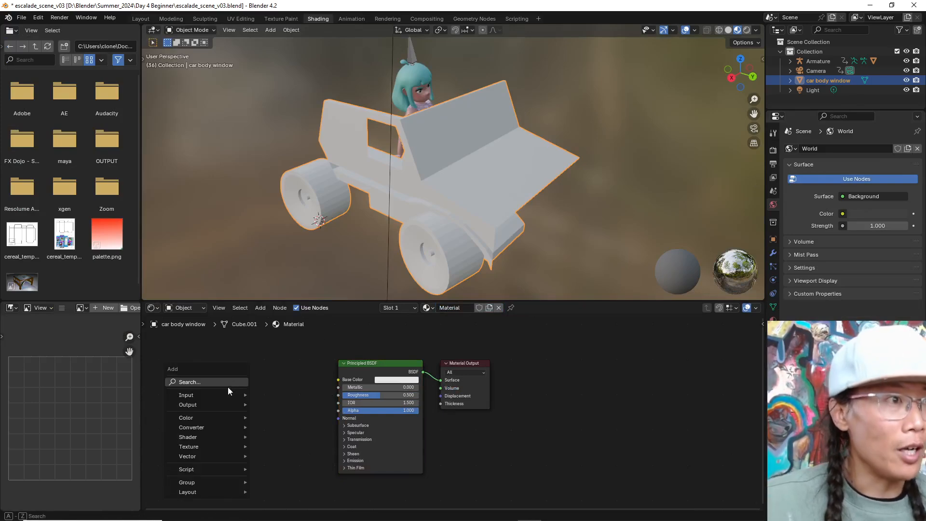
{"action": "type", "text": "hold"}
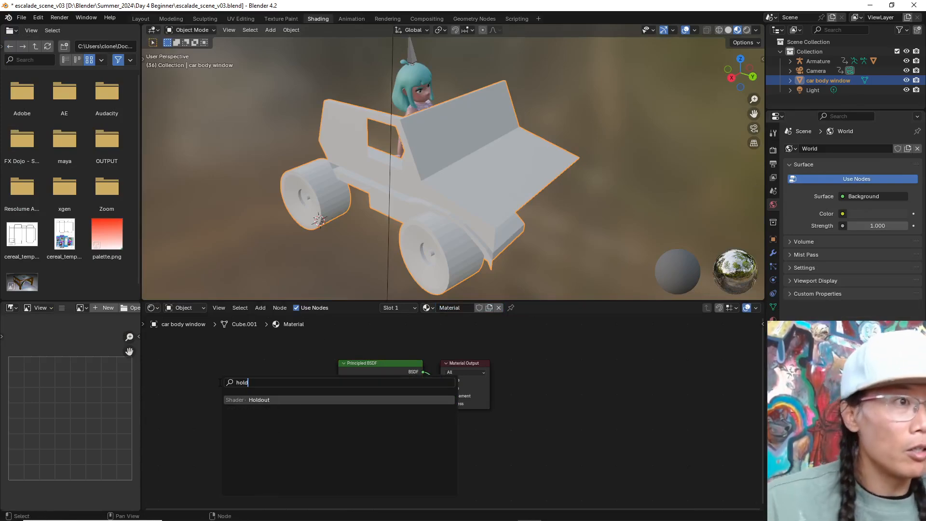
{"action": "left_click", "coordinate": [258, 399]}
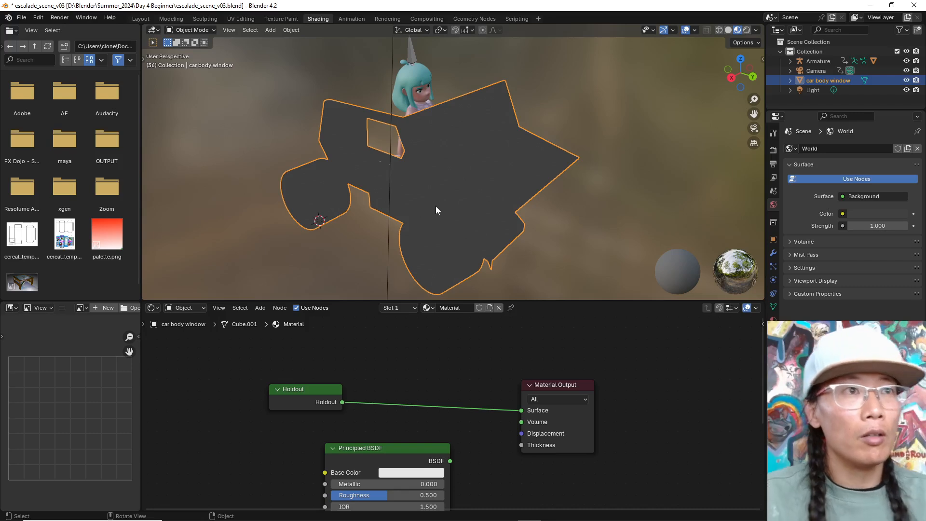
{"action": "mouse_move", "coordinate": [317, 92]}
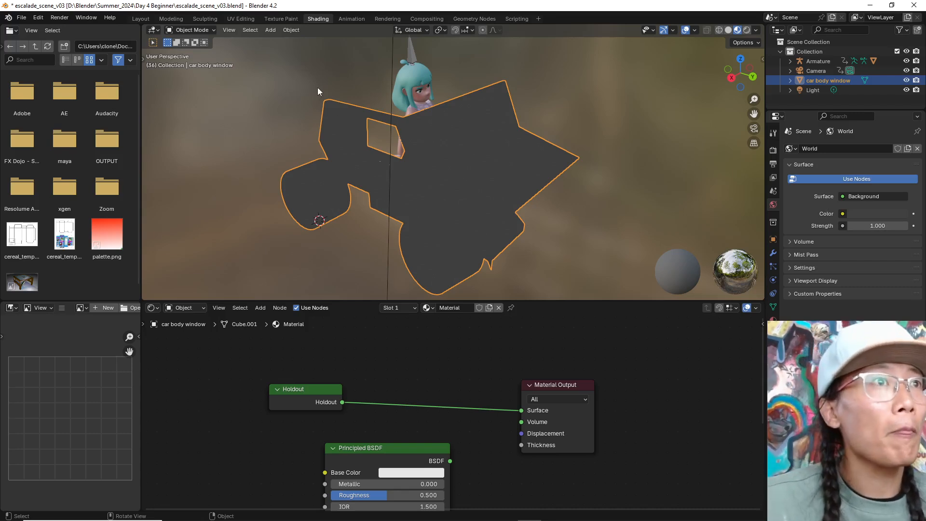
{"action": "left_click", "coordinate": [141, 19]}
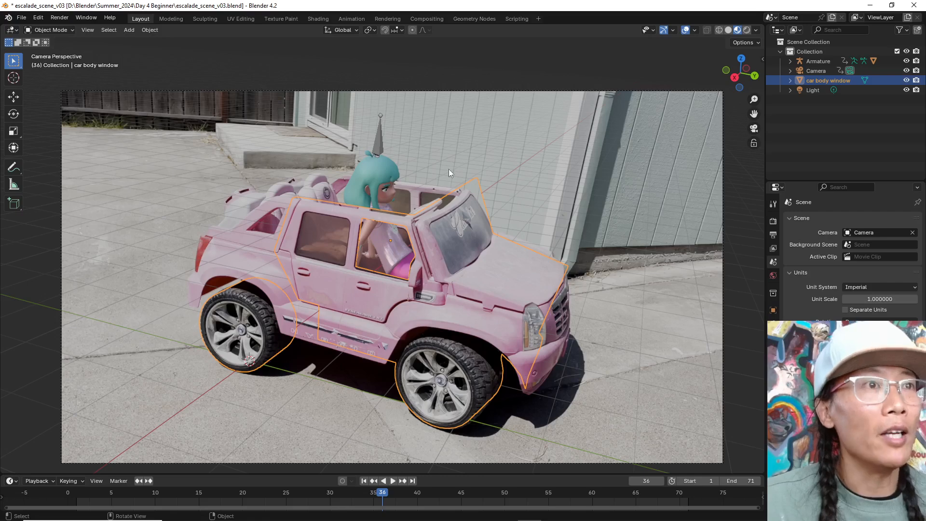
Lower the holdout mesh's roof-line edge along Z to match the toy car's door tops.
{"action": "left_click", "coordinate": [484, 192]}
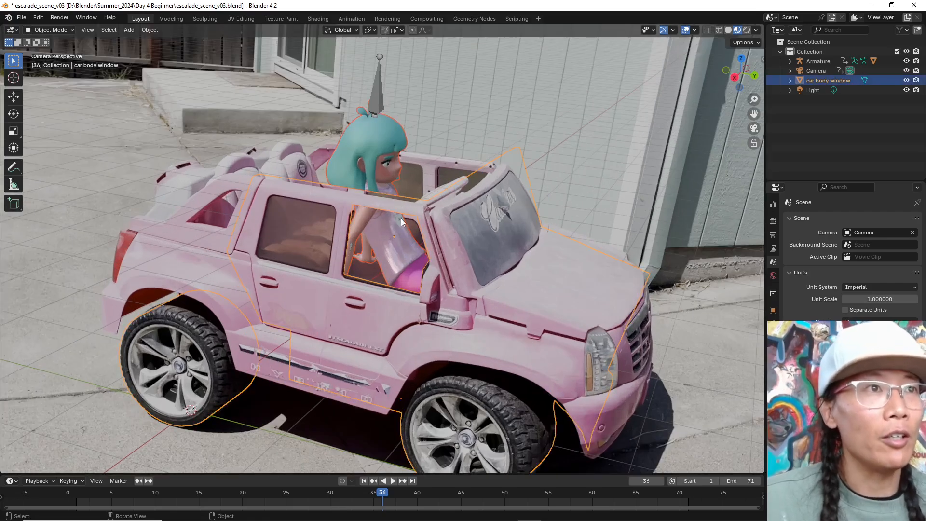
{"action": "scroll", "scroll_direction": "up", "scroll_amount": 3}
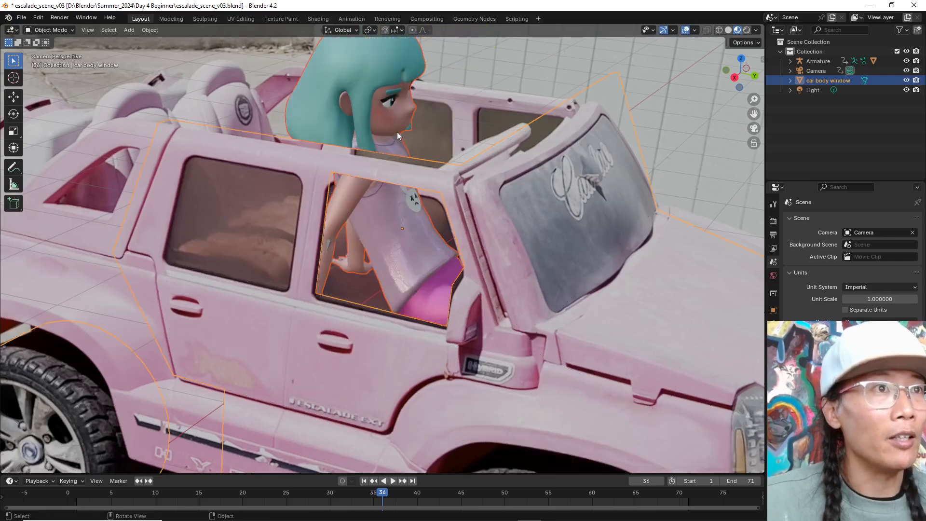
{"action": "key", "text": "Tab"}
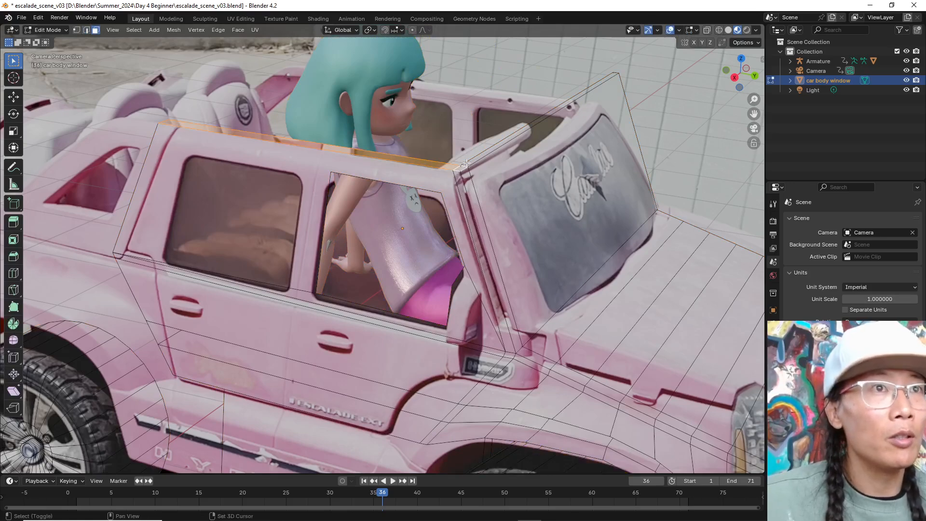
{"action": "key", "text": "g"}
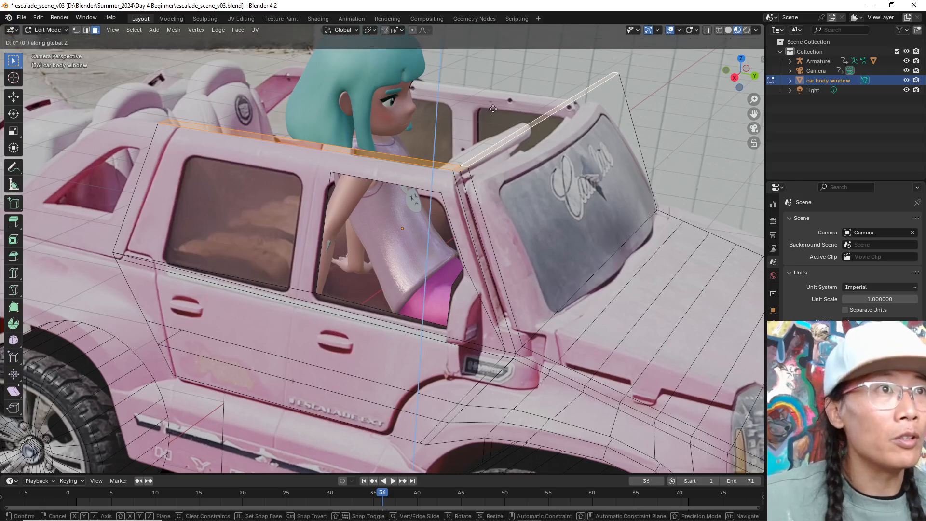
{"action": "mouse_move", "coordinate": [494, 116]}
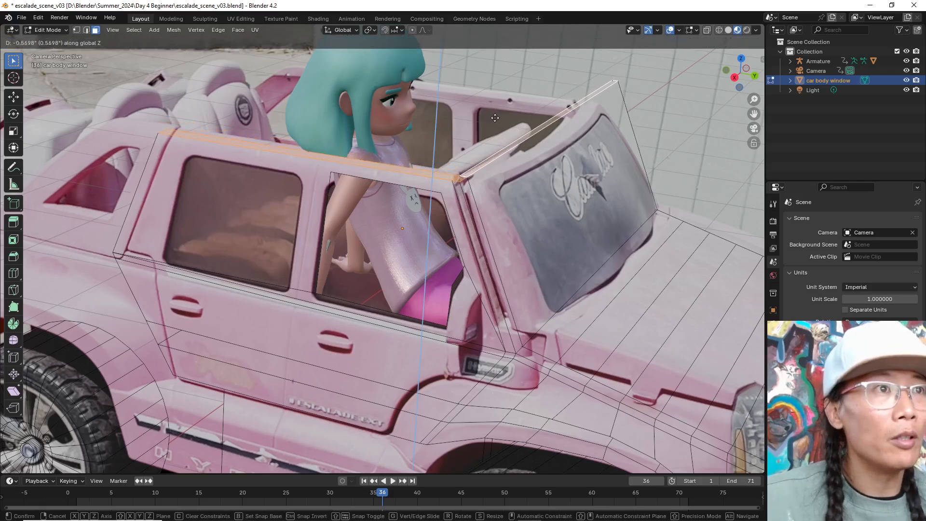
{"action": "mouse_move", "coordinate": [497, 115]}
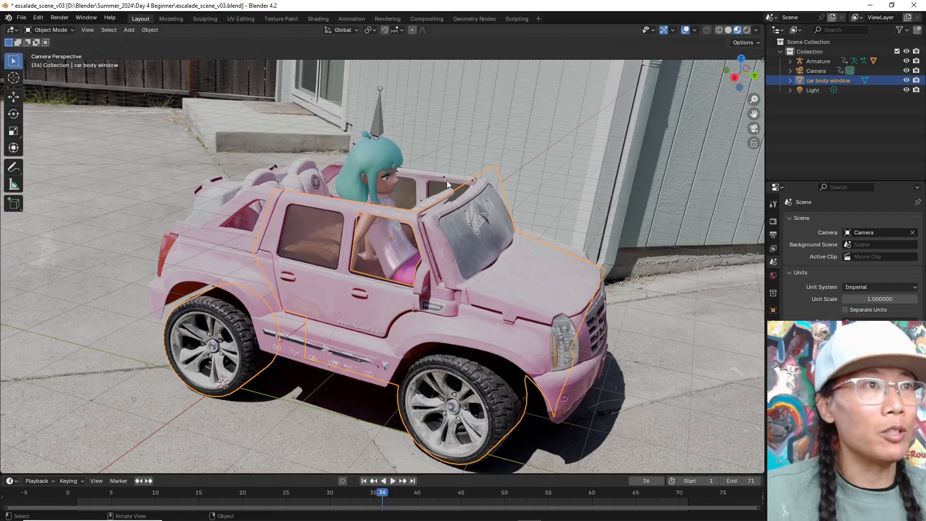
Play the animation through the camera to confirm the character stays masked in the car.
{"action": "left_click", "coordinate": [392, 480]}
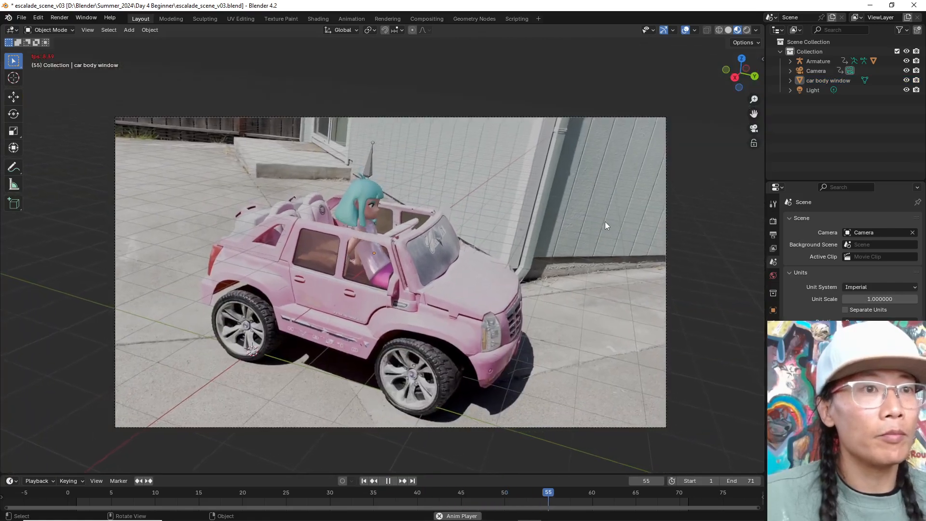
{"action": "left_click", "coordinate": [364, 480]}
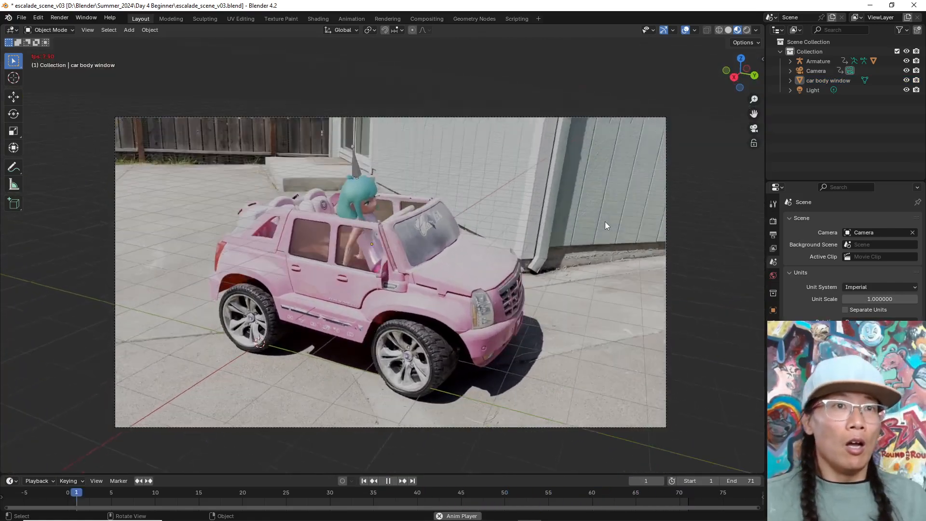